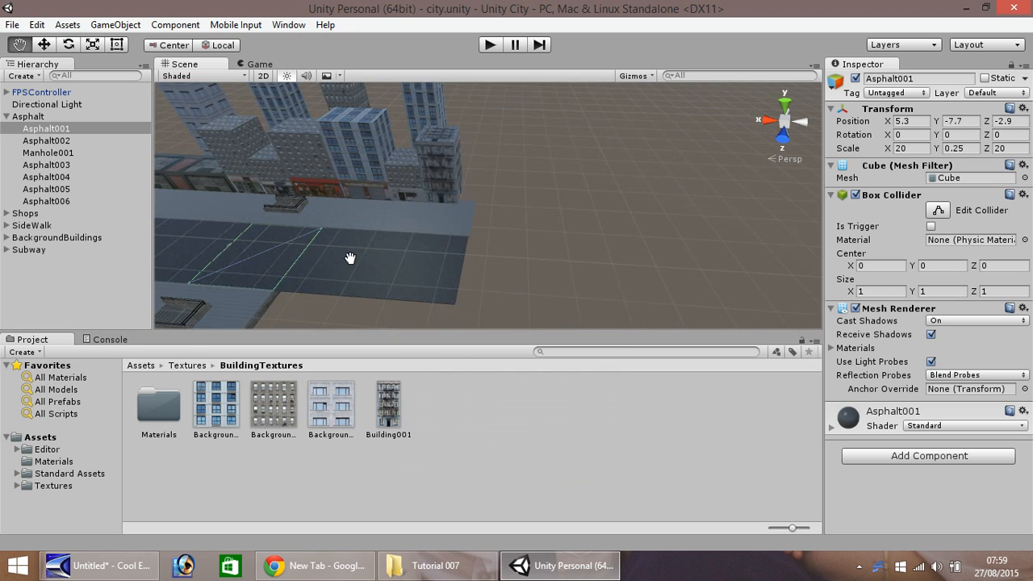
Duplicate a SideWalk tile and move it to widen the pavement beside the buildings.
left_click_drag(351, 258, 417, 258)
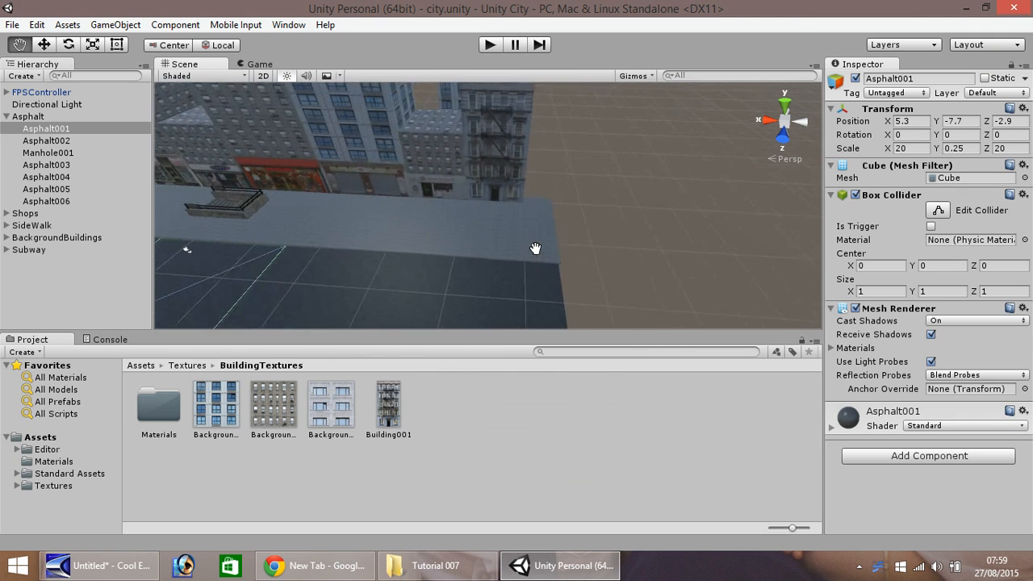
left_click_drag(536, 249, 428, 265)
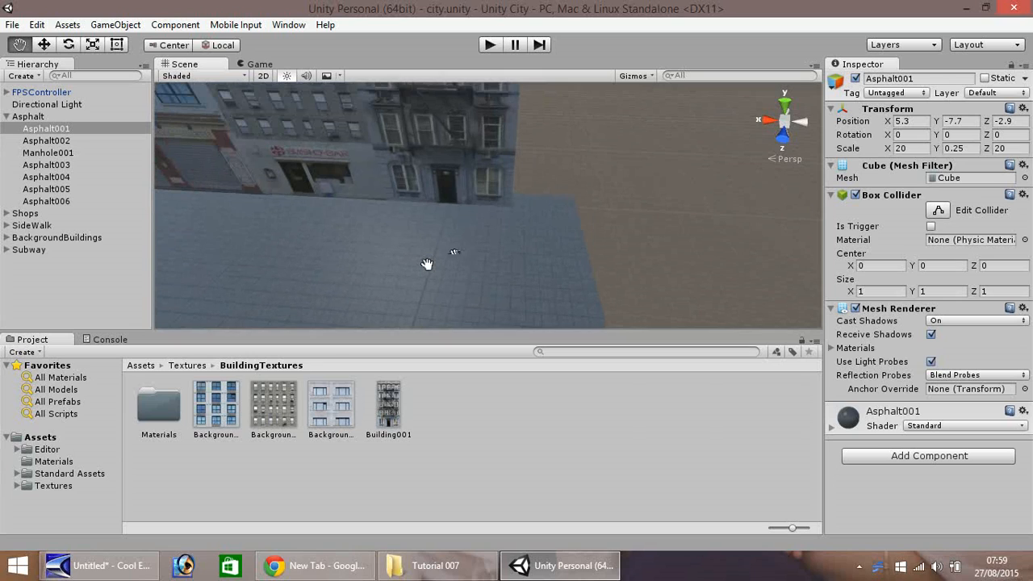
left_click_drag(428, 264, 423, 260)
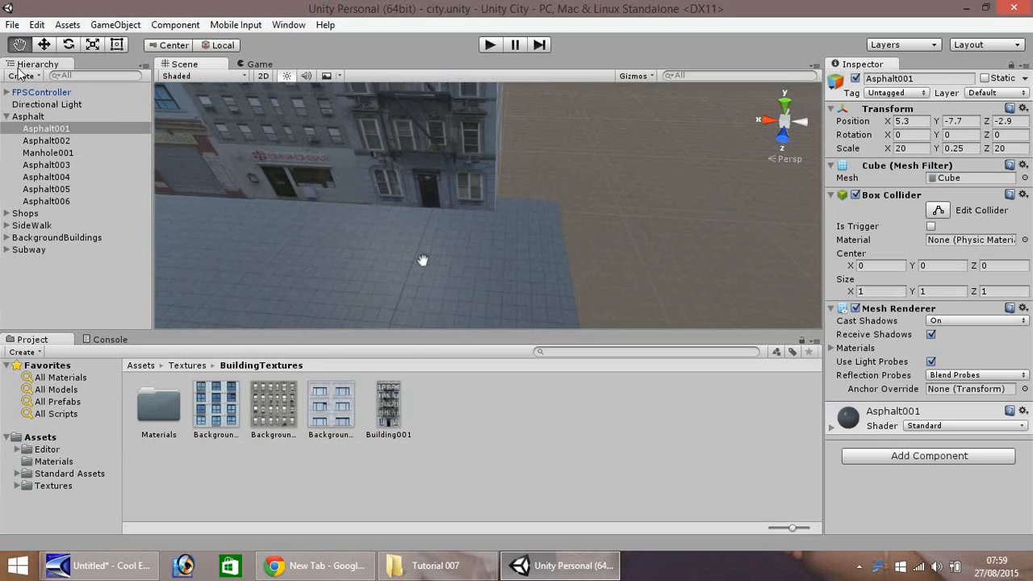
mouse_move(507, 273)
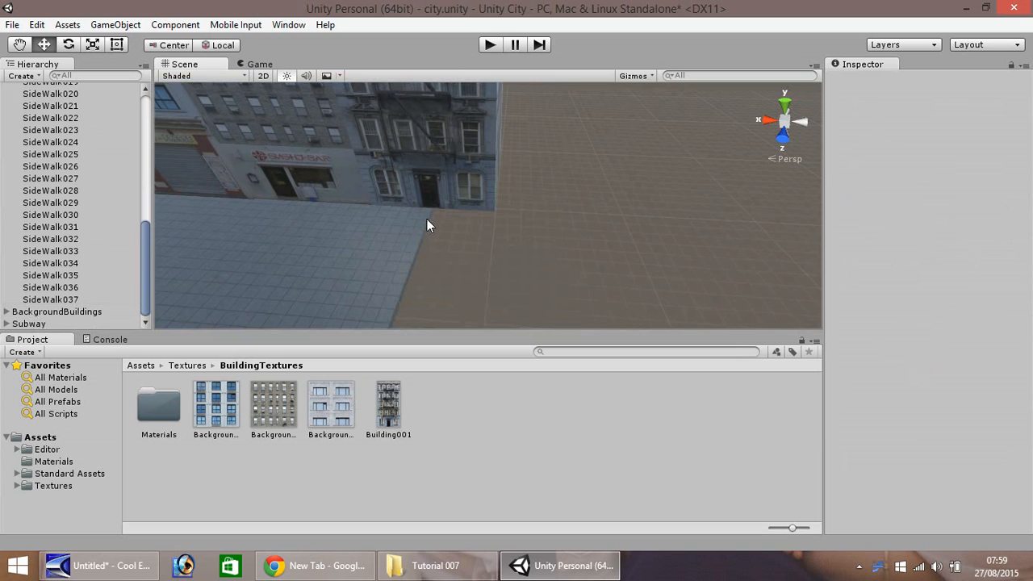
left_click(50, 92)
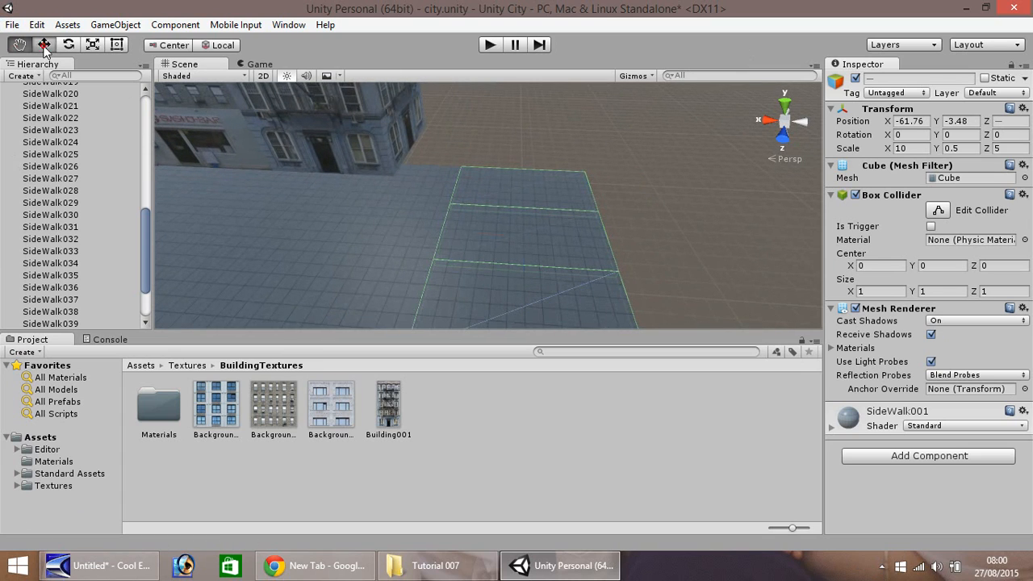
left_click(43, 46)
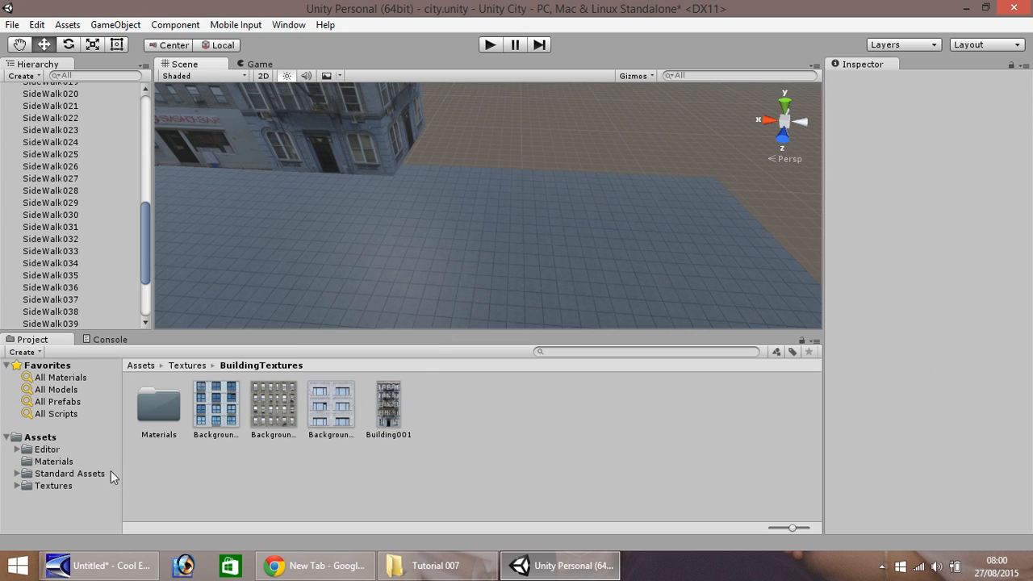
Create a folder named CityExtra inside Assets > Textures and select it.
left_click(55, 484)
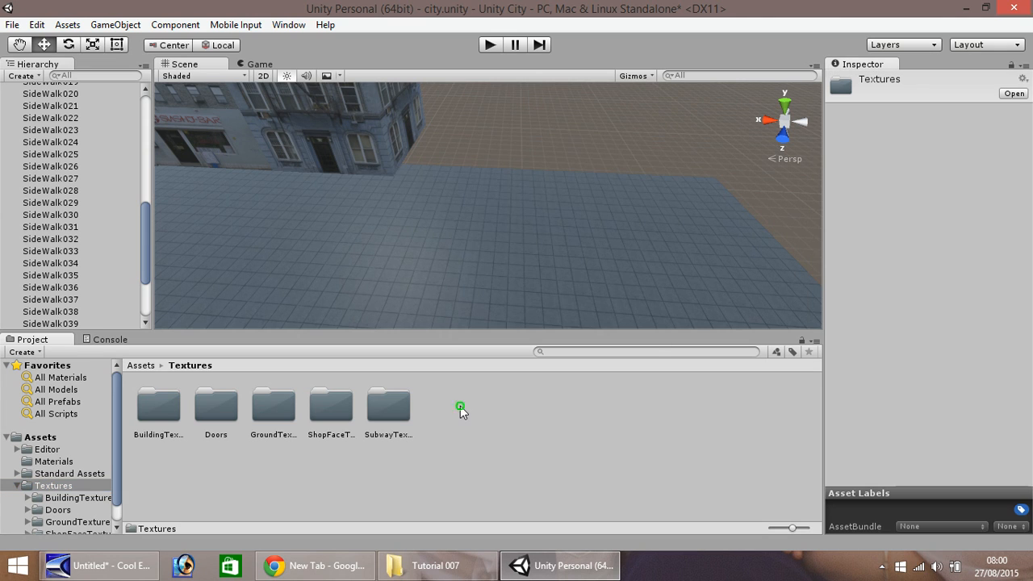
right_click(460, 407)
type("C")
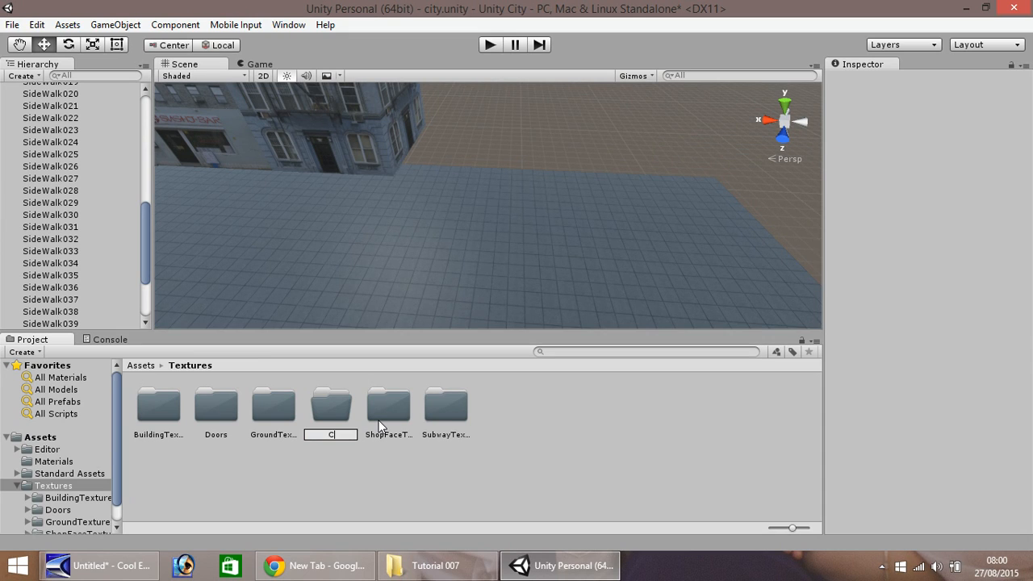
type("ityExtr")
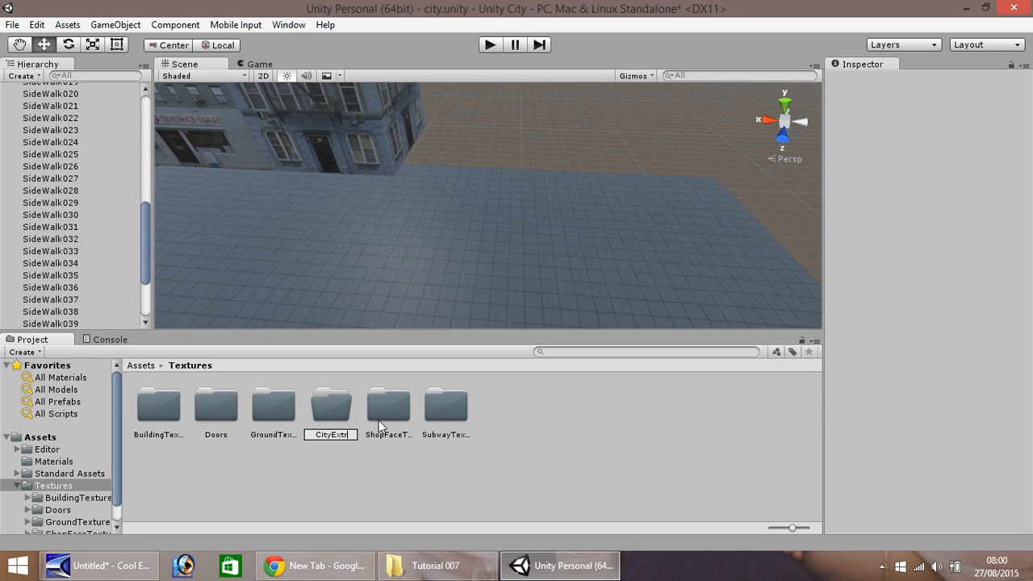
left_click(216, 406)
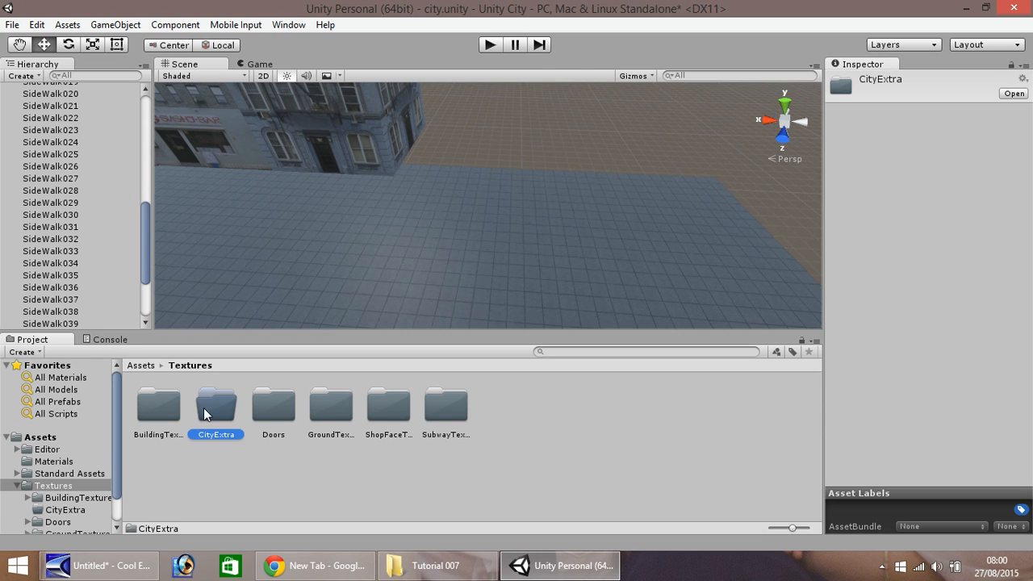
left_click(436, 565)
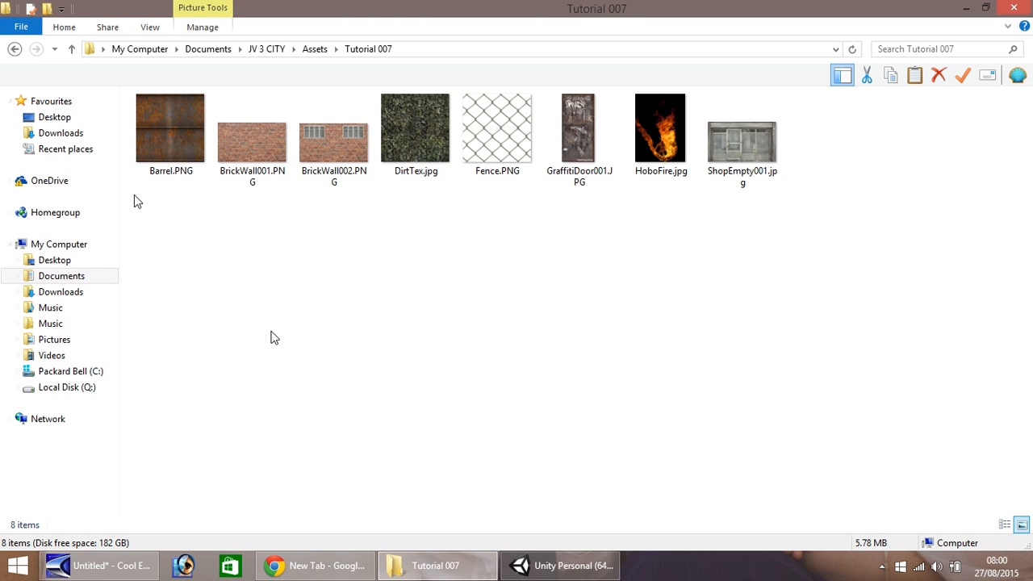
Select Barrel, BrickWall001, BrickWall002, DirtTex and Fence and drag them into the CityExtra folder.
left_click(252, 129)
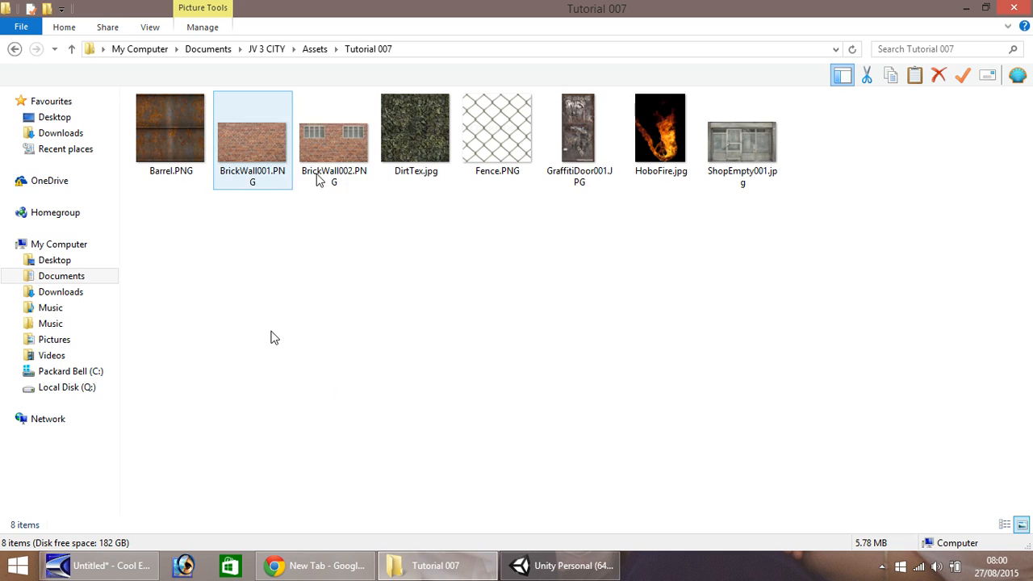
left_click(171, 128)
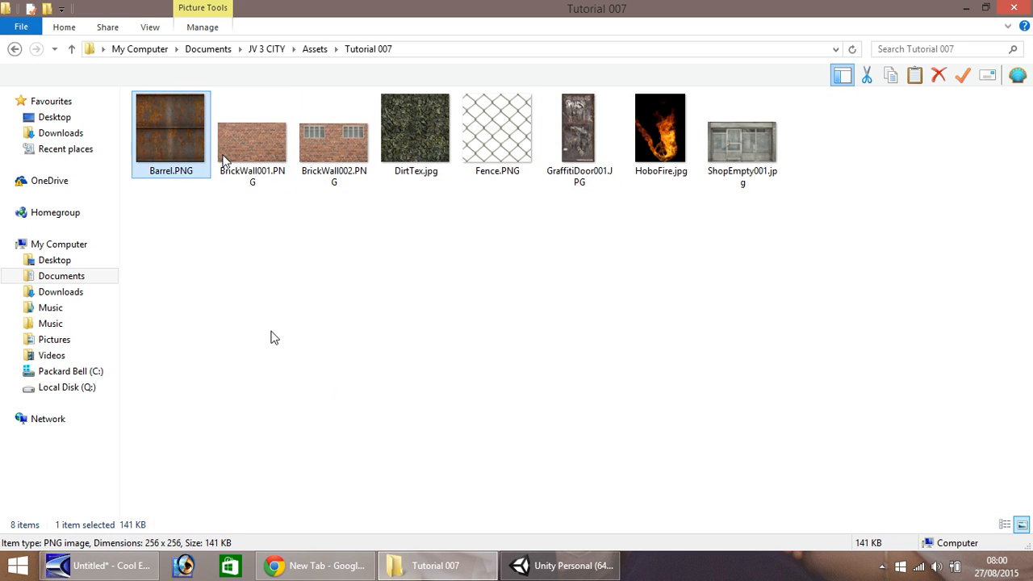
left_click(334, 129)
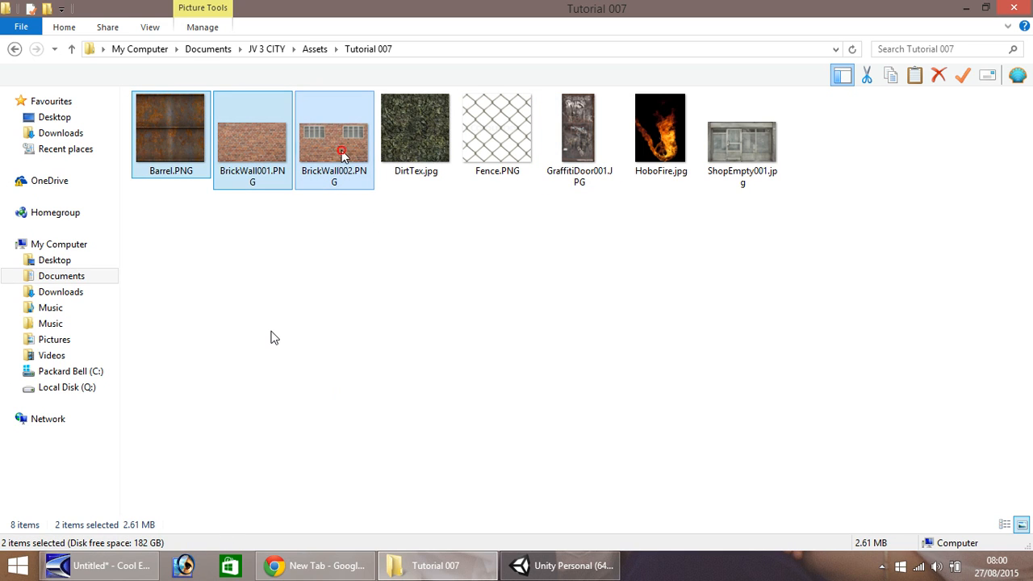
left_click(497, 127)
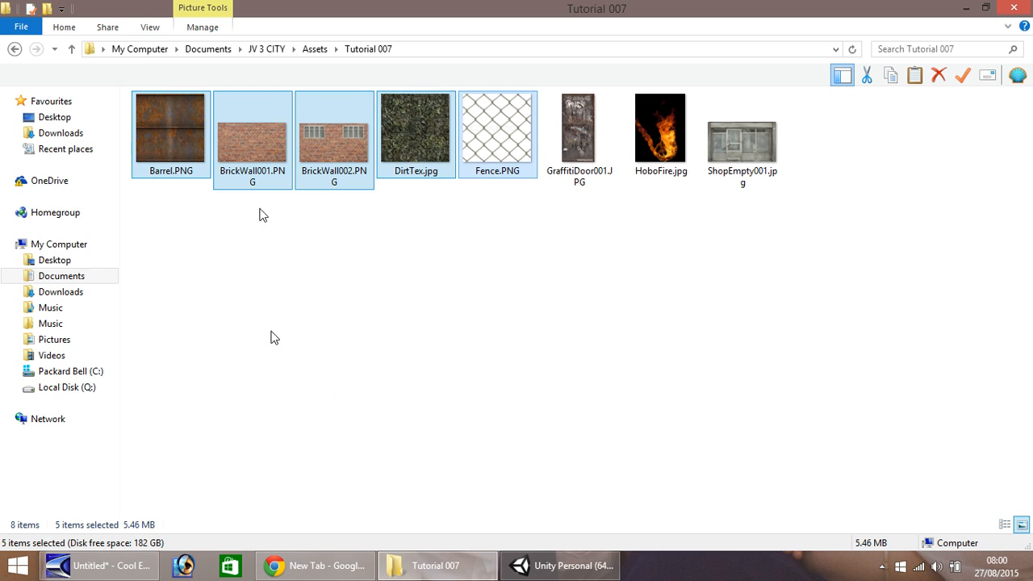
mouse_move(462, 223)
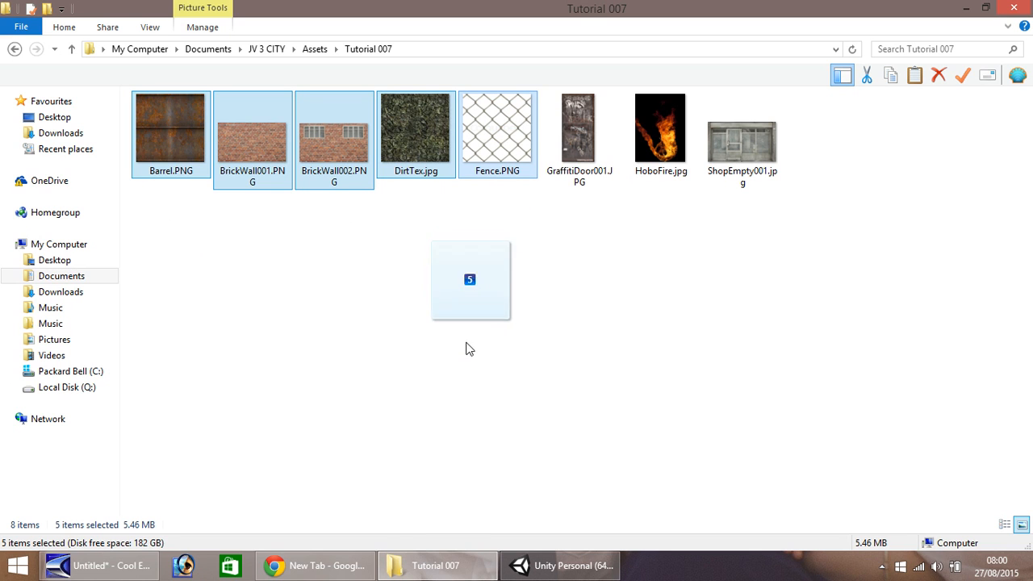
left_click(561, 565)
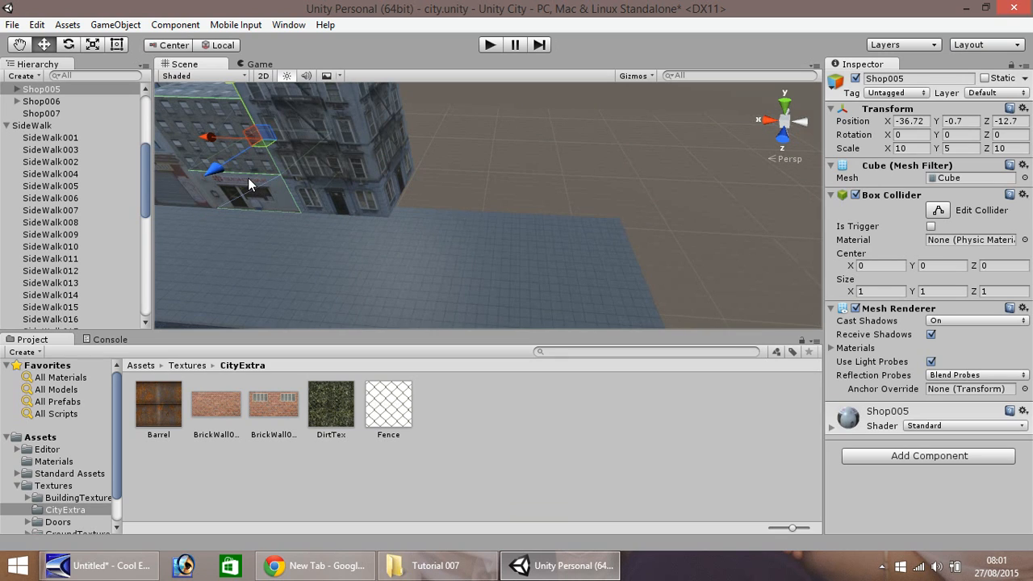
Duplicate a shop, apply BrickWall001 to it and rename the block Wall001.
left_click(42, 126)
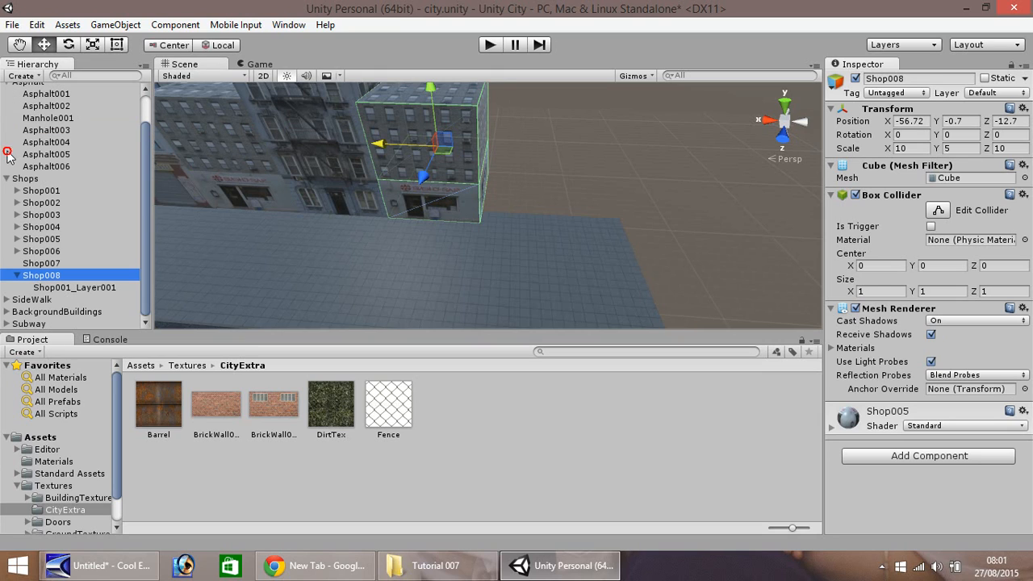
left_click(74, 288)
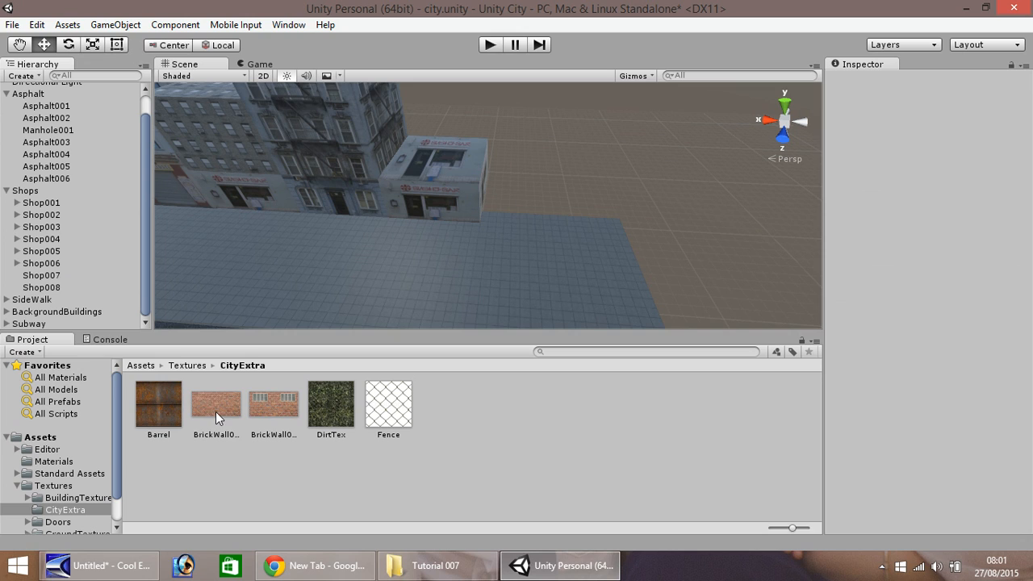
mouse_move(438, 200)
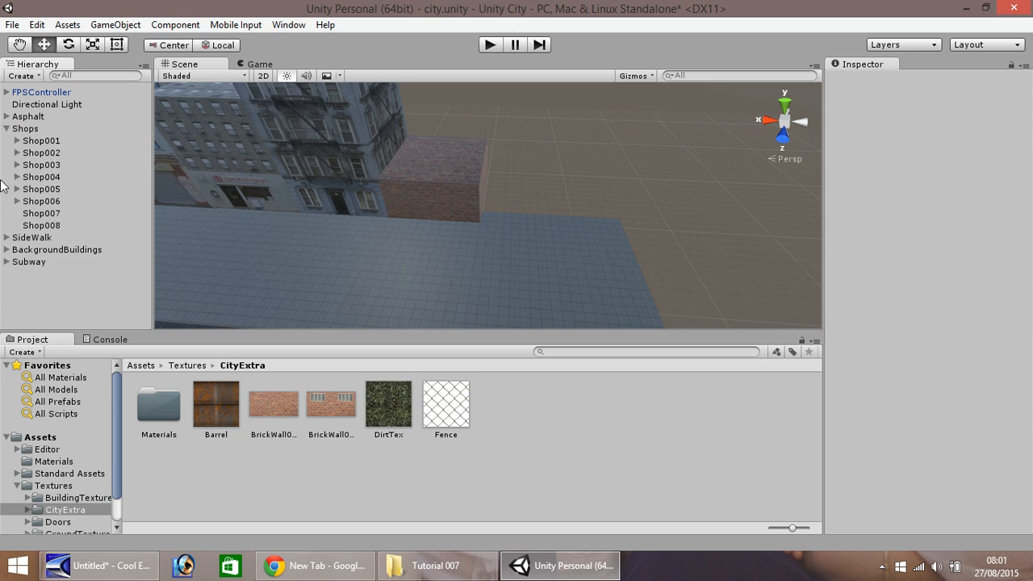
left_click(42, 226)
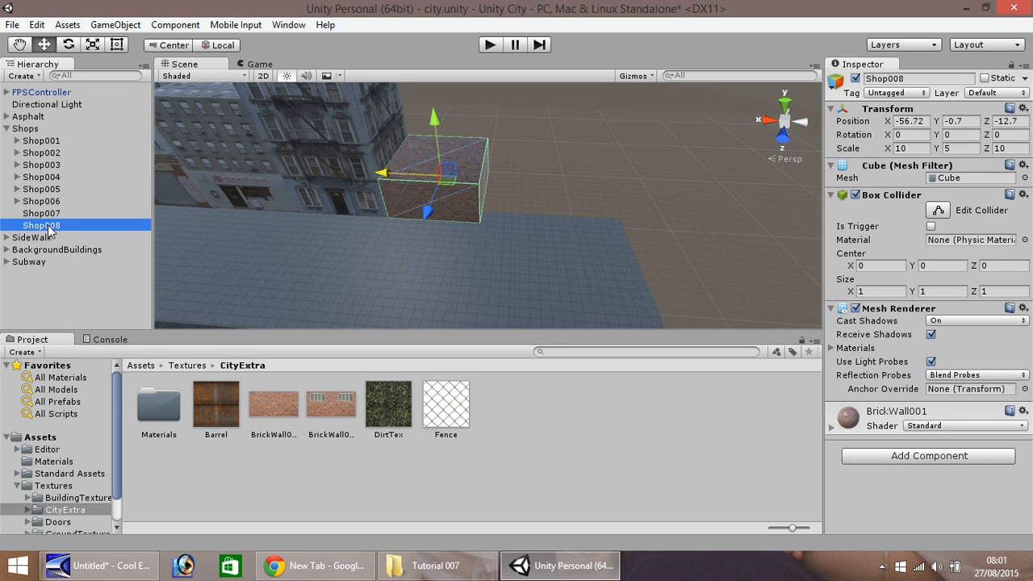
right_click(42, 226)
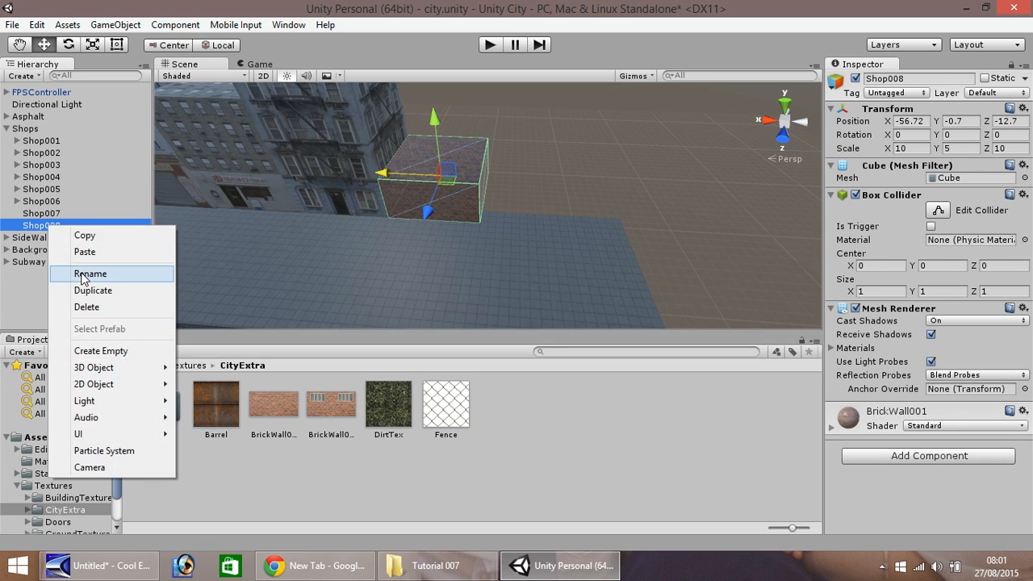
left_click(90, 274)
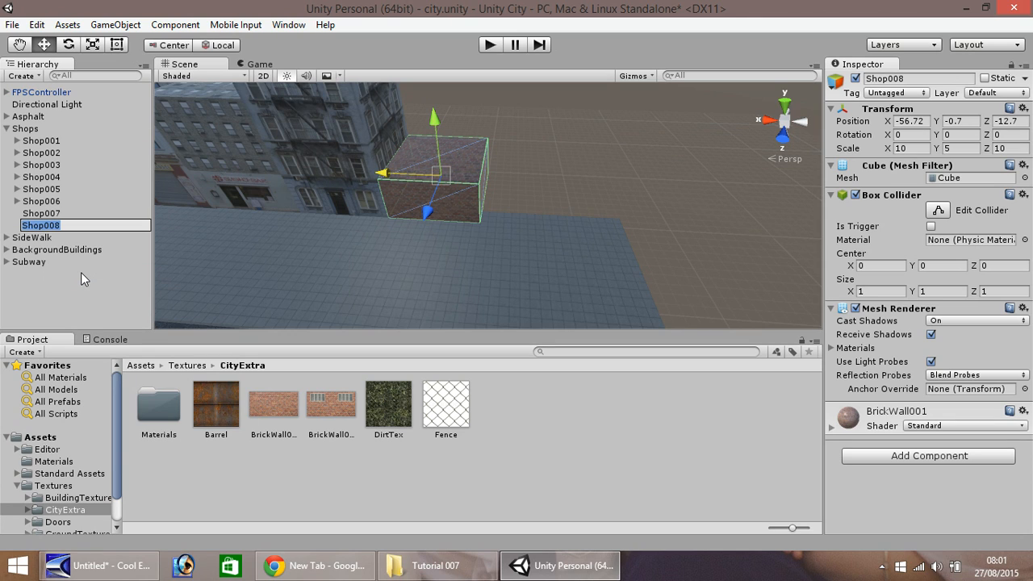
type("Wall001")
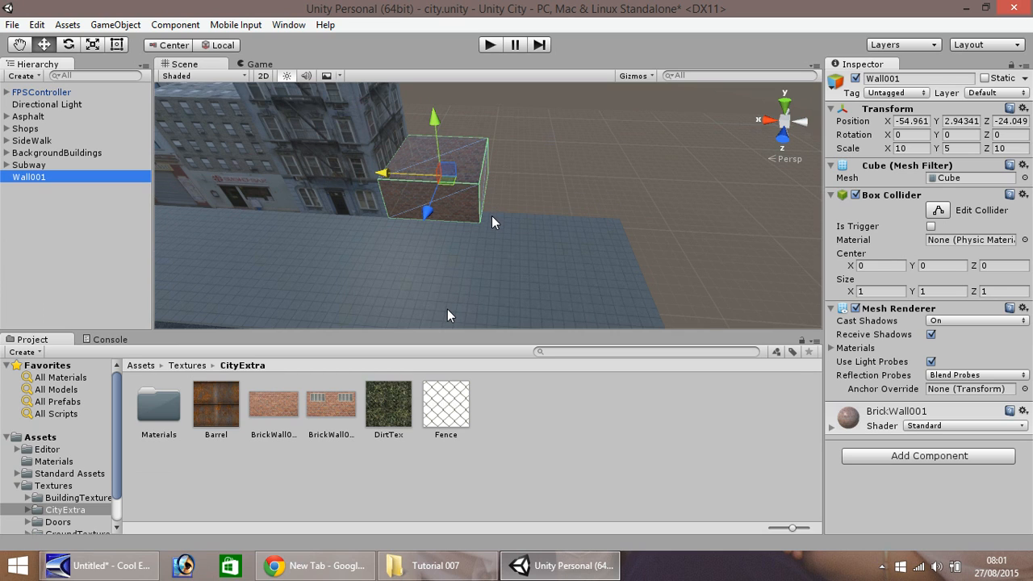
mouse_move(396, 401)
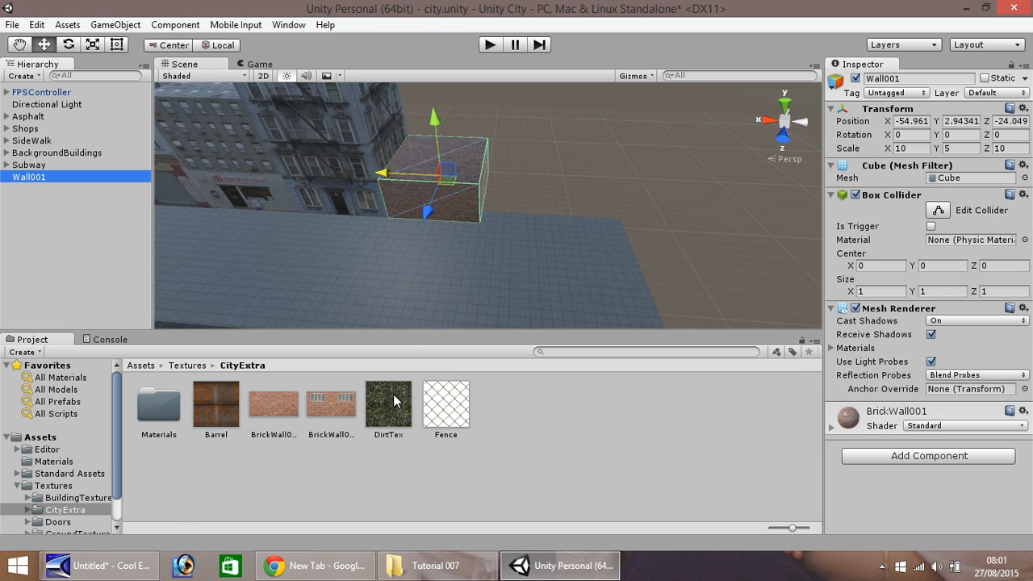
Duplicate a sidewalk tile and rename it Alley.
left_click(388, 402)
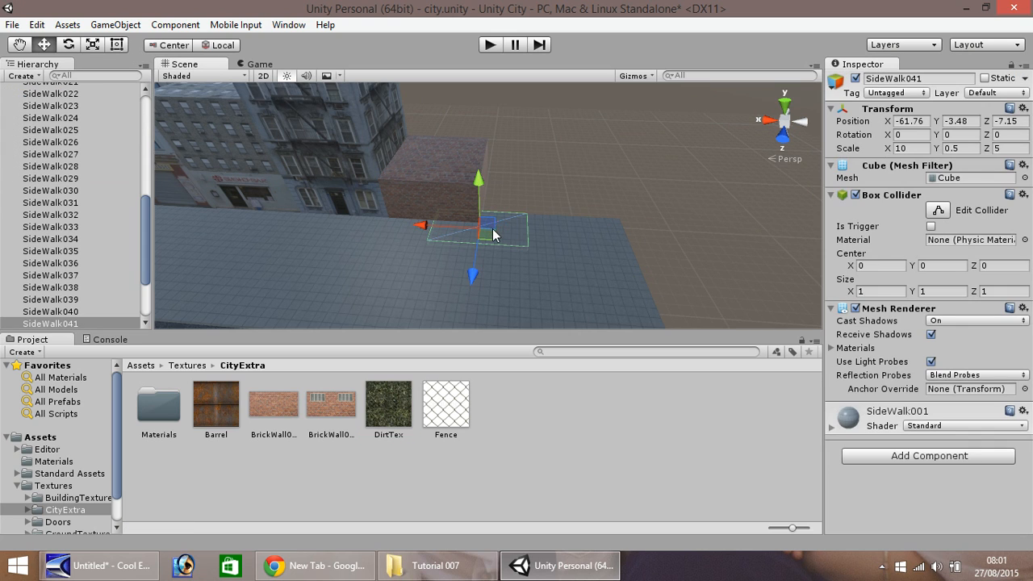
mouse_move(500, 236)
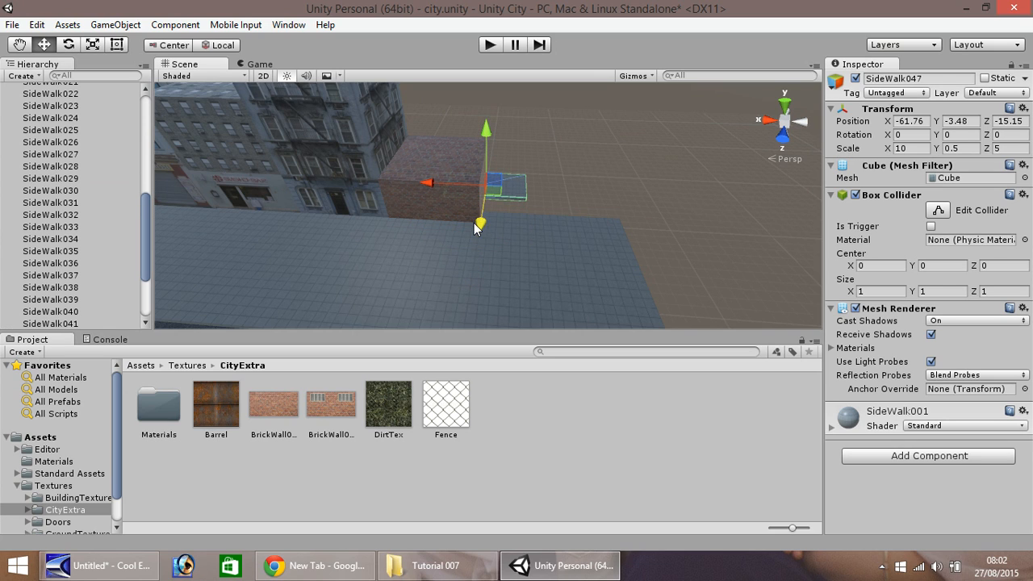
scroll("down", 3)
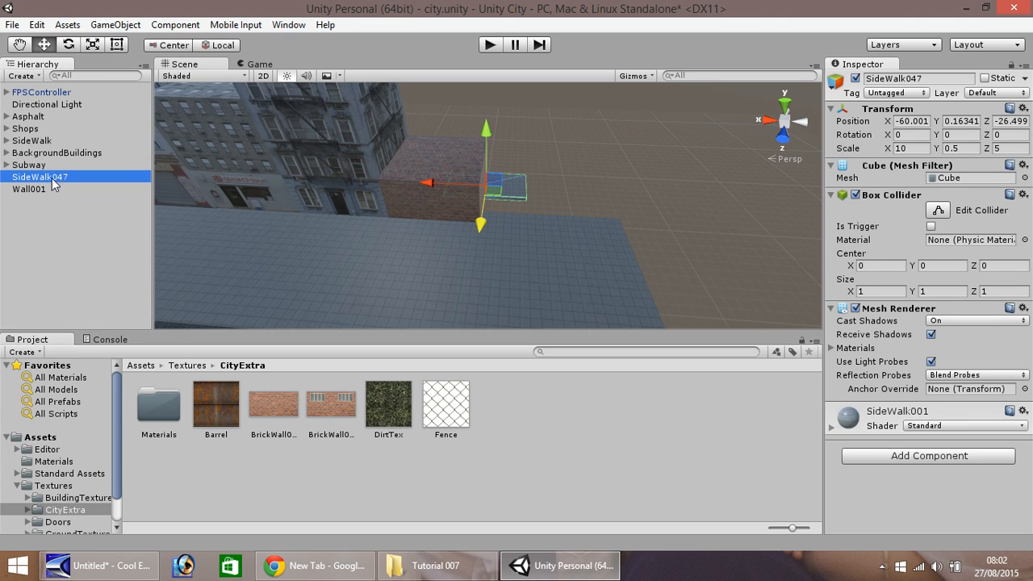
right_click(41, 176)
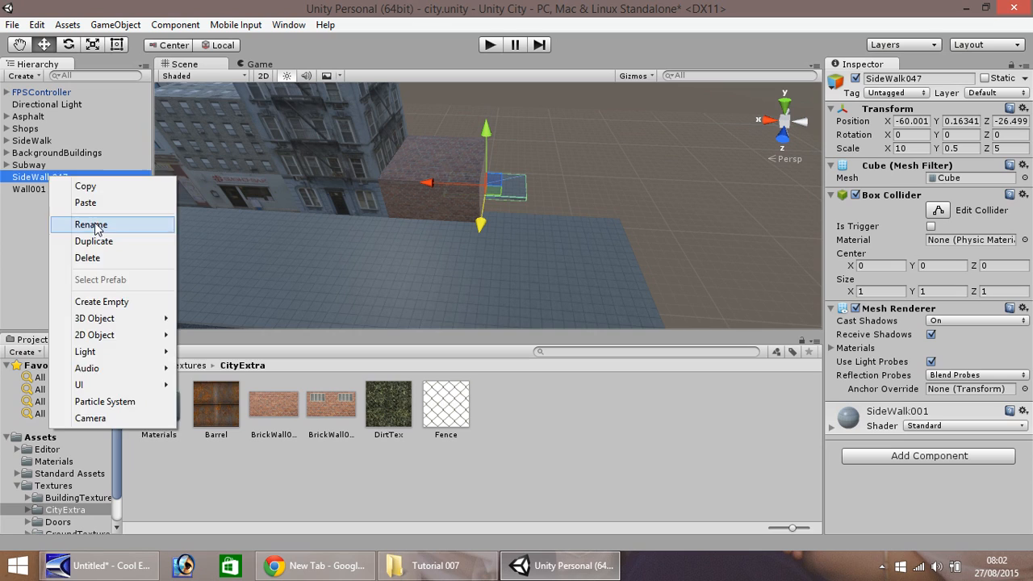
left_click(90, 224)
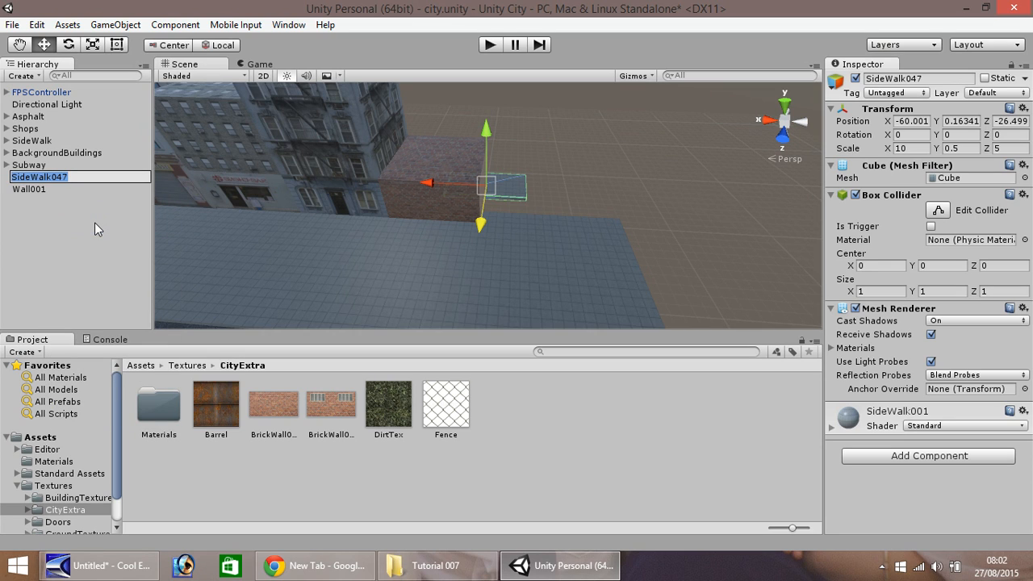
type("Alley001")
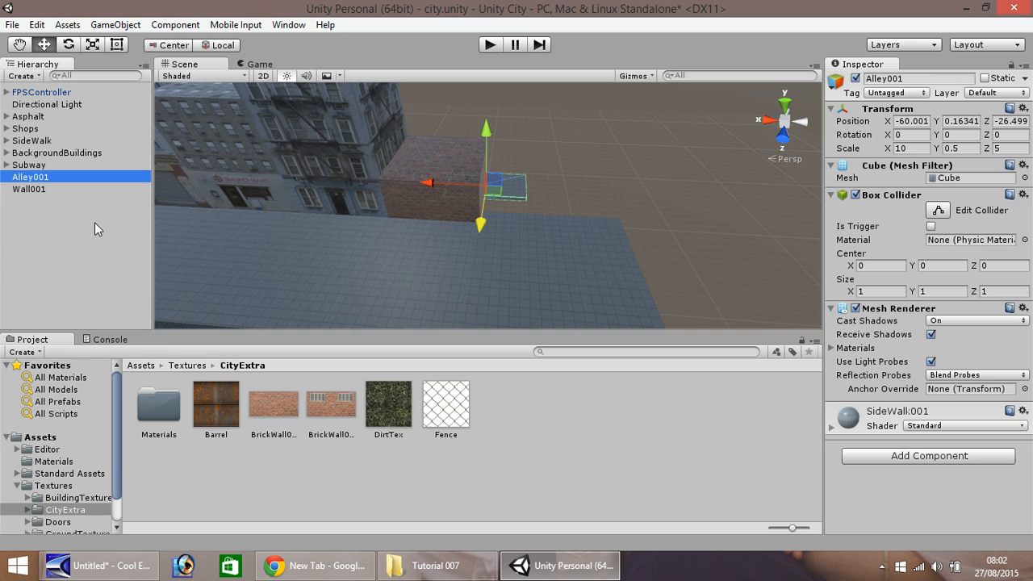
Set the Alley slab's Transform Rotation Y to 90.
left_click(956, 135)
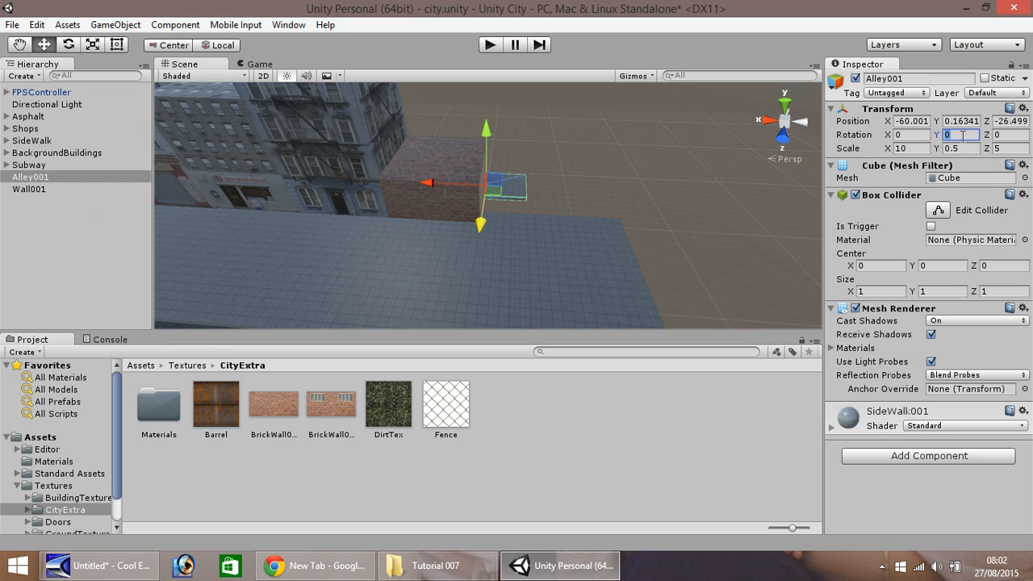
type("90")
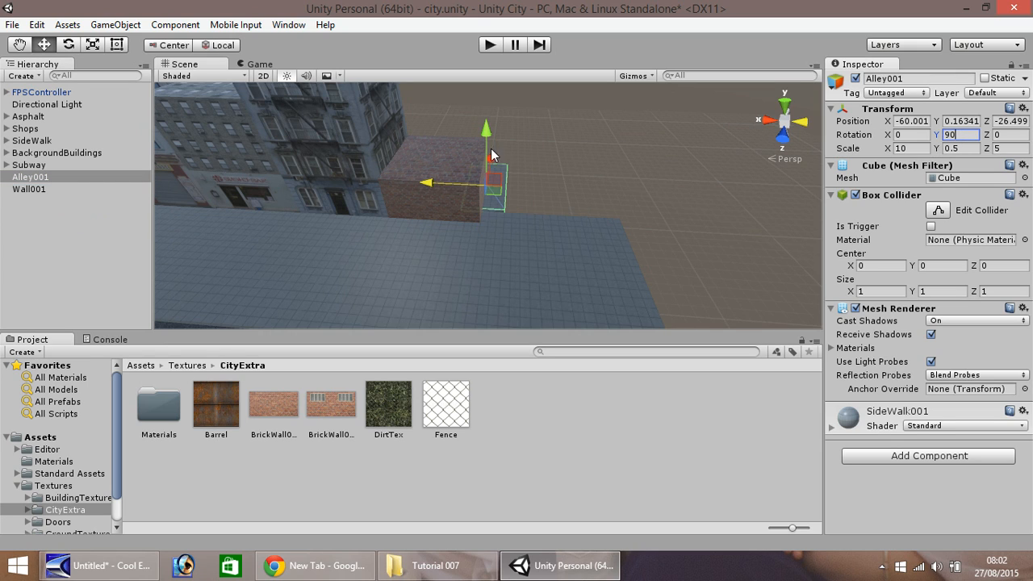
Set the Snap Settings move increment to 0.25.
left_click(36, 25)
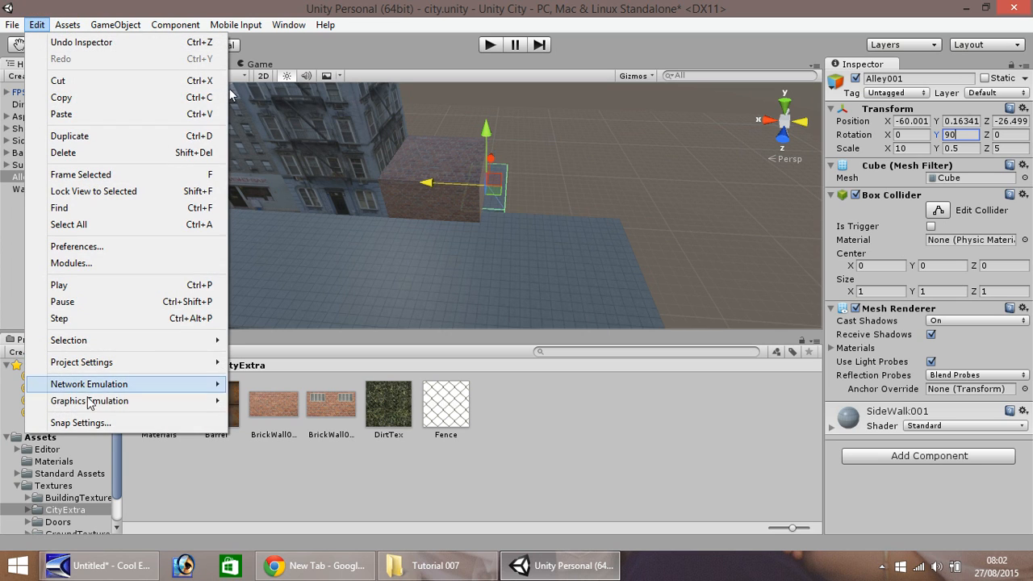
left_click(80, 423)
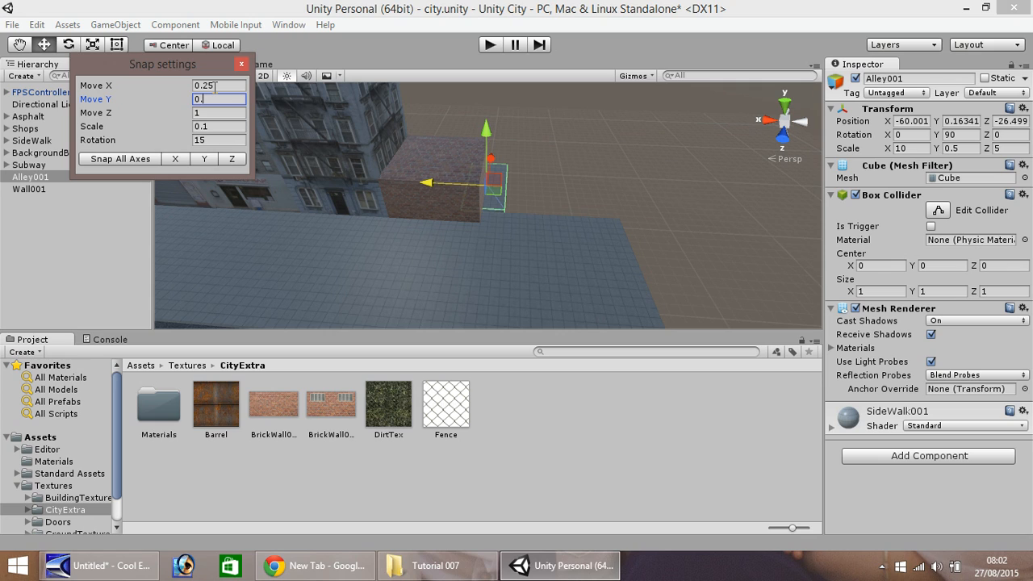
type("0.25")
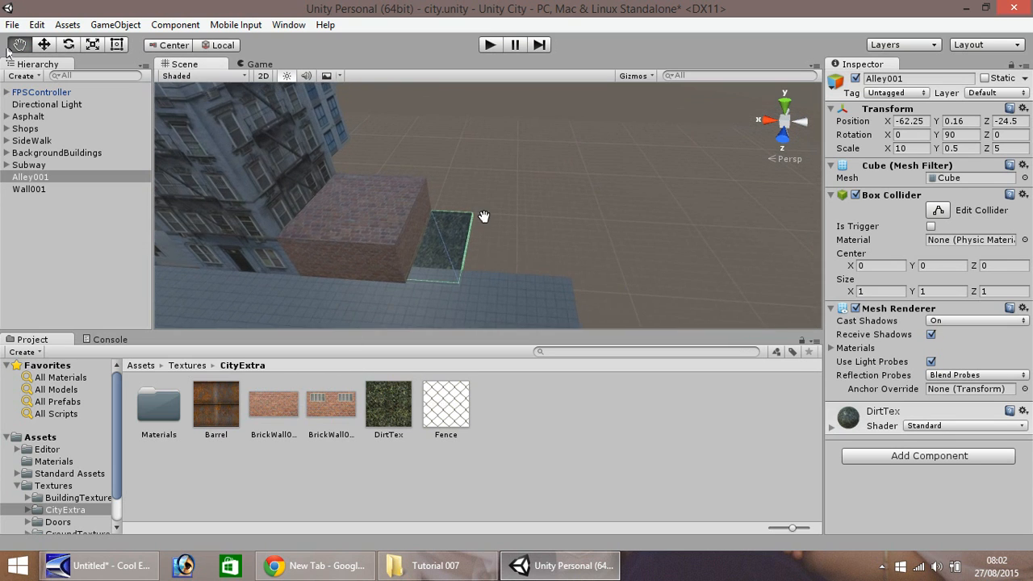
Raise Alley001 slightly and nudge it snugly against the brick building.
left_click_drag(485, 216, 622, 176)
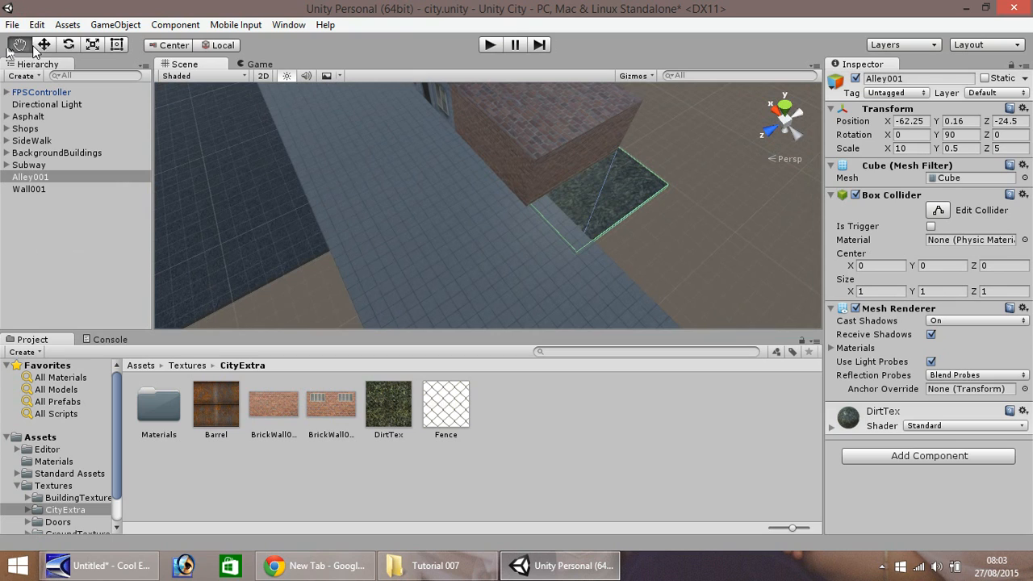
left_click(43, 45)
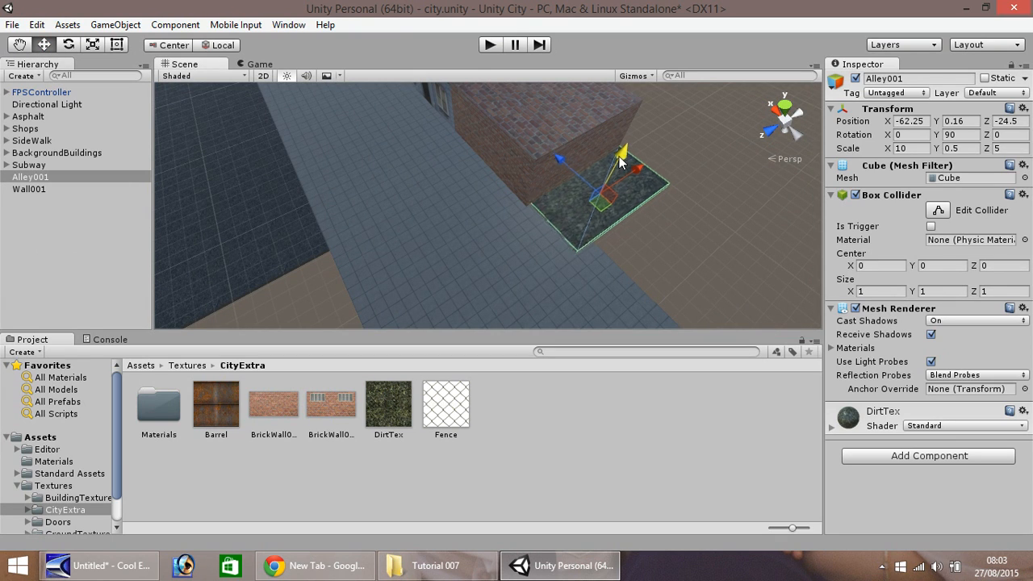
left_click_drag(622, 152, 621, 149)
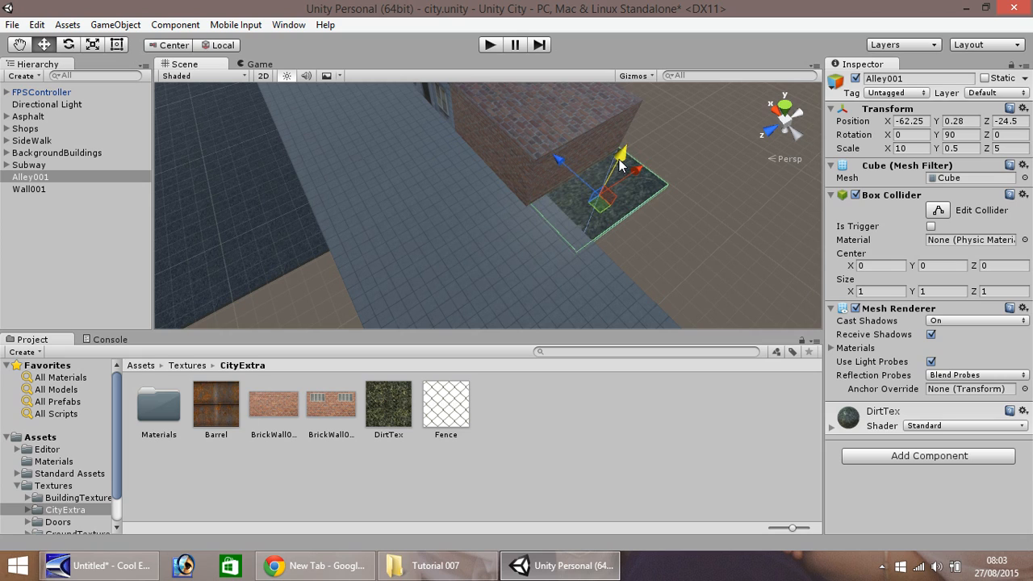
left_click_drag(621, 149, 638, 170)
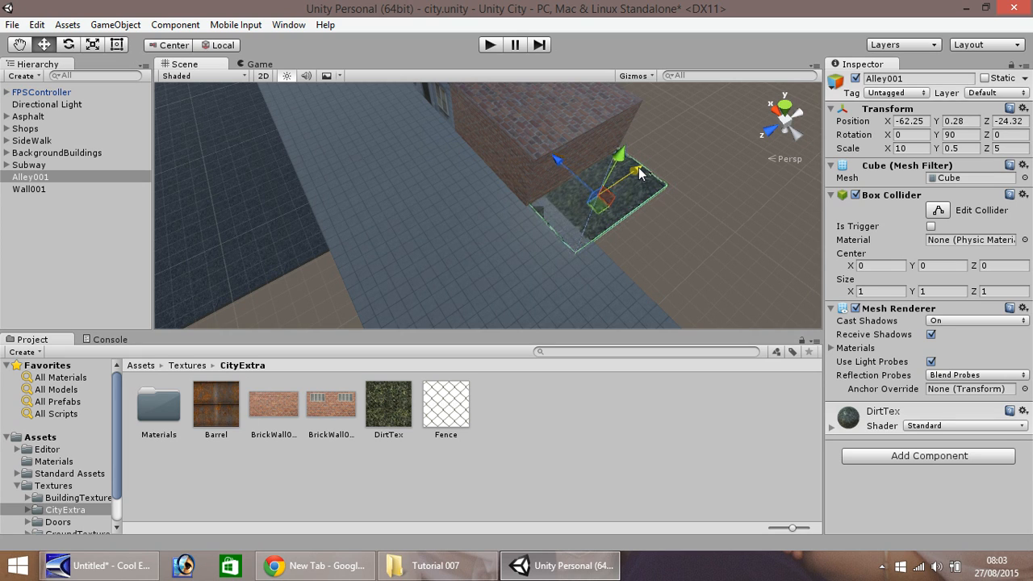
mouse_move(429, 384)
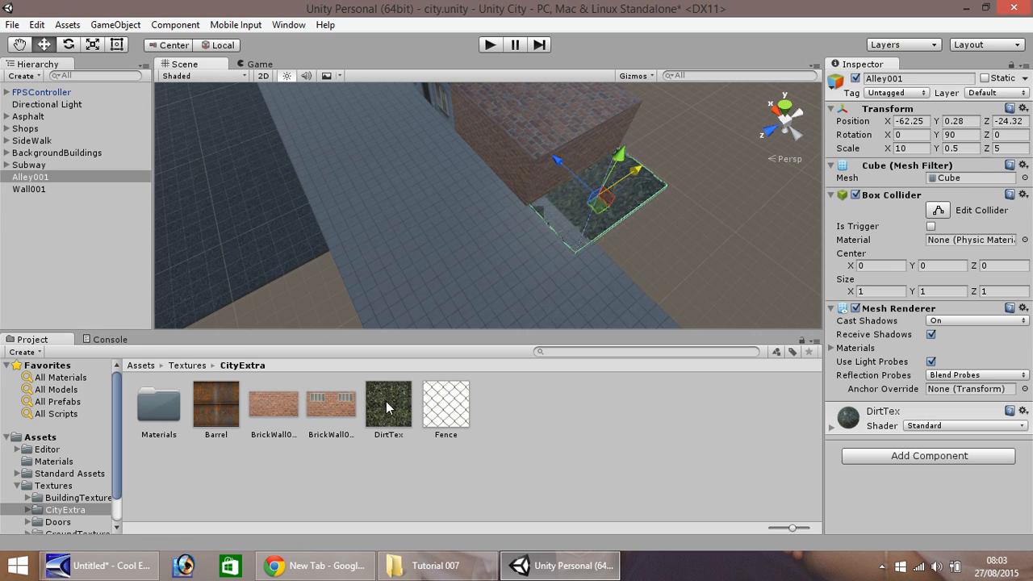
Inspect the DirtTex asset and switch the Inspector back to Normal view.
left_click(387, 403)
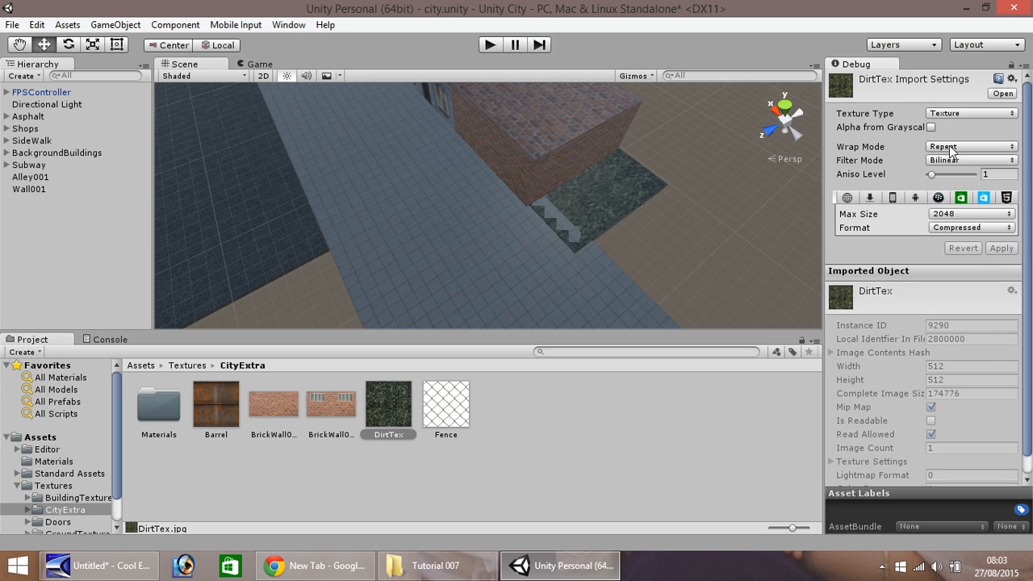
left_click(1022, 64)
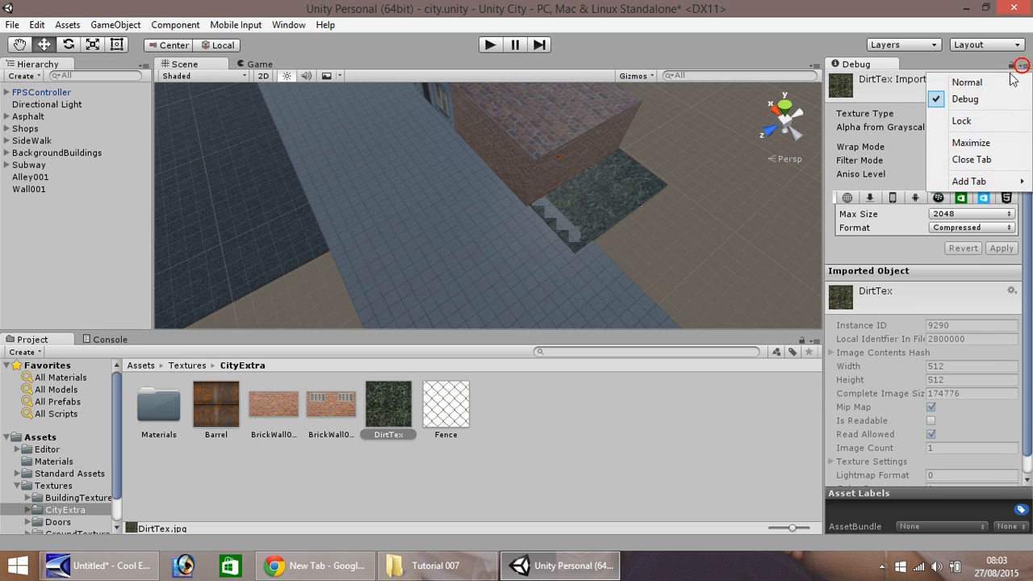
left_click(967, 80)
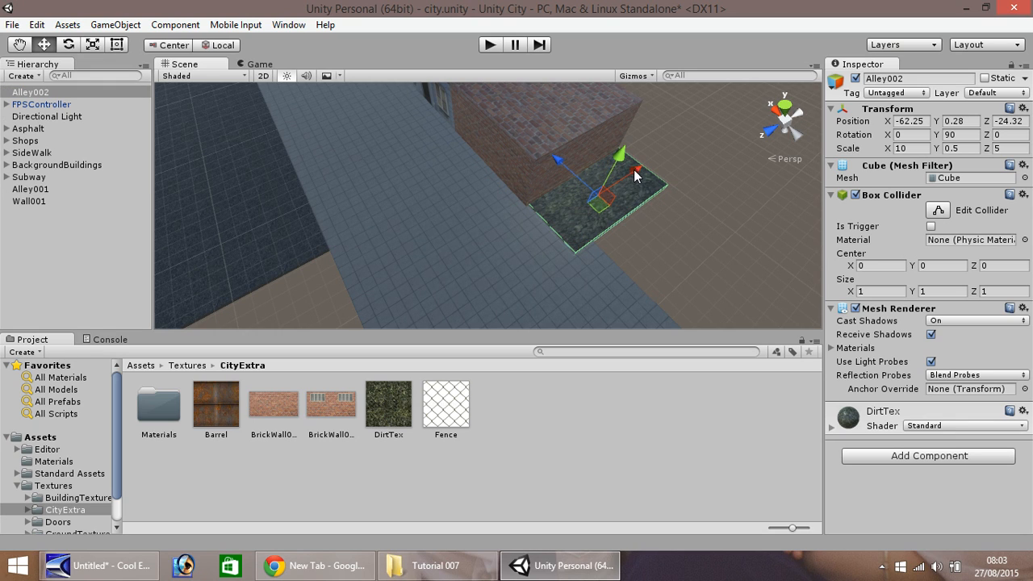
Move the duplicated alley slab and wall block into place along the alley.
left_click_drag(633, 175, 727, 120)
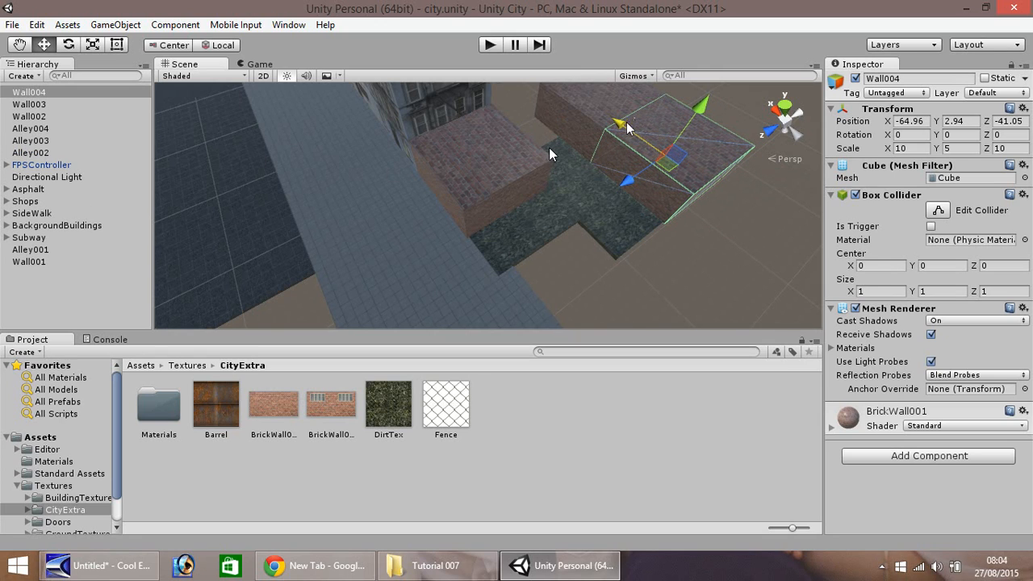
left_click_drag(630, 129, 707, 187)
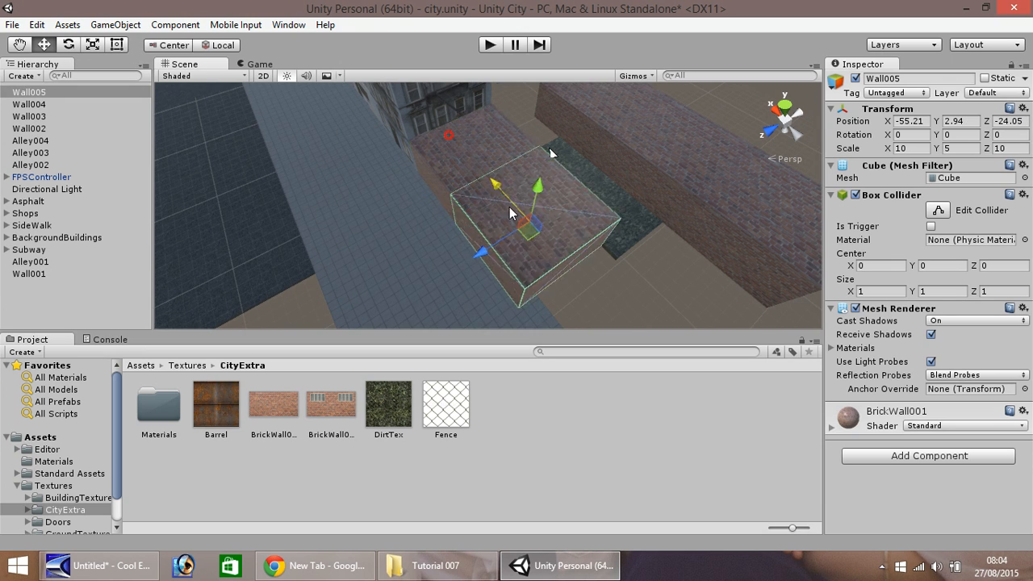
Slide Wall005 into place along the street and give it the windowed BrickWall002 texture.
left_click_drag(509, 213, 525, 239)
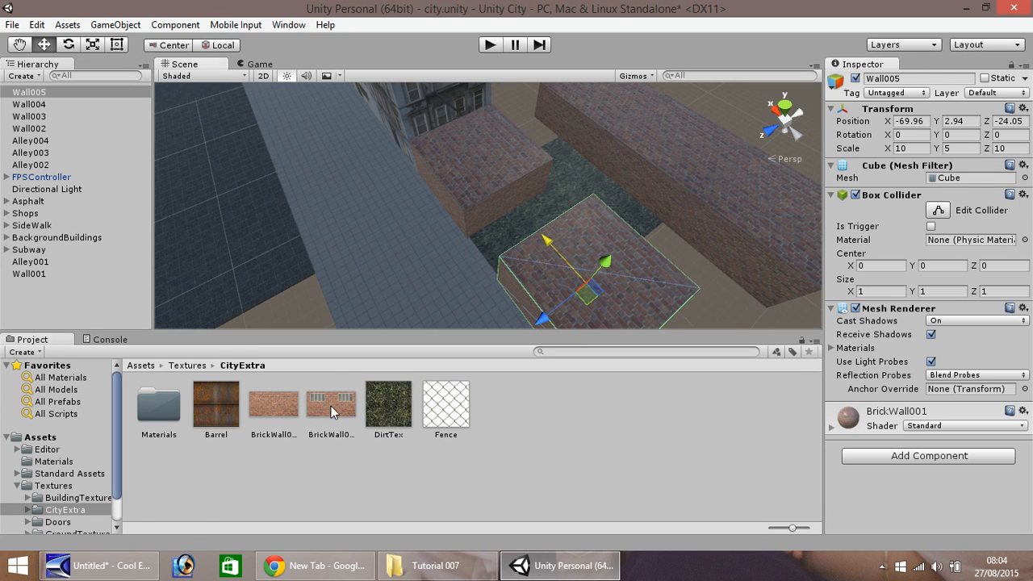
left_click(331, 404)
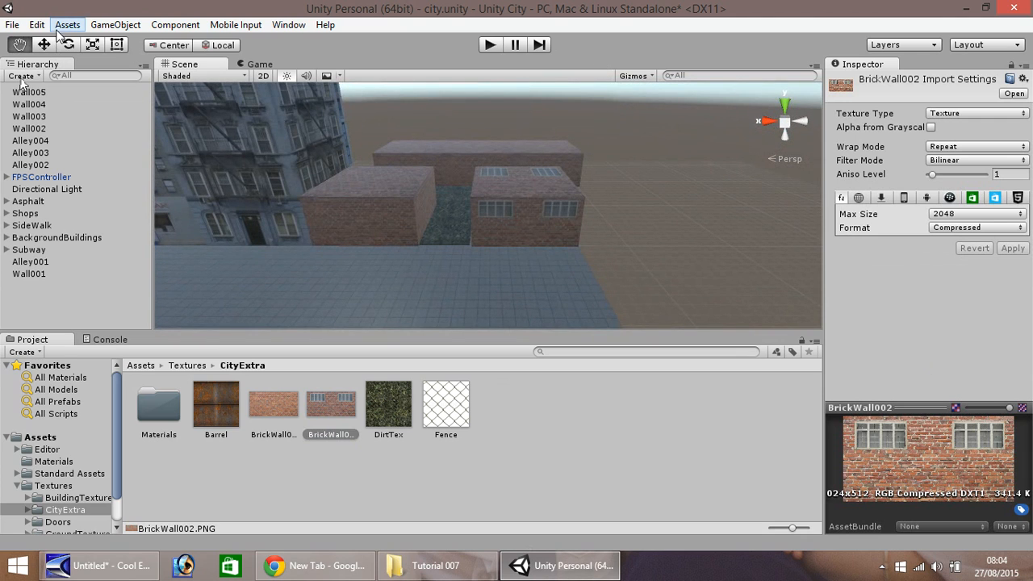
Set Snap Settings move increments to 1 and line up the windowed wall block.
left_click(35, 24)
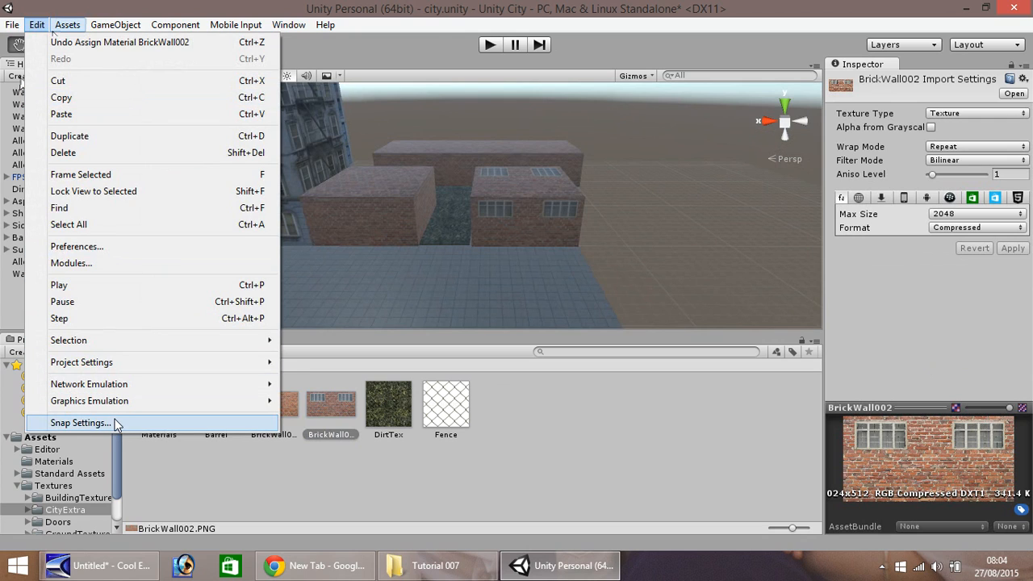
left_click(81, 423)
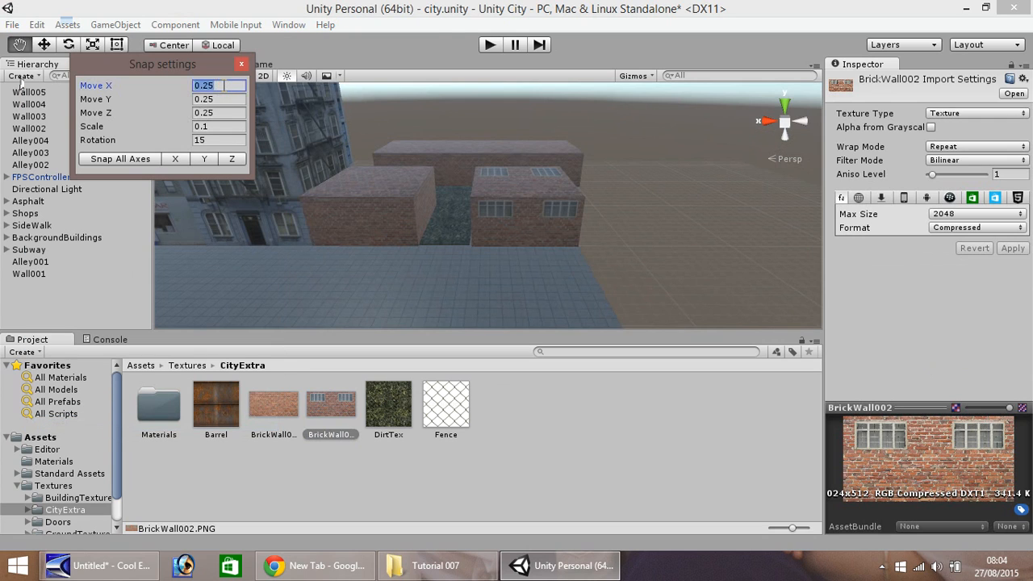
type("1")
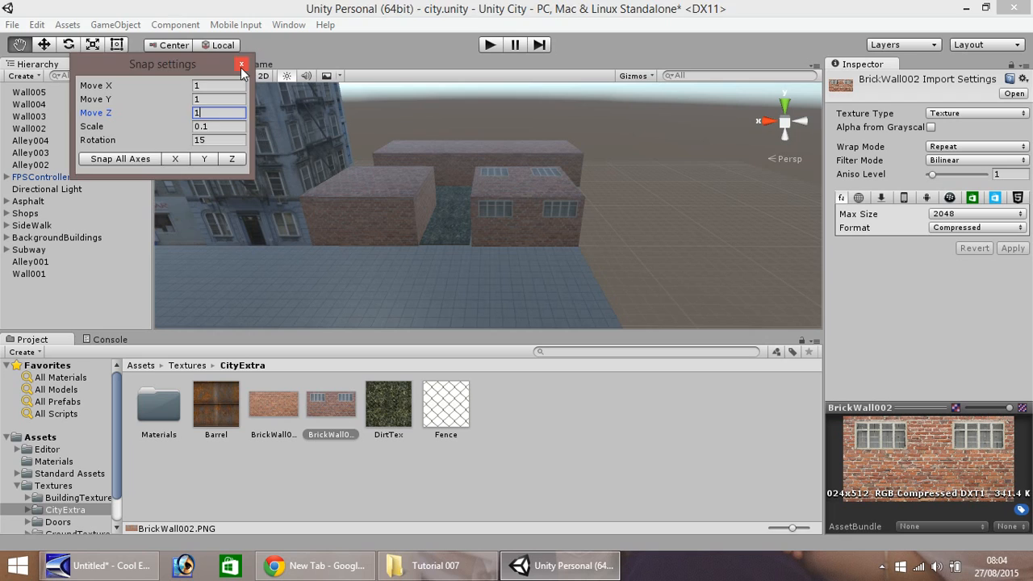
left_click(242, 65)
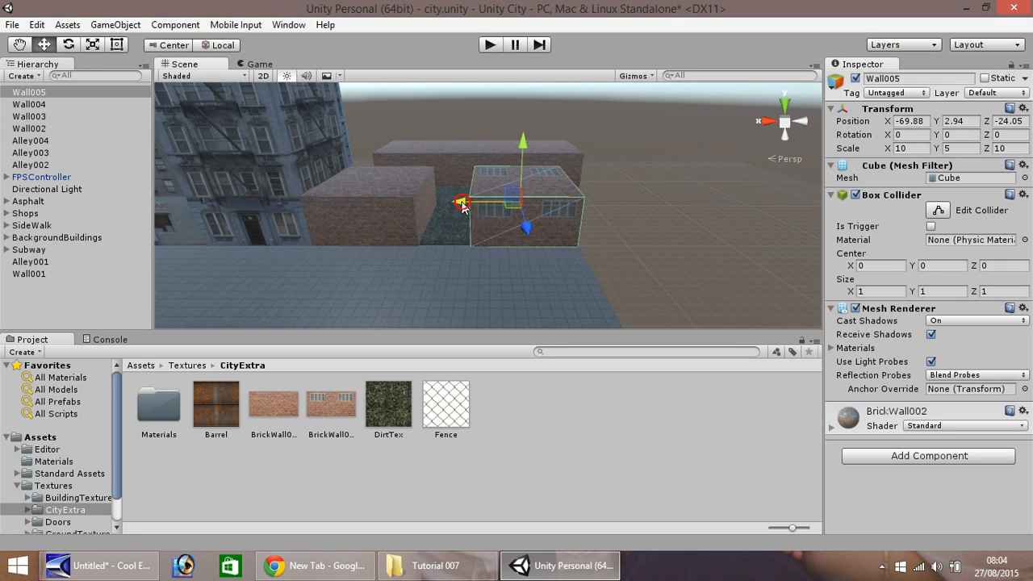
left_click_drag(462, 202, 449, 236)
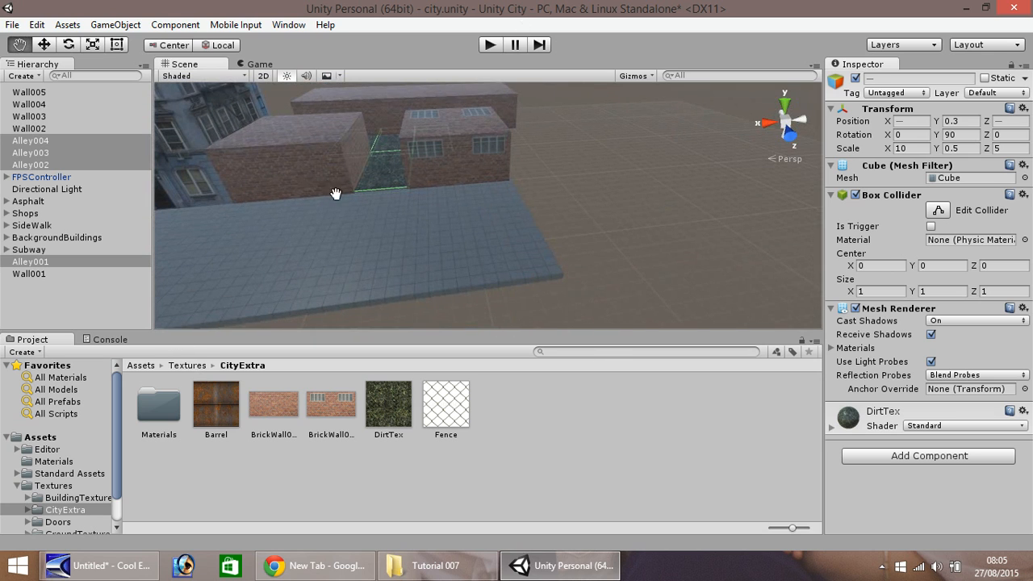
Create a new Cube via GameObject > 3D Object at the alley entrance.
left_click(446, 404)
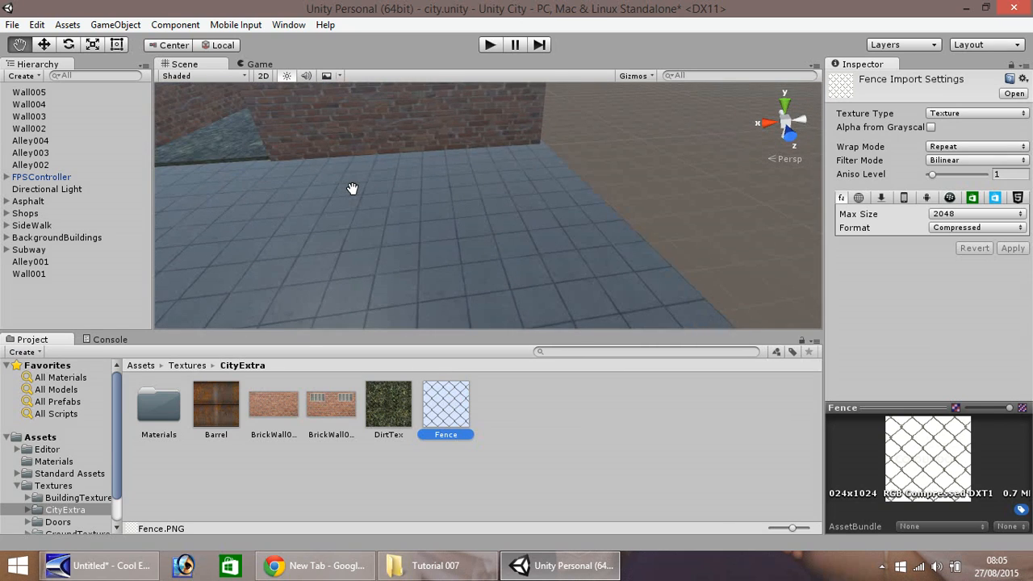
left_click_drag(352, 187, 559, 252)
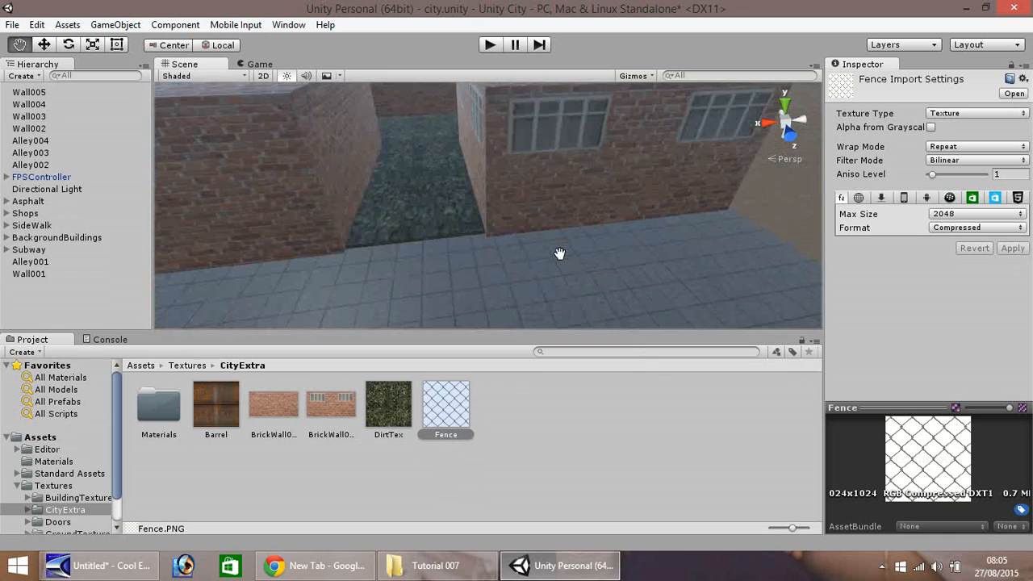
left_click(116, 24)
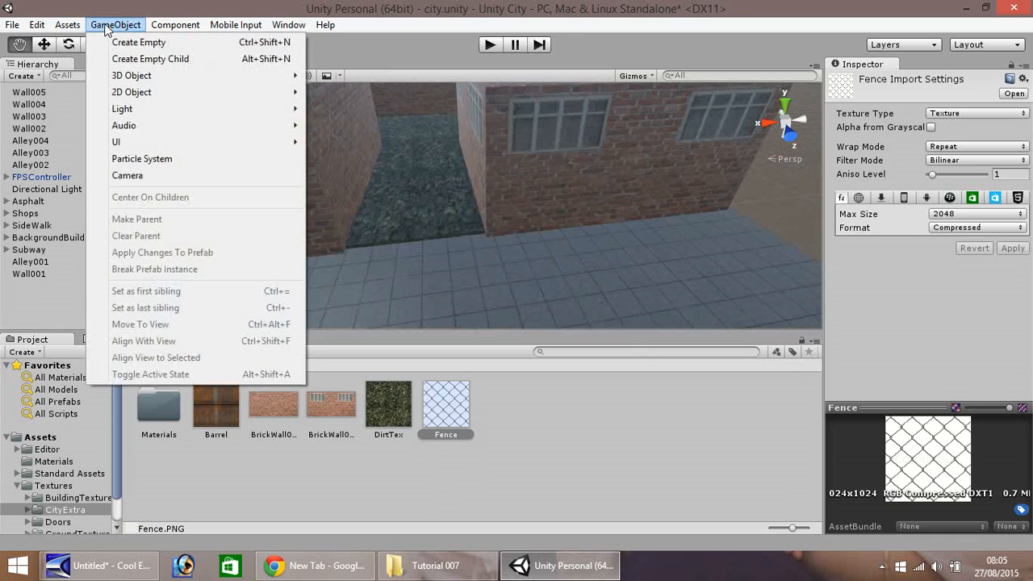
mouse_move(132, 76)
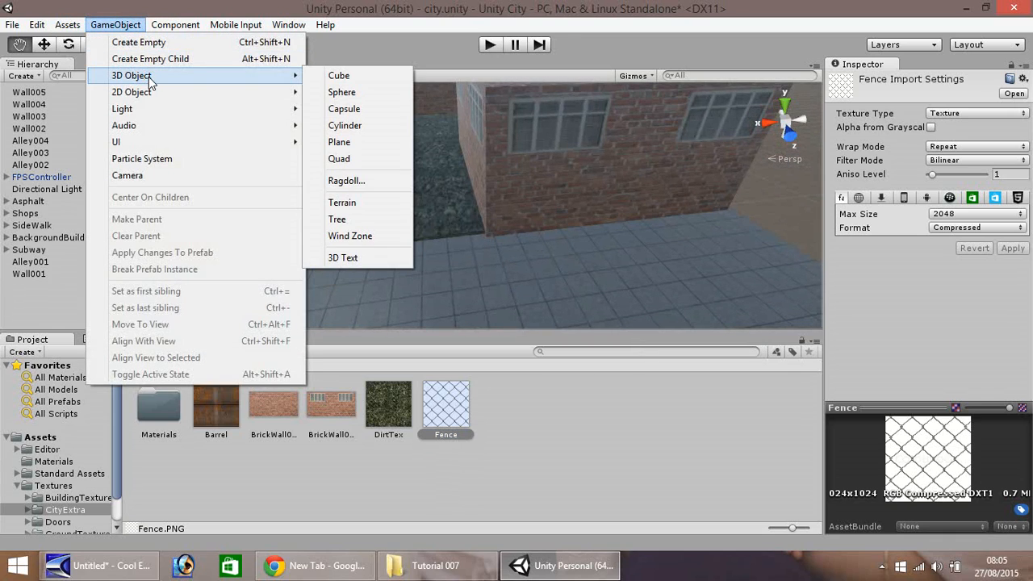
left_click(339, 76)
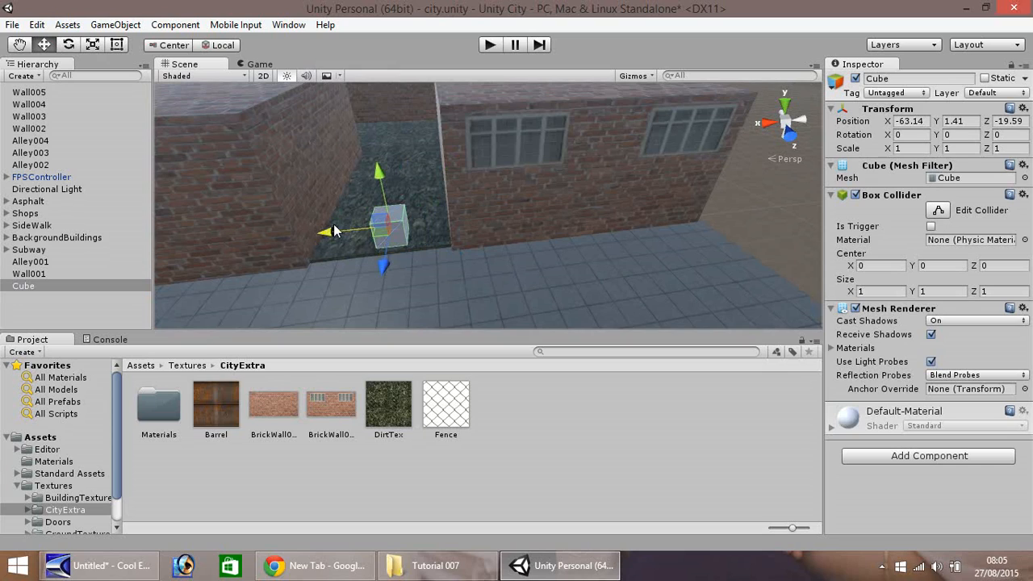
Move the cube against the wall and widen its X scale through 3, 4, 4.5 to 4.7.
left_click_drag(332, 231, 371, 274)
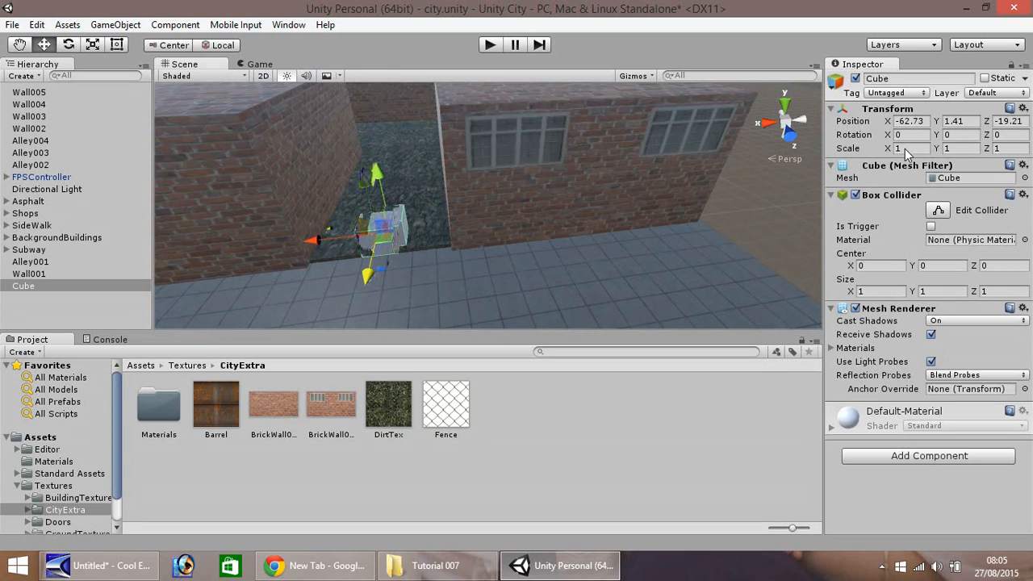
left_click(912, 148)
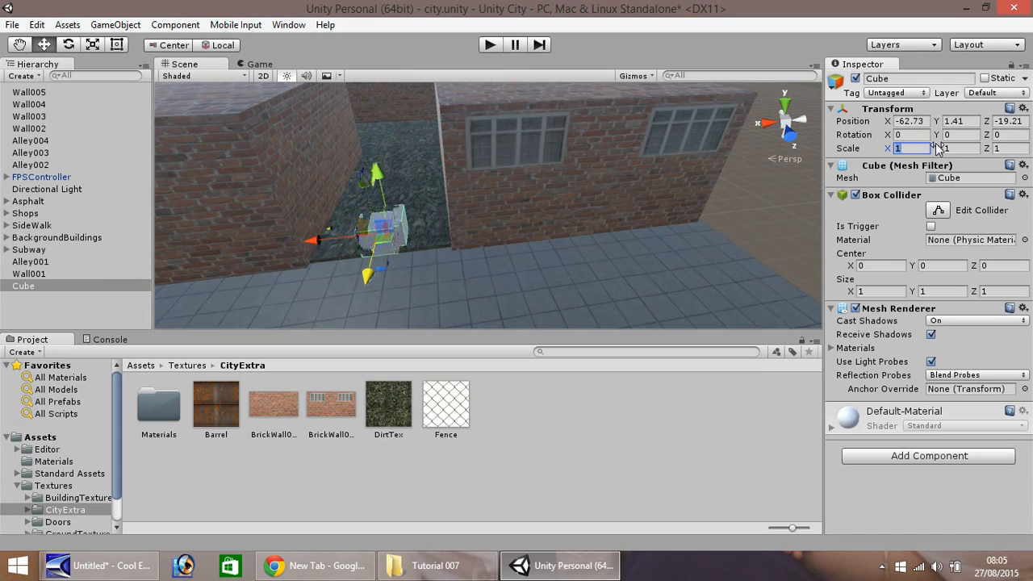
type("3")
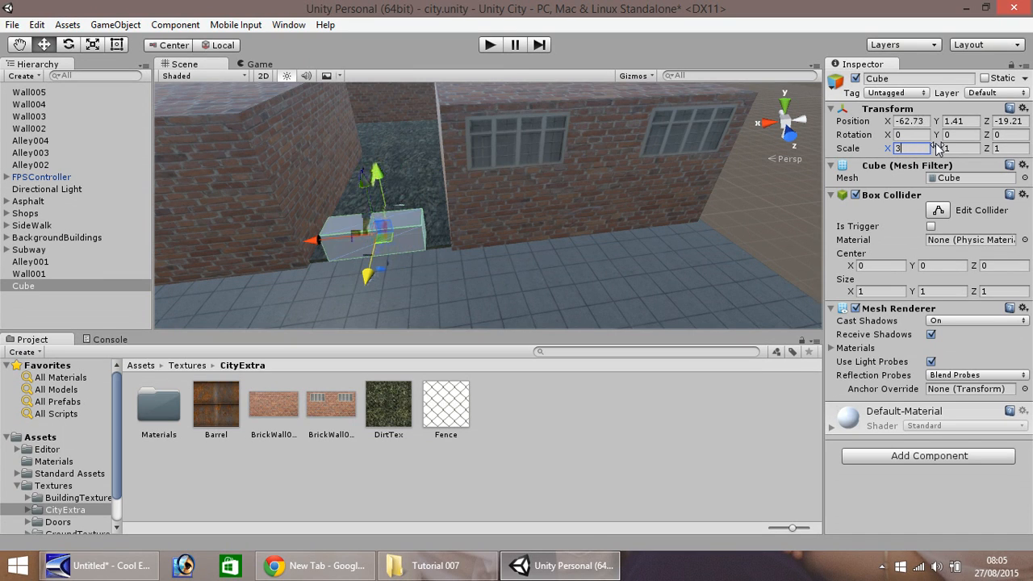
type("4")
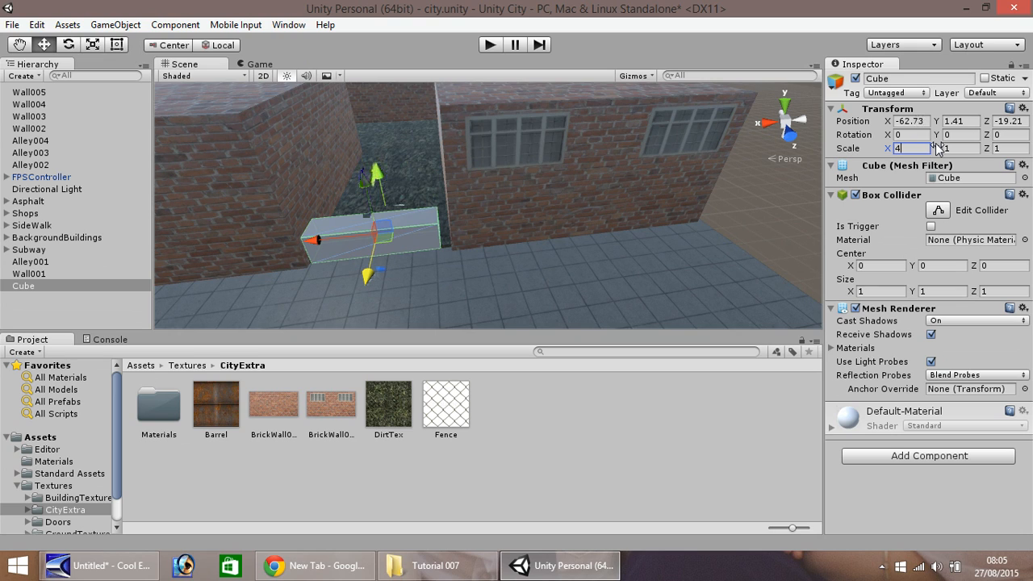
type("4.5")
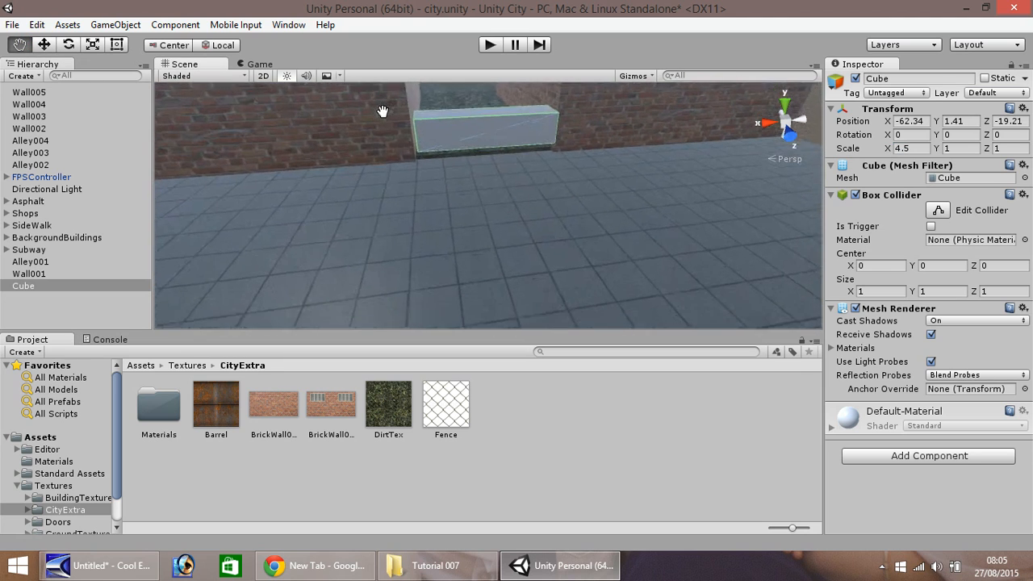
left_click_drag(385, 110, 313, 197)
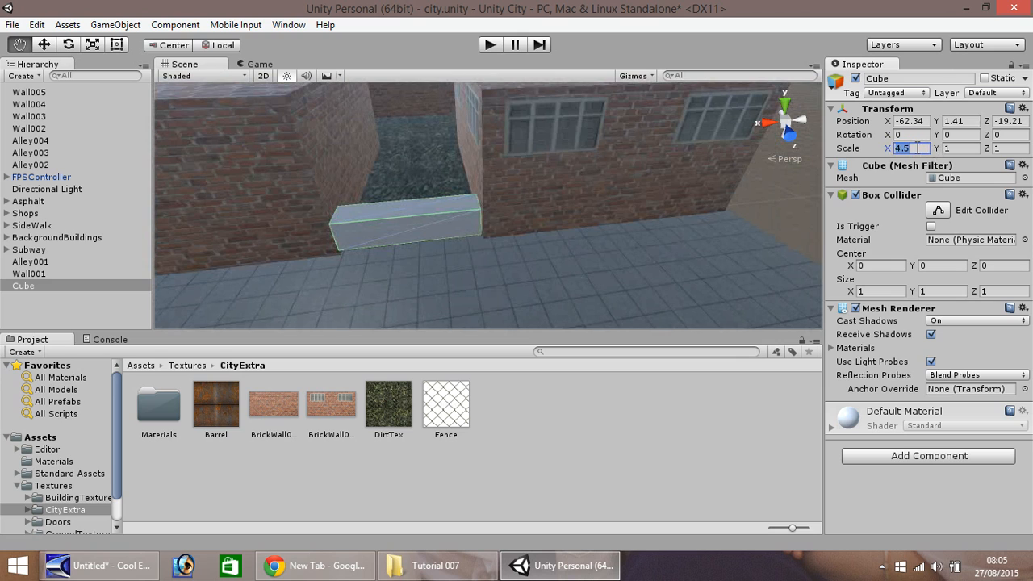
type("4.7")
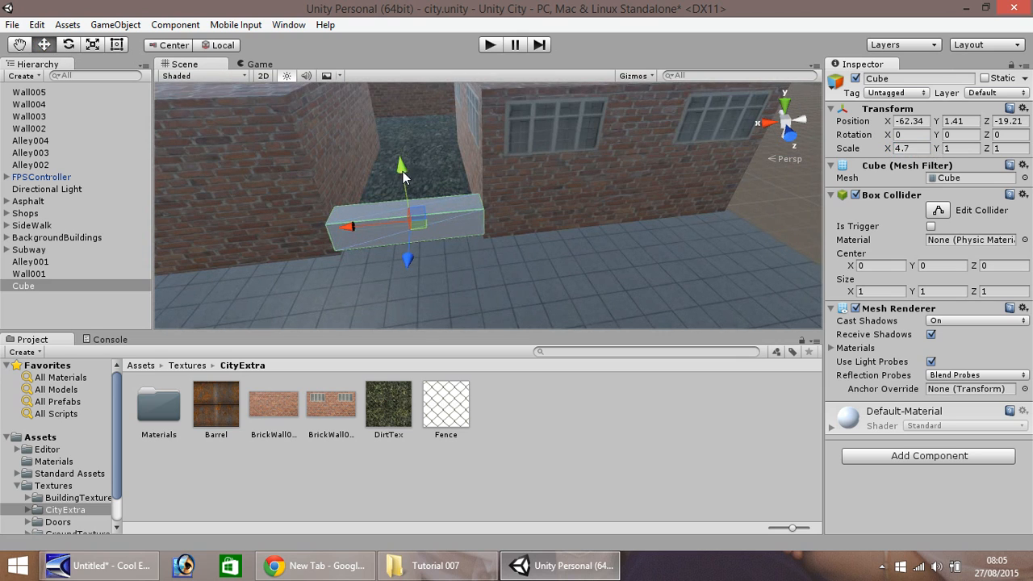
Set the slab just above the pavement between the brick walls and reselect the cube.
left_click_drag(401, 166, 413, 294)
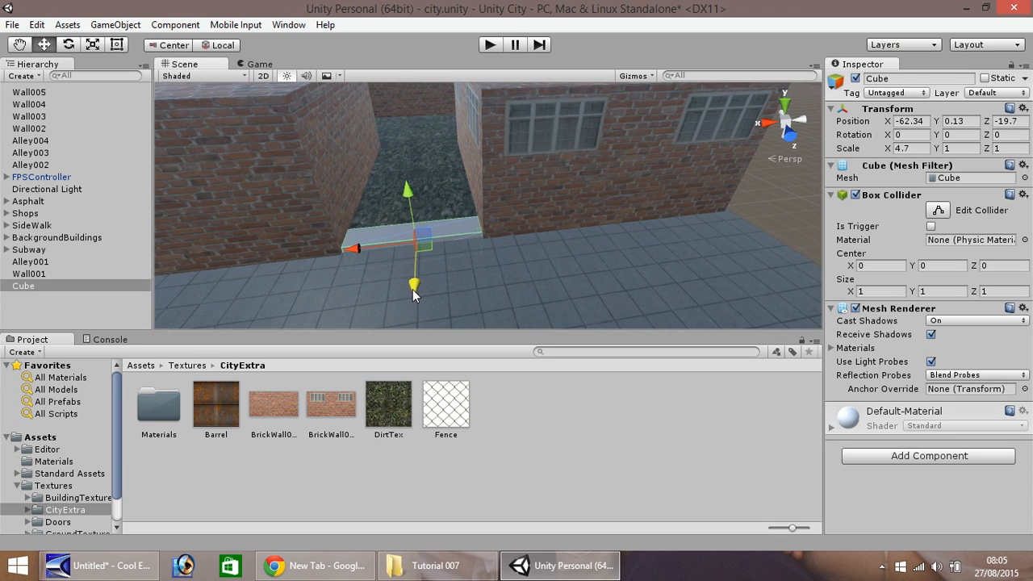
left_click_drag(413, 288, 407, 192)
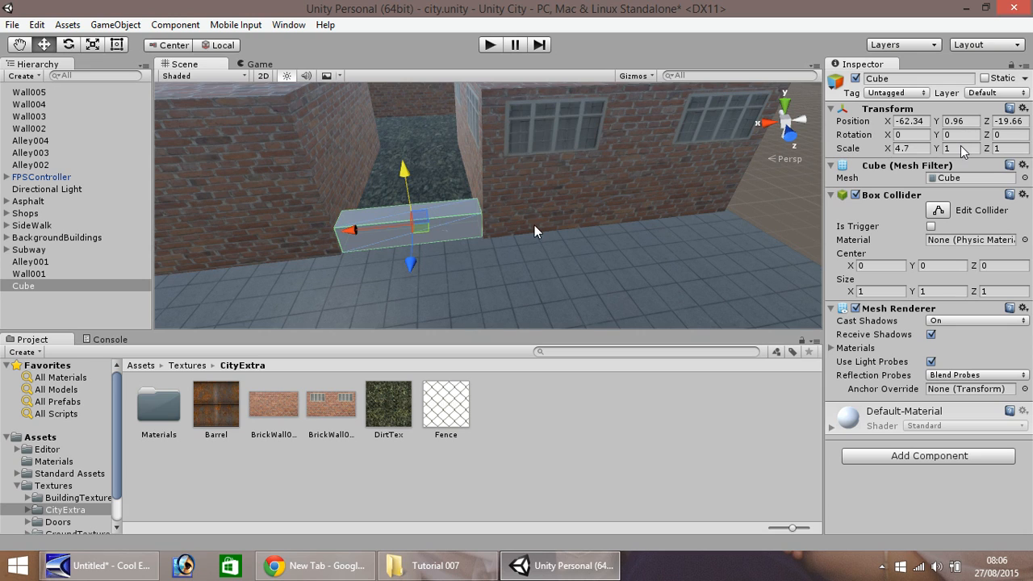
left_click(961, 148)
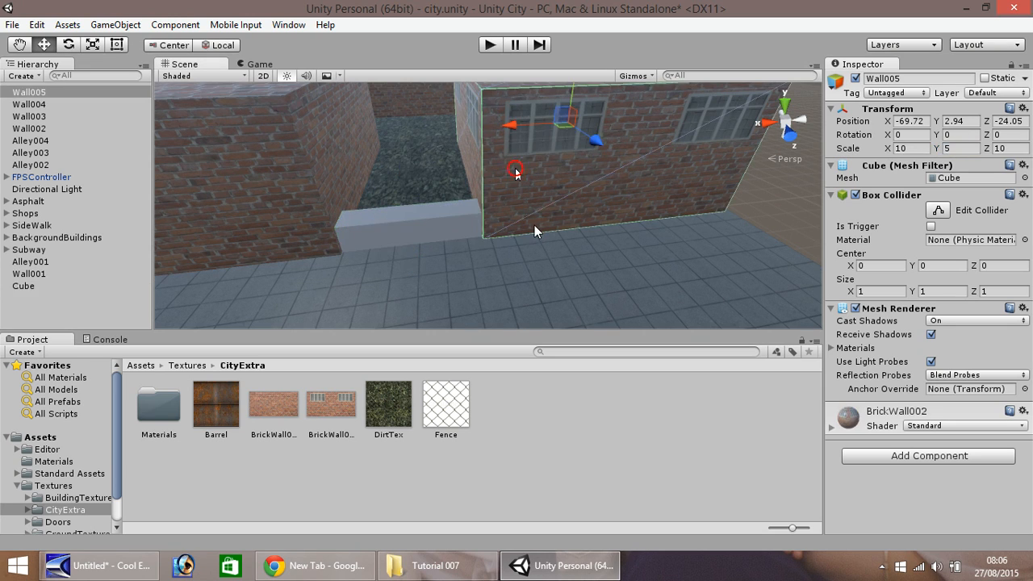
left_click(23, 286)
type("0")
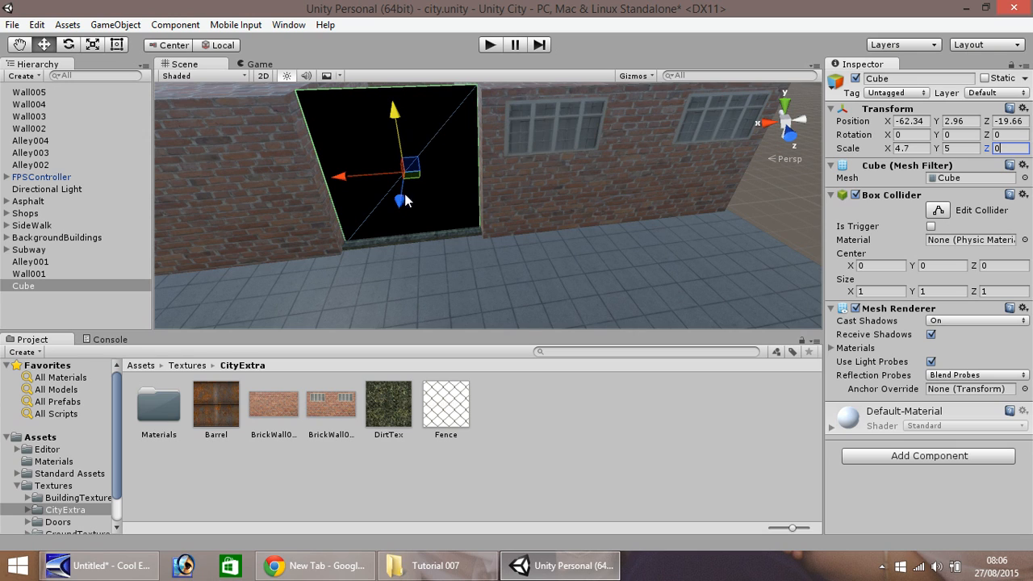
mouse_move(400, 204)
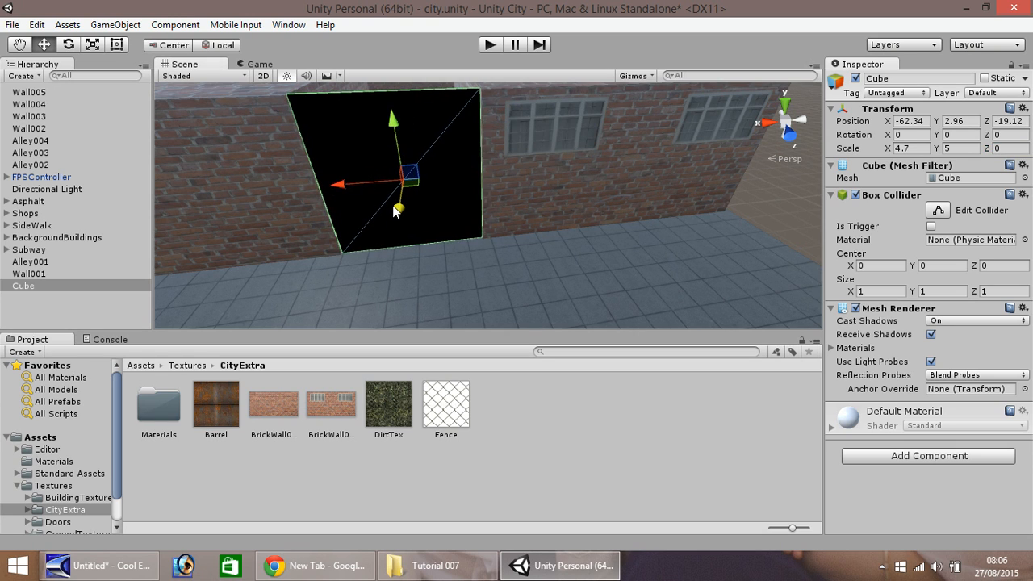
mouse_move(429, 394)
type(".01")
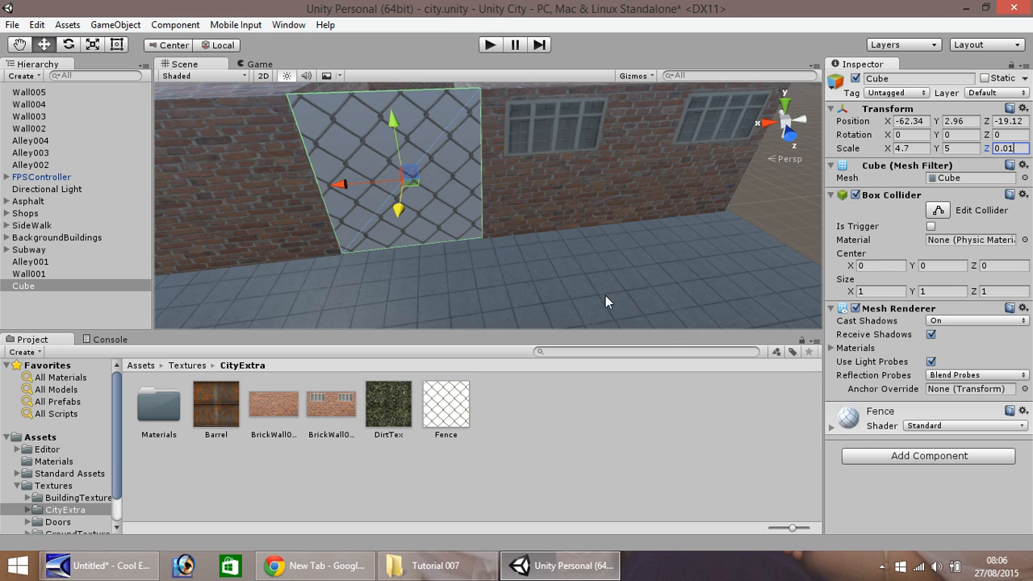
mouse_move(956, 433)
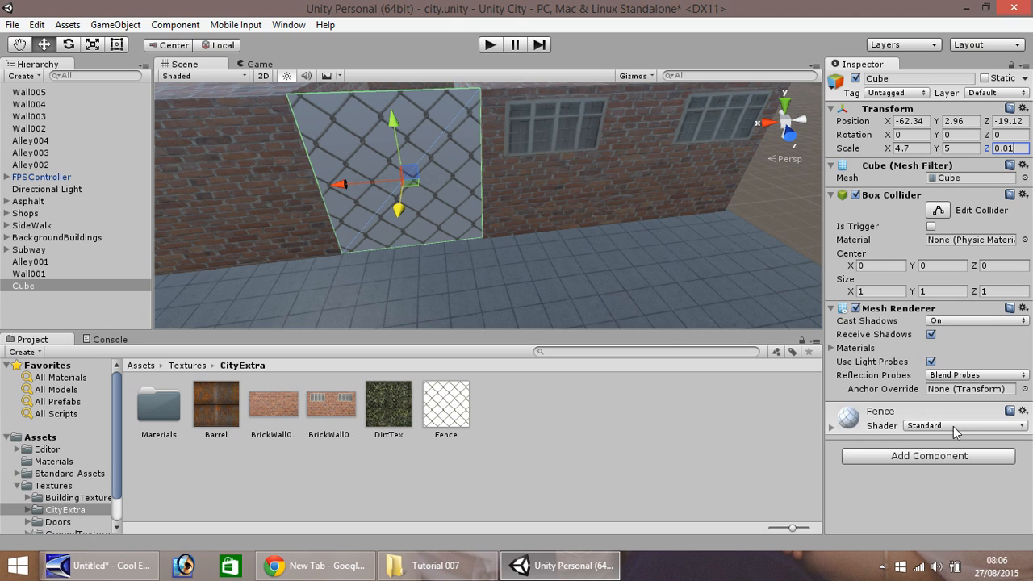
Switch the fence material's shader to Particles > Multiply blending.
left_click(966, 427)
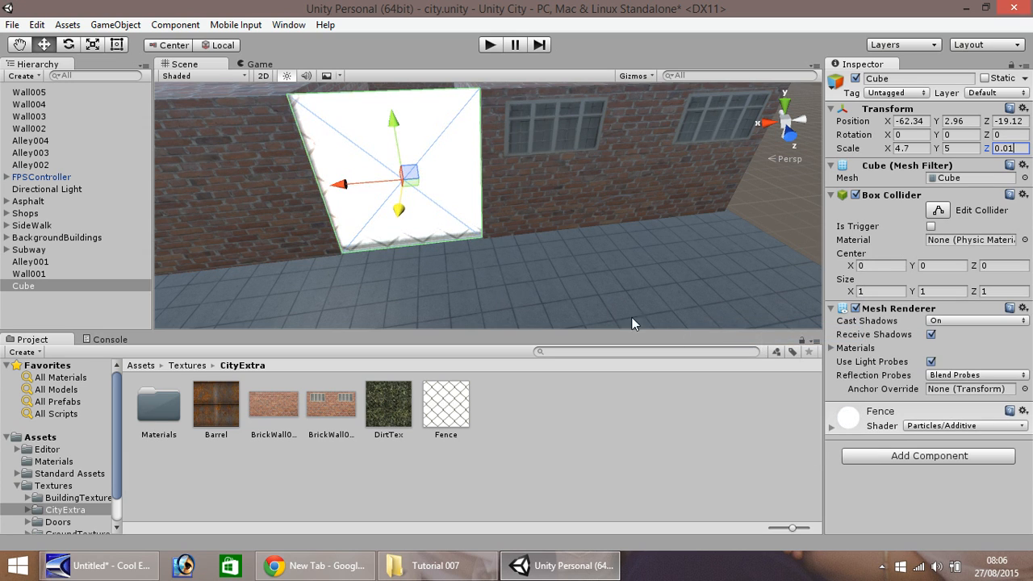
left_click(965, 426)
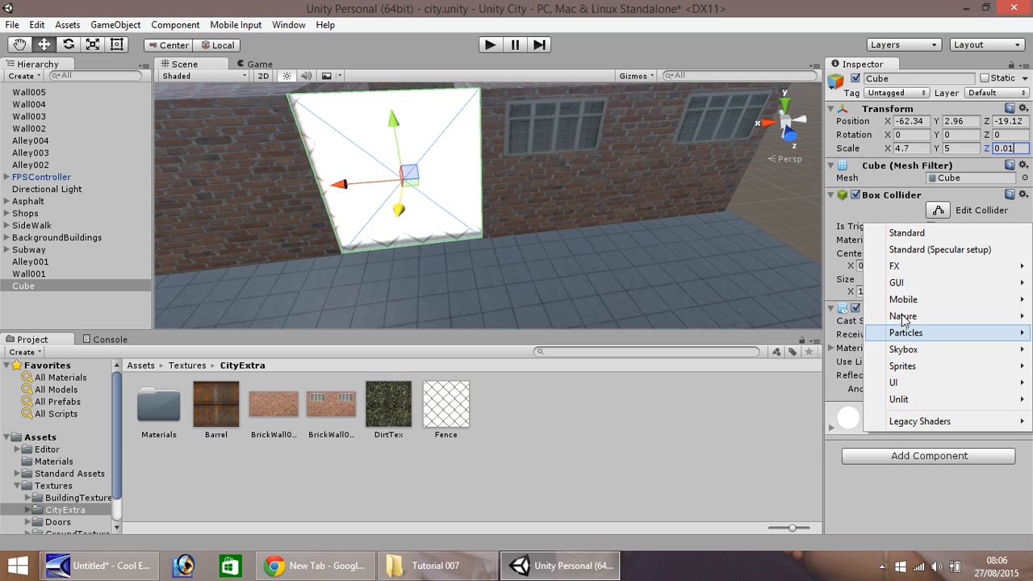
mouse_move(912, 283)
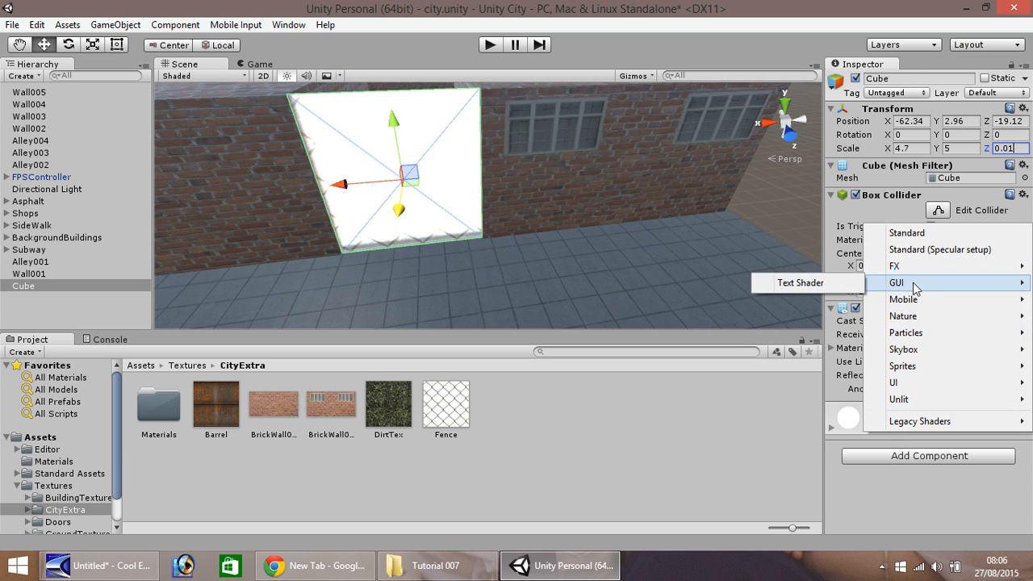
left_click(906, 332)
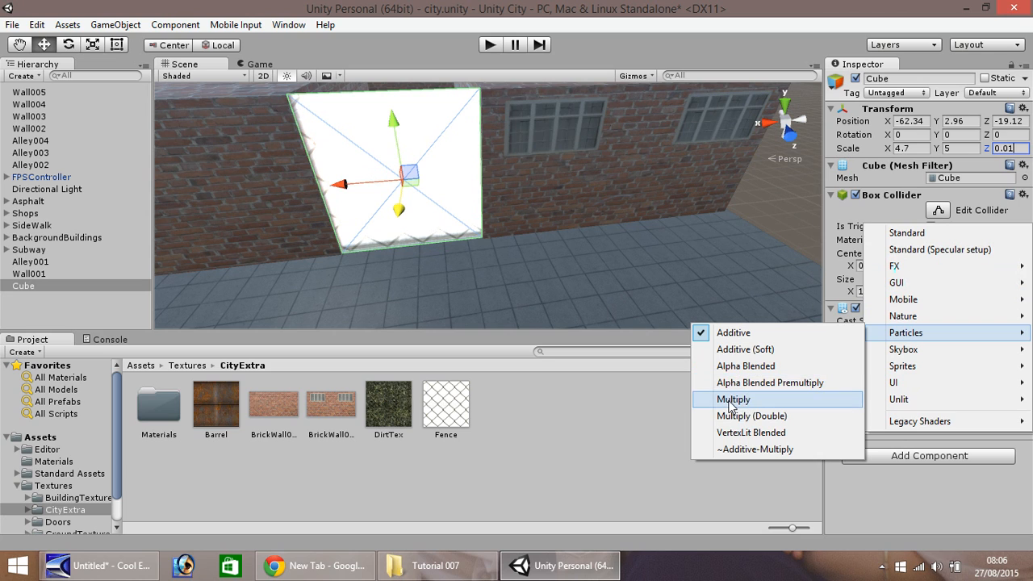
left_click(733, 399)
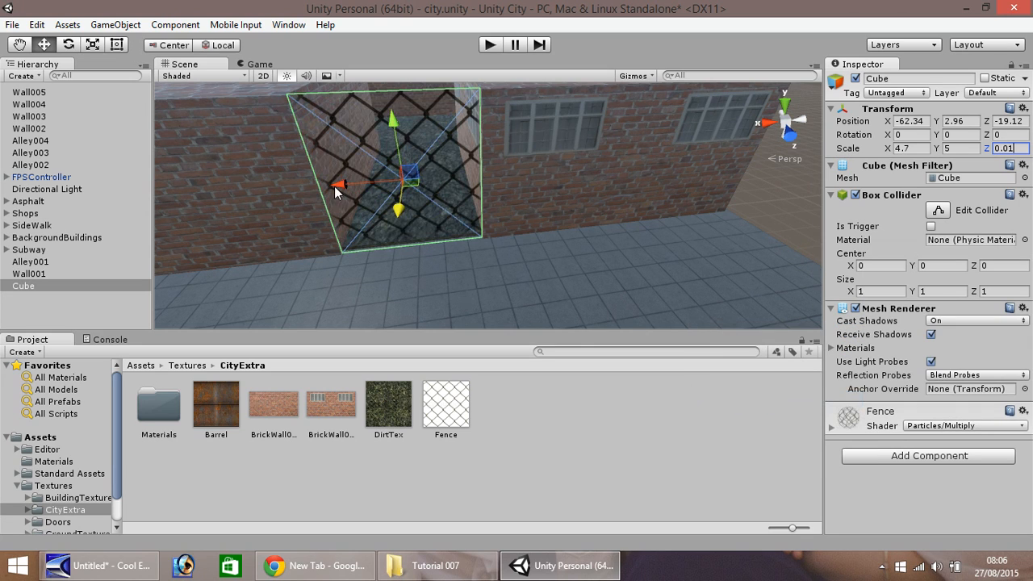
mouse_move(381, 144)
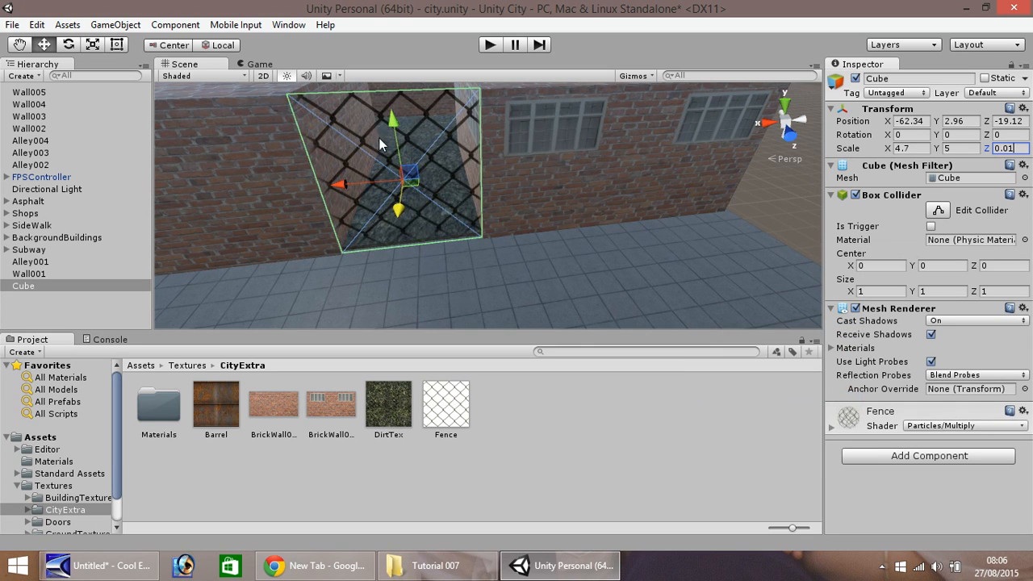
mouse_move(396, 179)
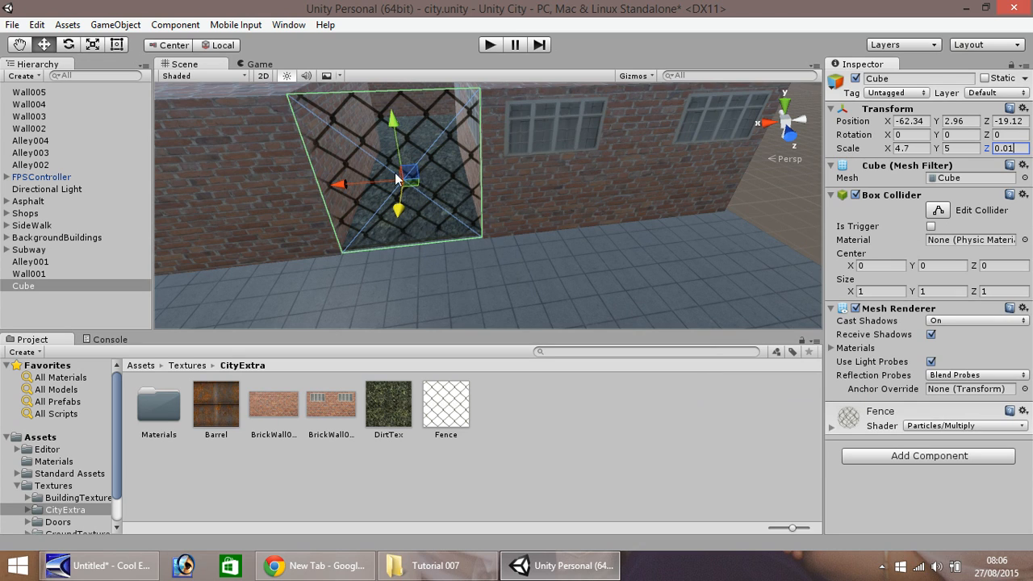
mouse_move(455, 113)
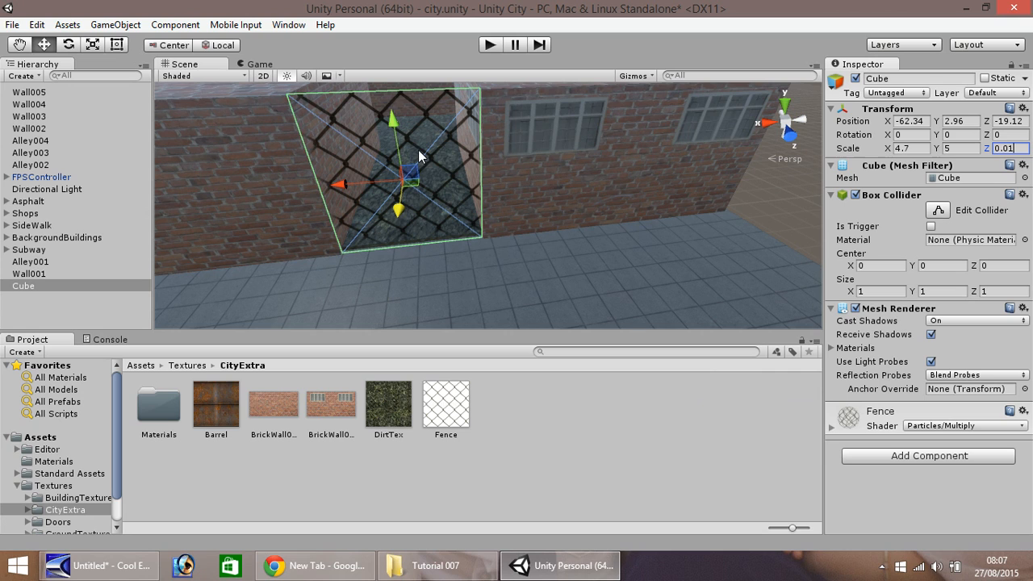
Set the Fence material's tiling to 2 across and 2 down.
left_click(446, 402)
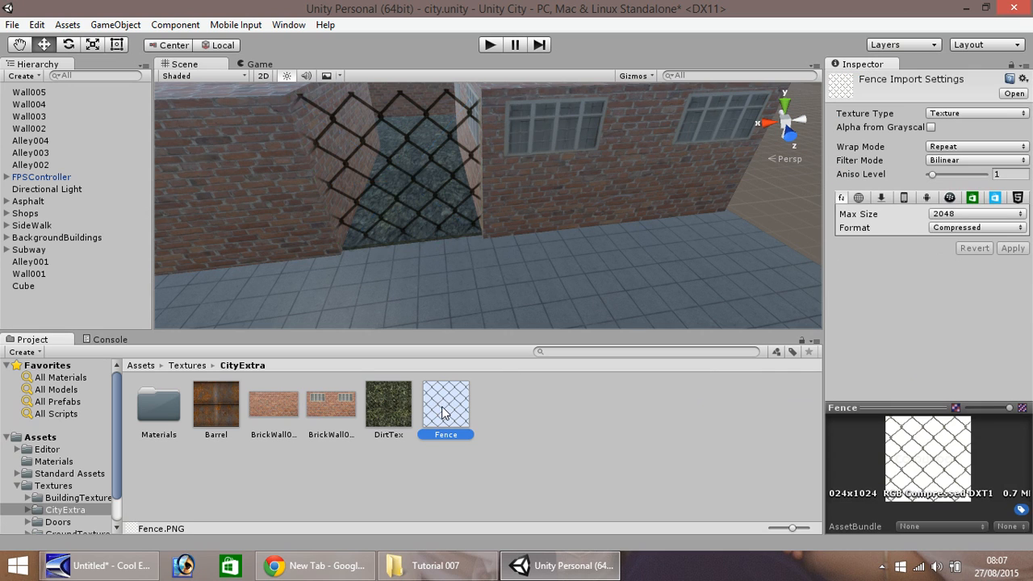
left_click(55, 462)
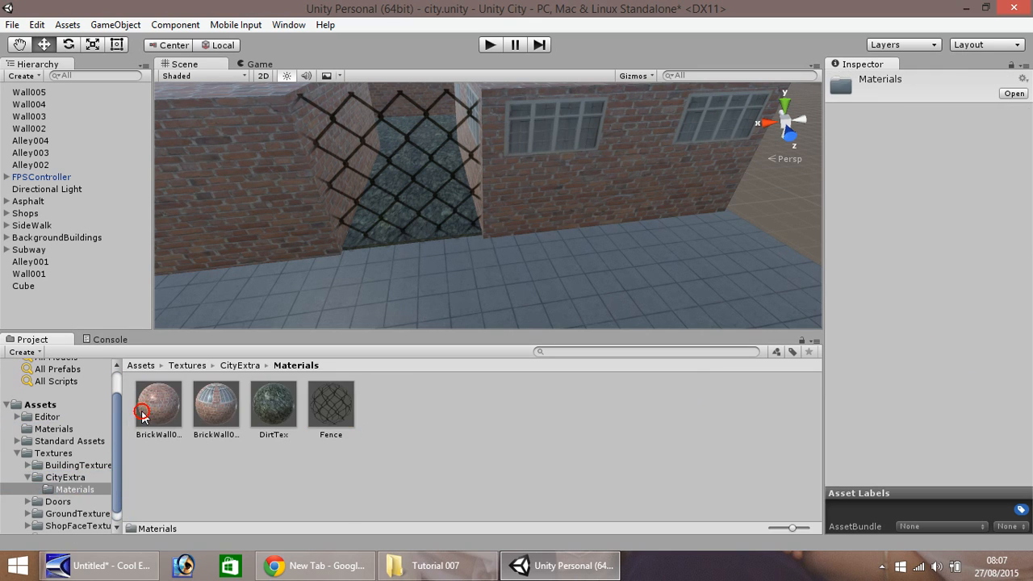
left_click(331, 405)
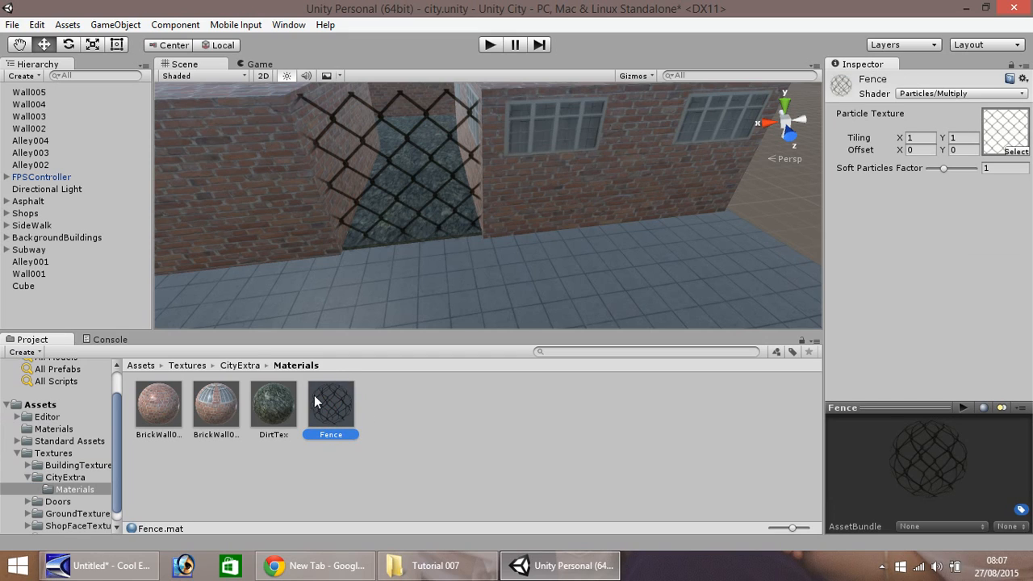
mouse_move(862, 155)
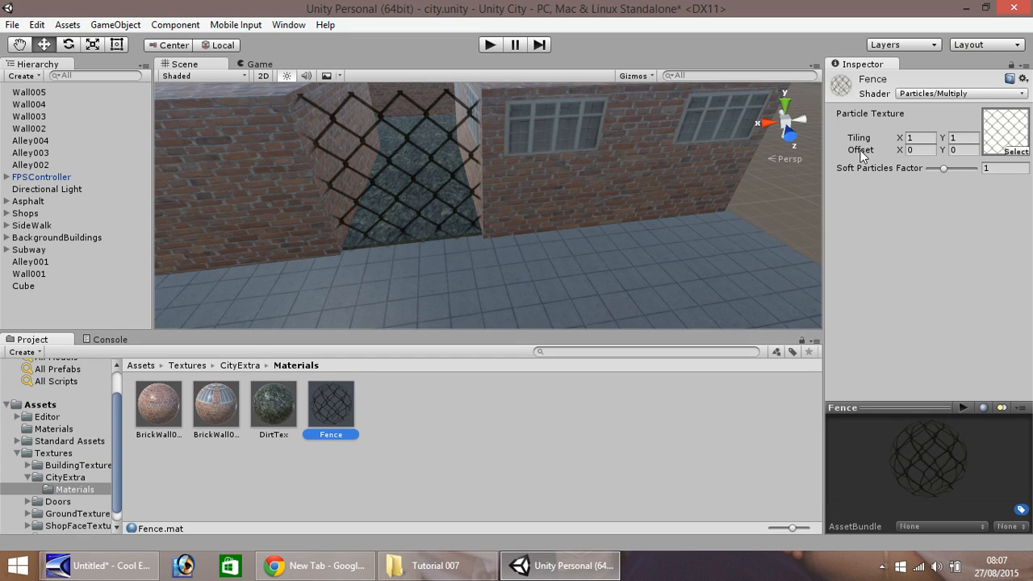
left_click(920, 137)
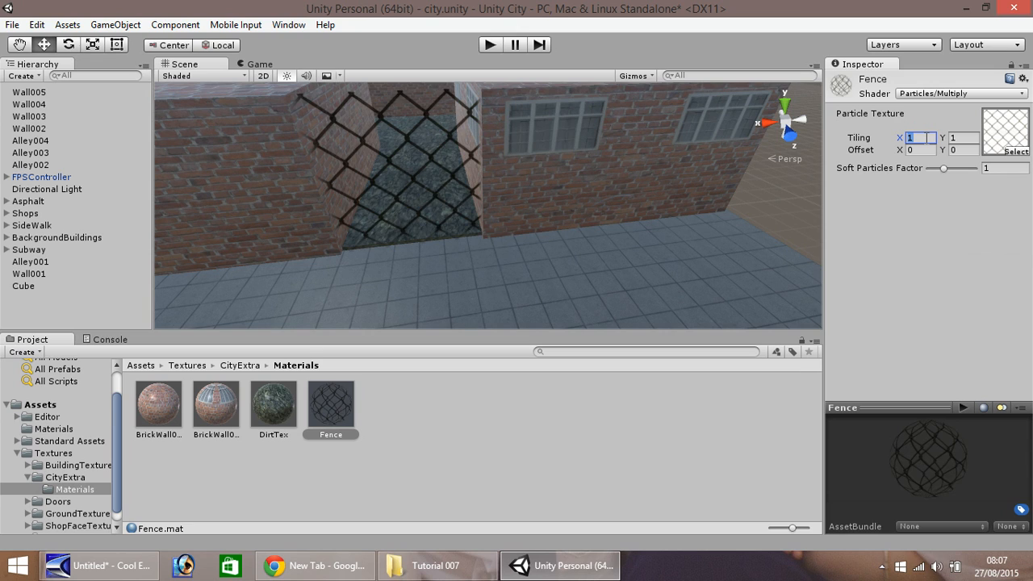
type("2")
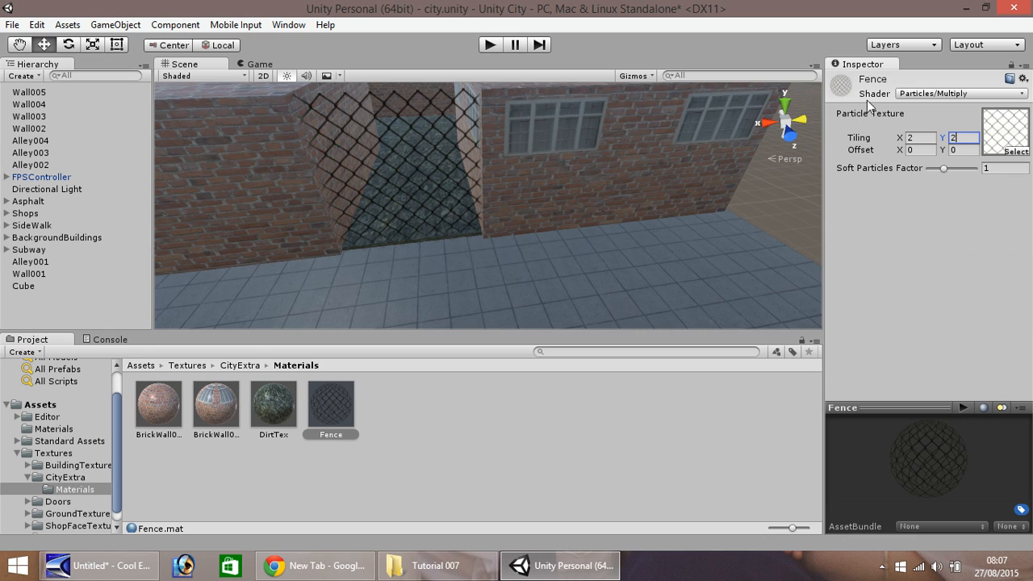
left_click(920, 138)
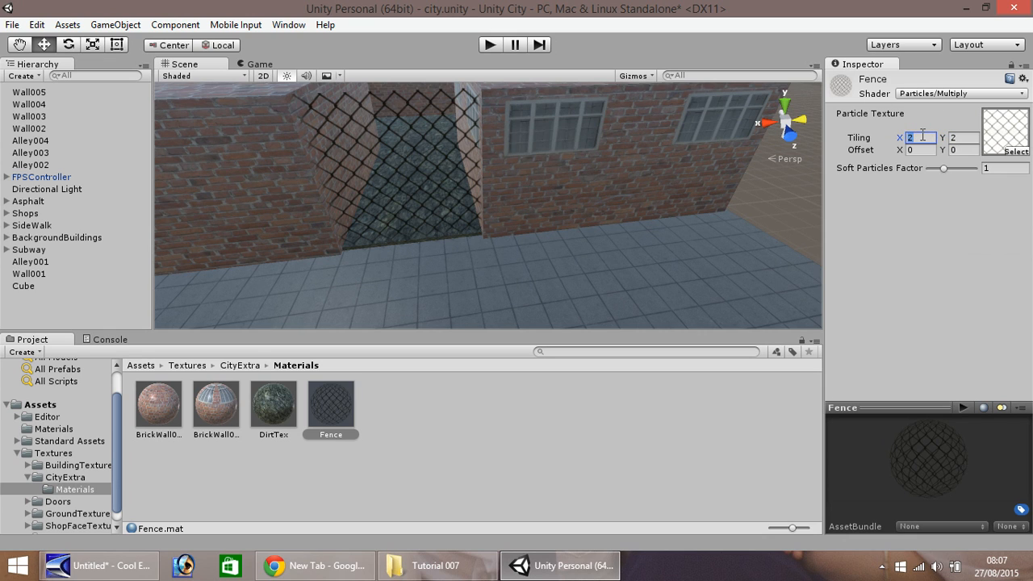
type("3")
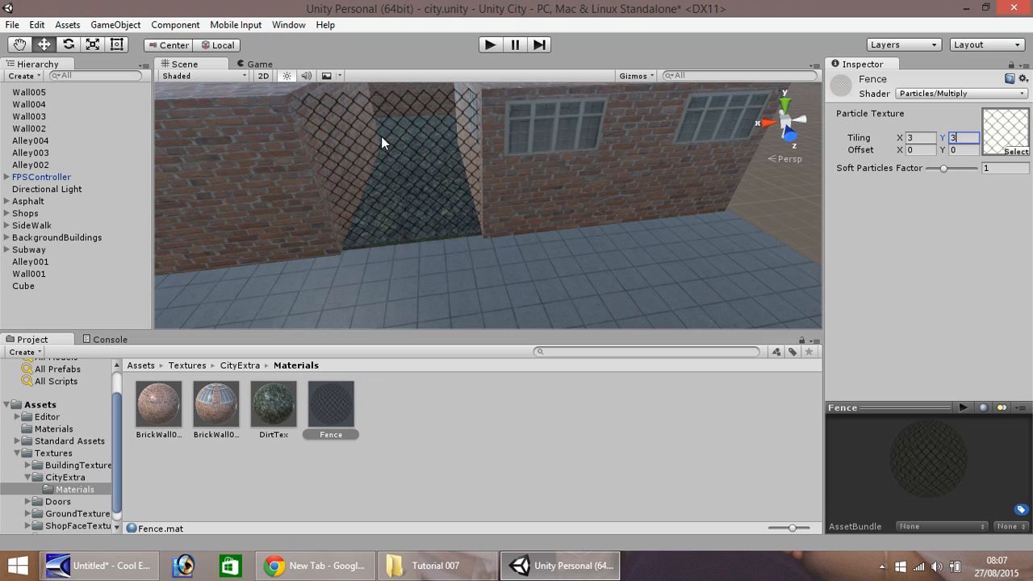
type("2")
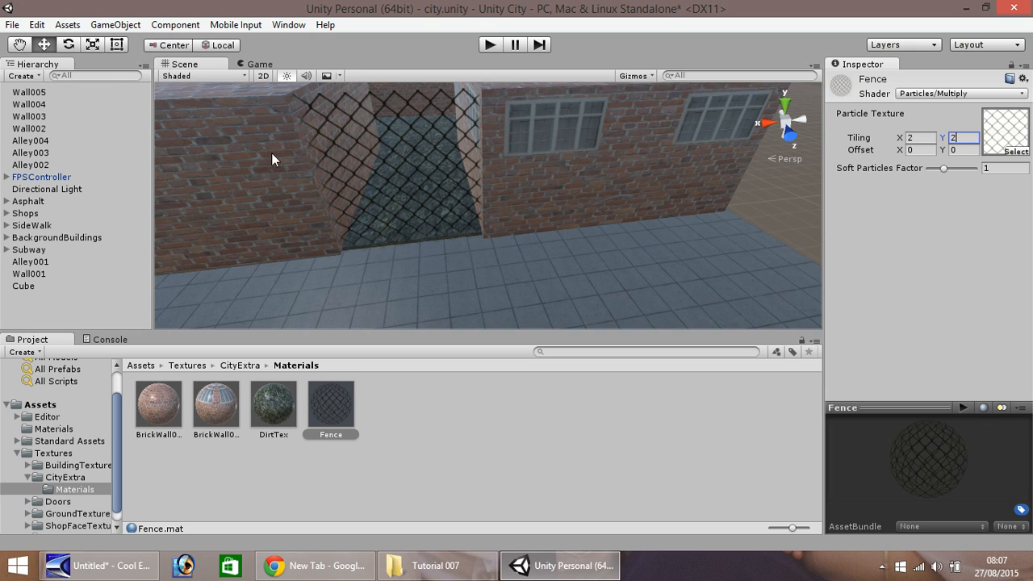
mouse_move(179, 368)
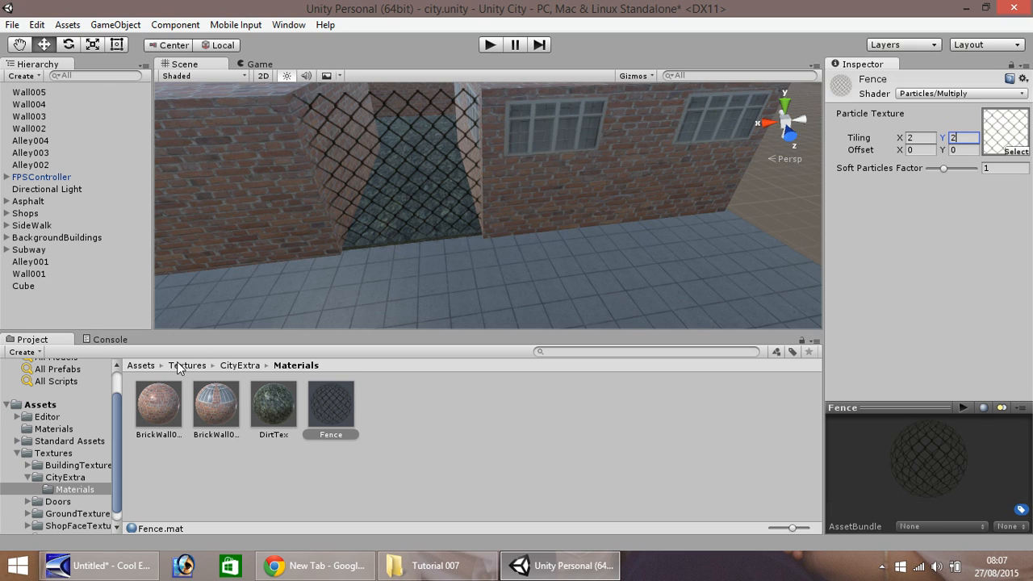
mouse_move(30, 444)
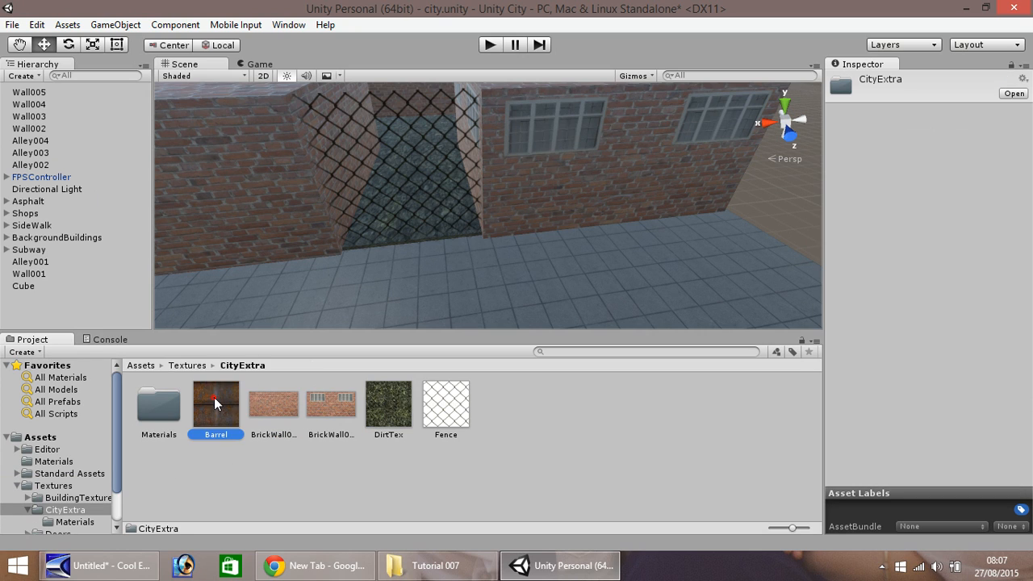
Add a cylinder for the barrel and settle it onto the alley pavement.
left_click(216, 404)
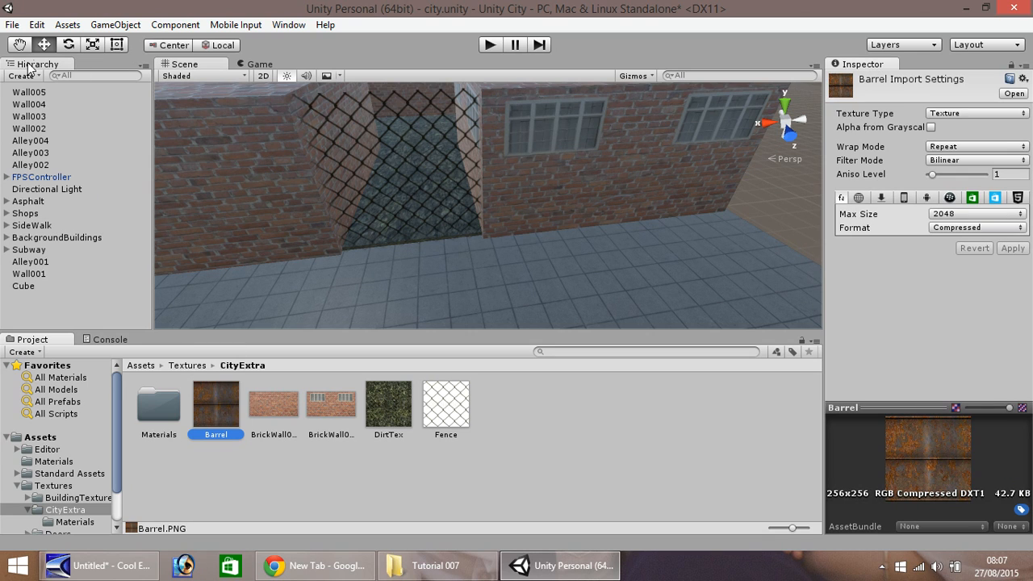
left_click(115, 24)
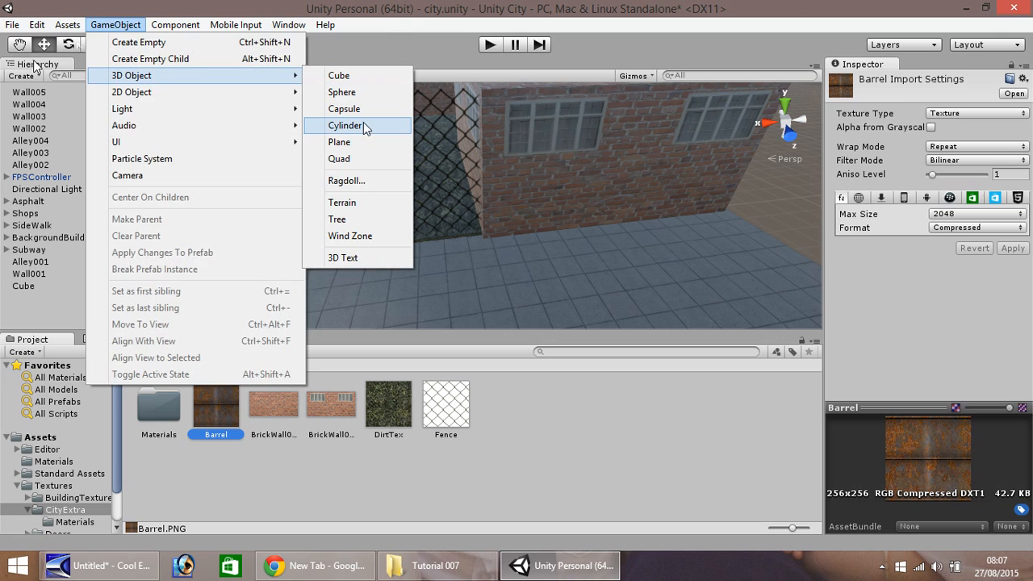
left_click(345, 126)
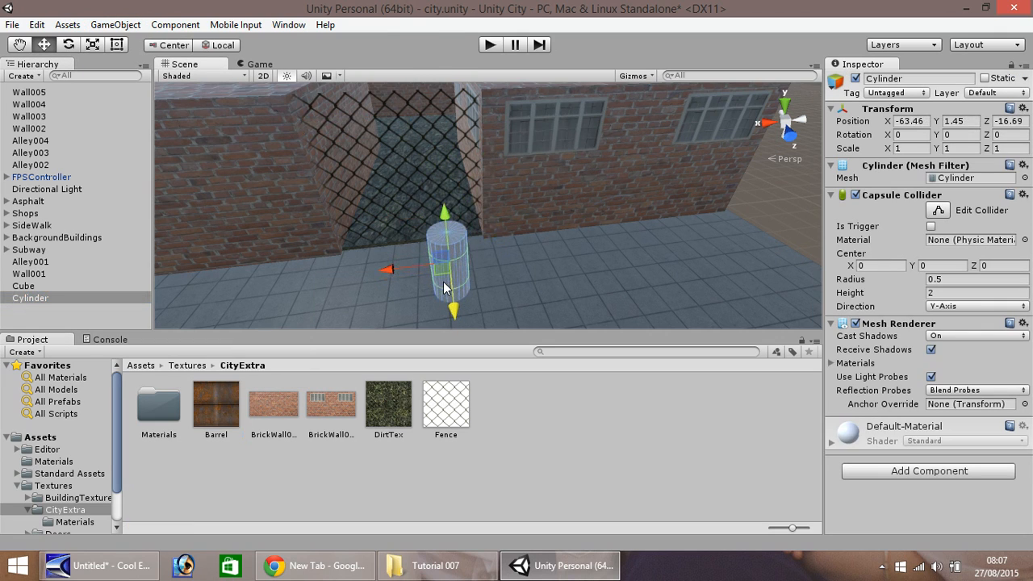
left_click_drag(445, 213, 445, 223)
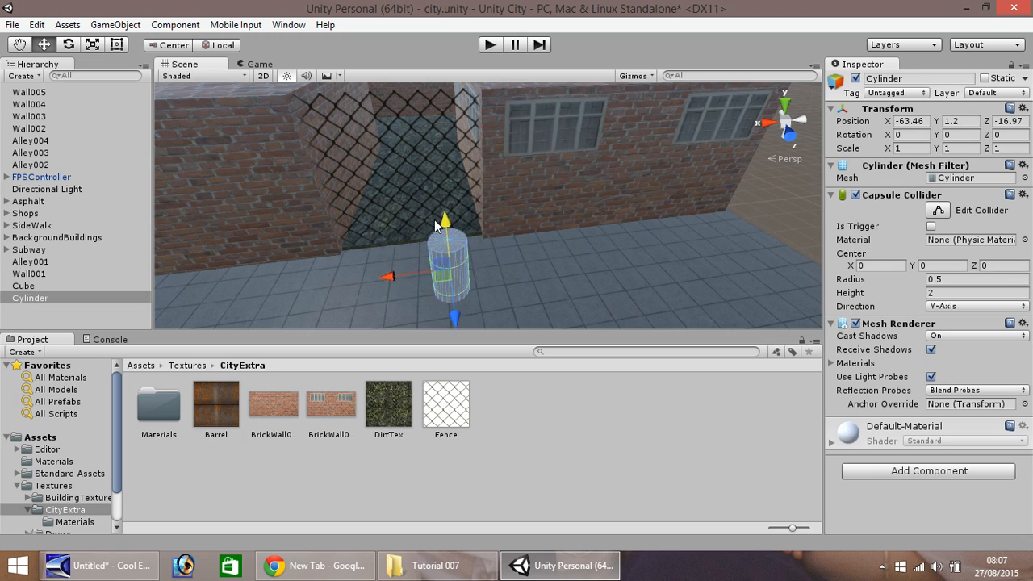
left_click_drag(444, 214, 444, 208)
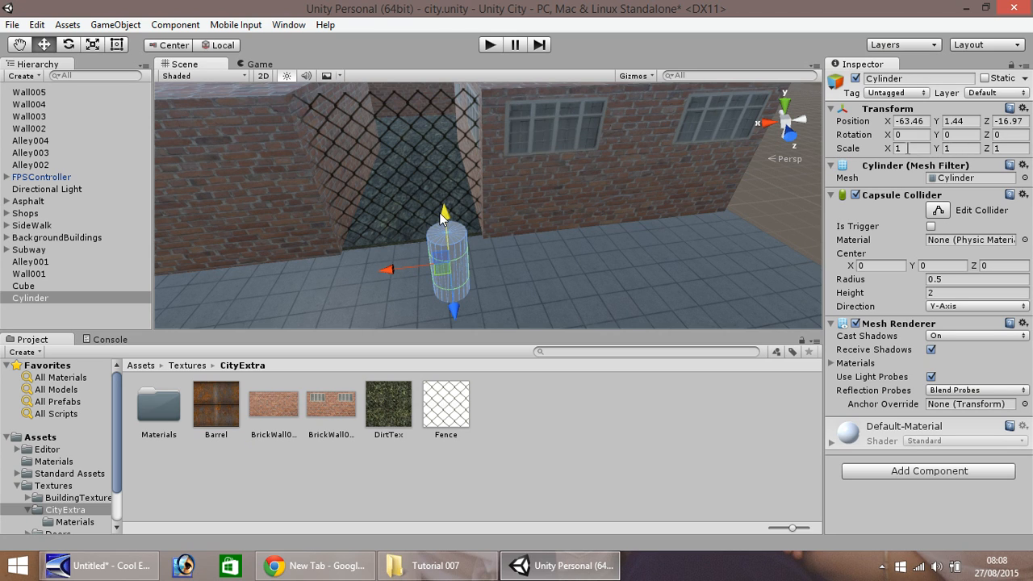
Scale the barrel cylinder to X 1.5, Y 1, Z 1.5.
type("2")
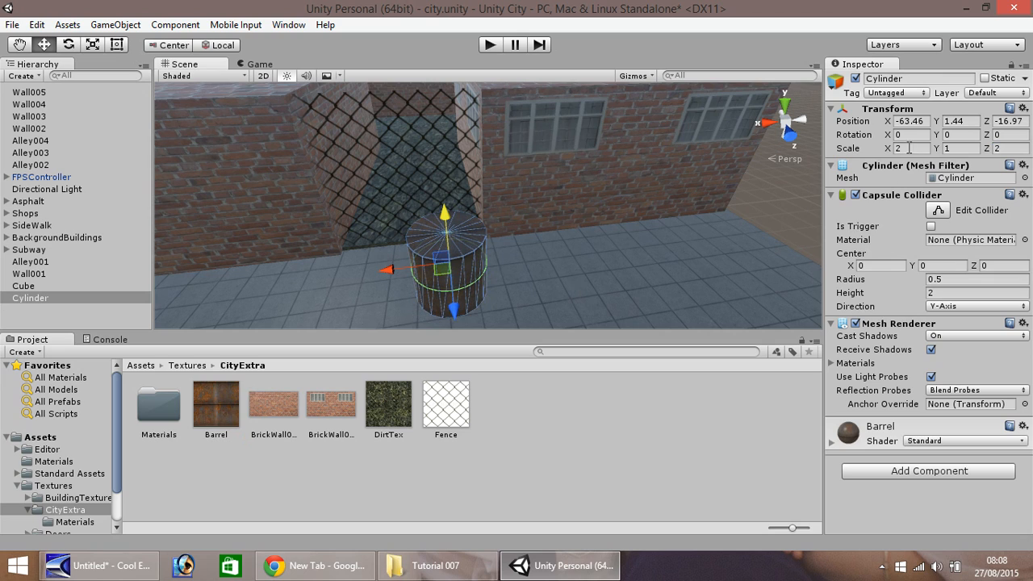
type("1")
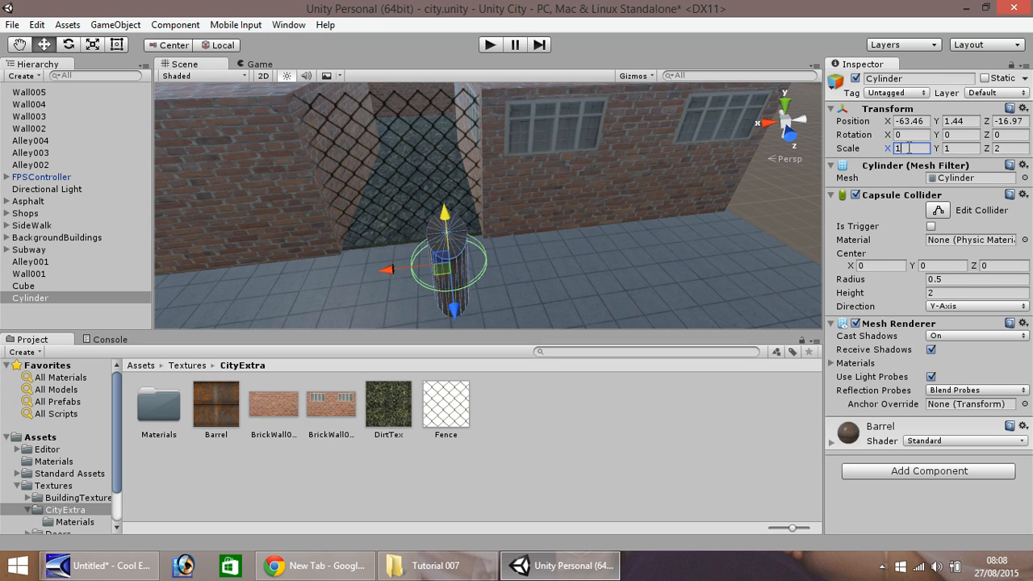
type("1.5")
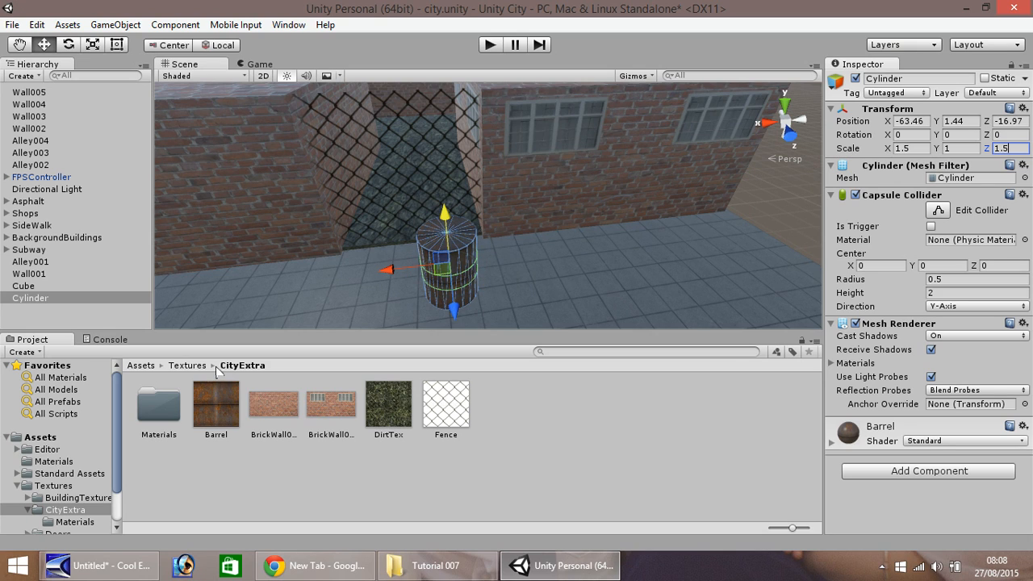
mouse_move(35, 326)
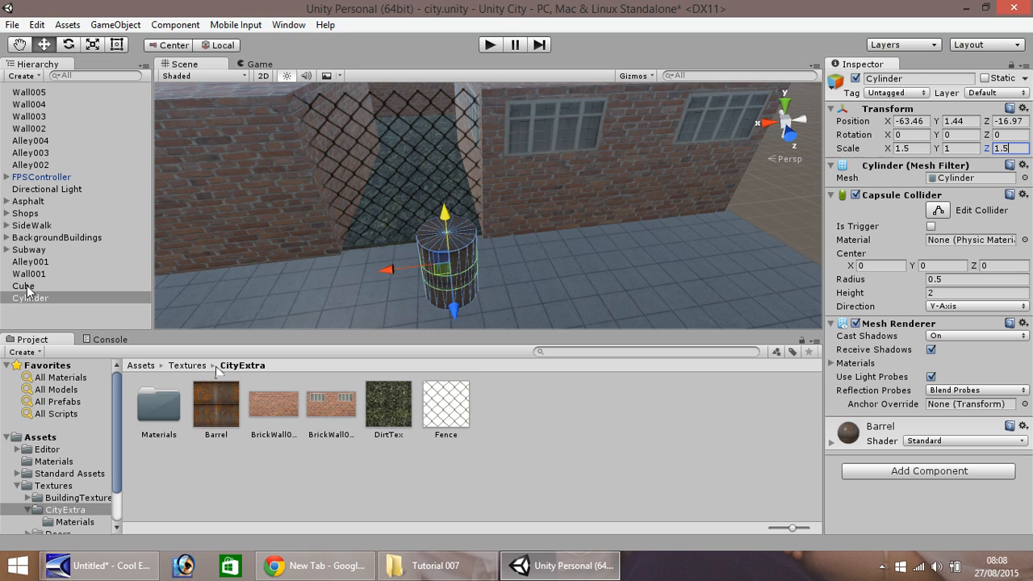
Rename the cube to MeshFence001 and the cylinder to Barrel001 in the Hierarchy.
right_click(22, 285)
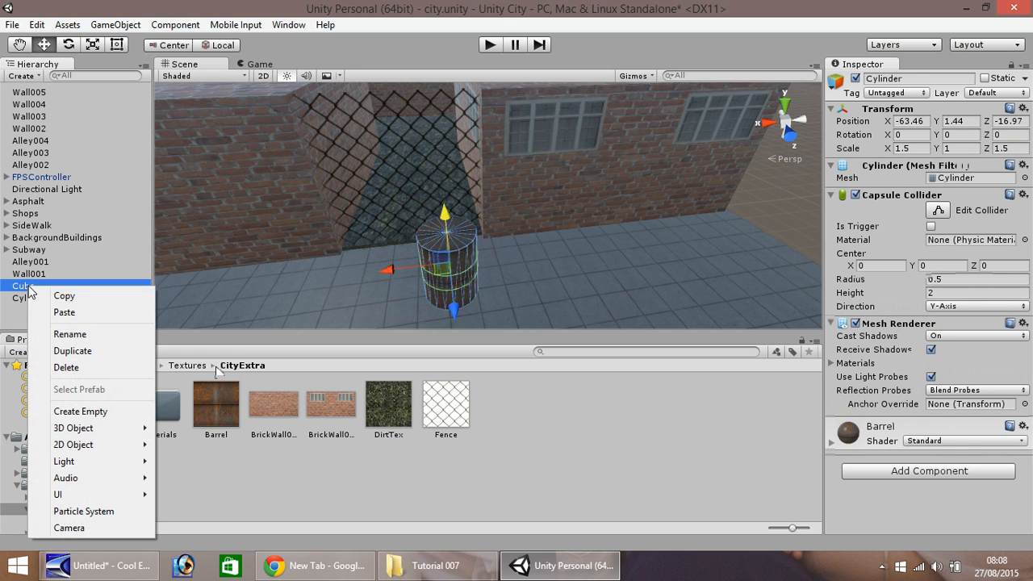
left_click(69, 333)
type("MeshFence001")
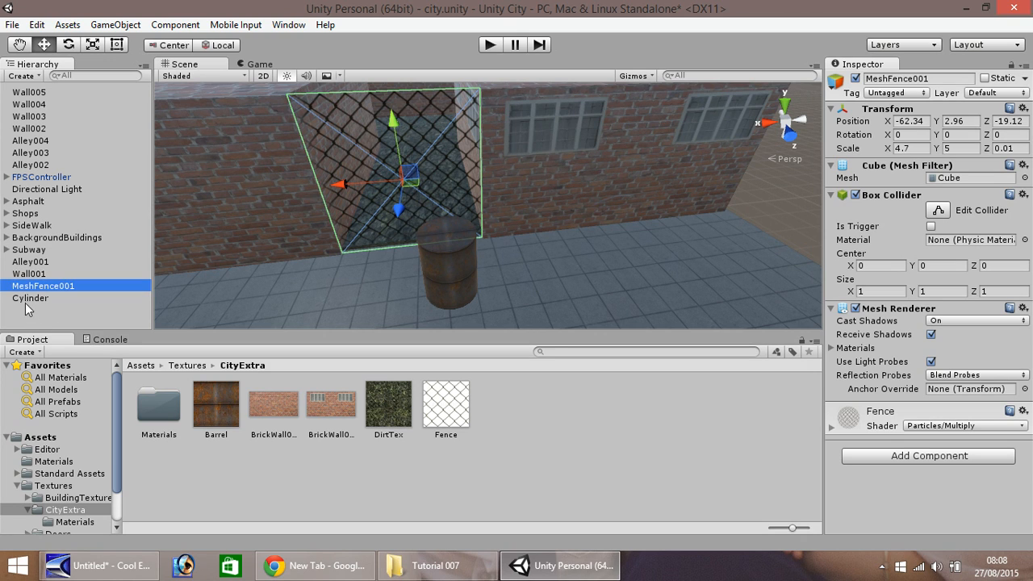
right_click(29, 297)
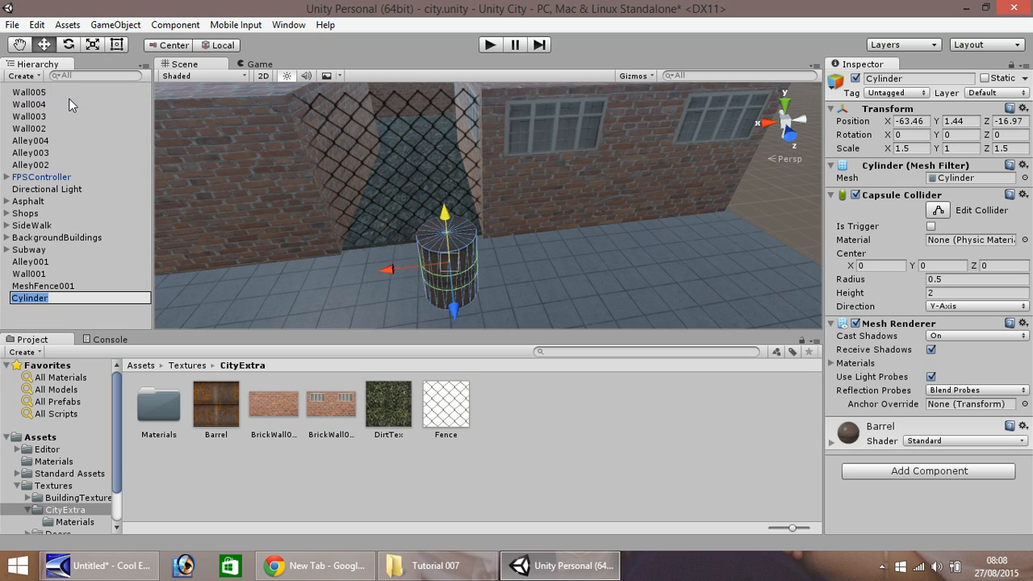
type("Barrel001")
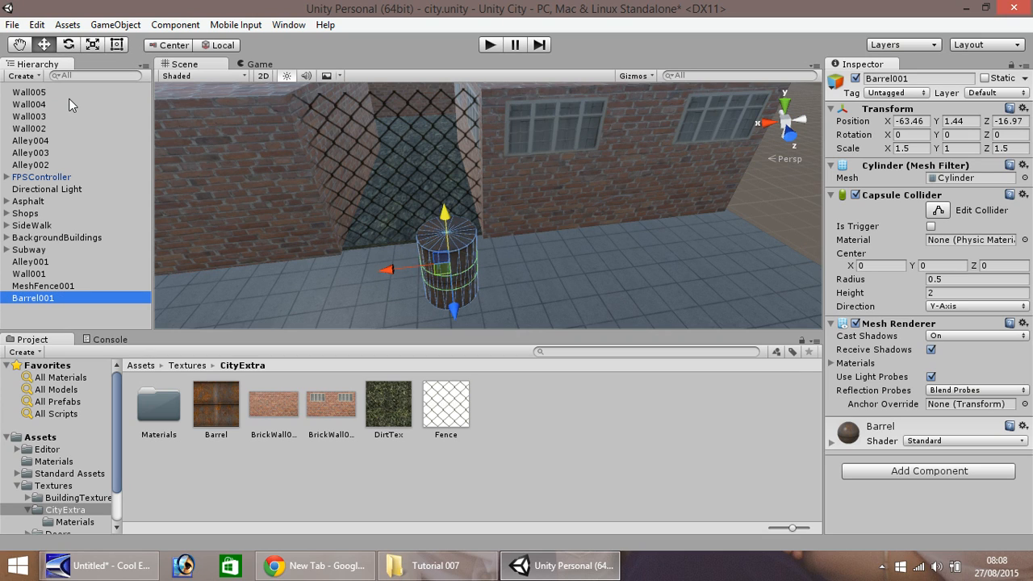
mouse_move(452, 211)
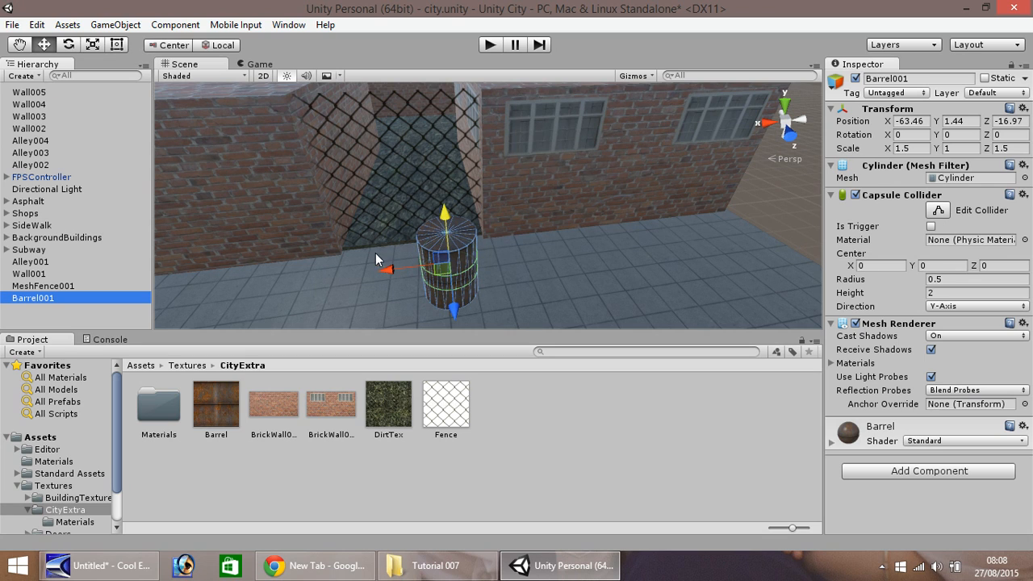
left_click(438, 565)
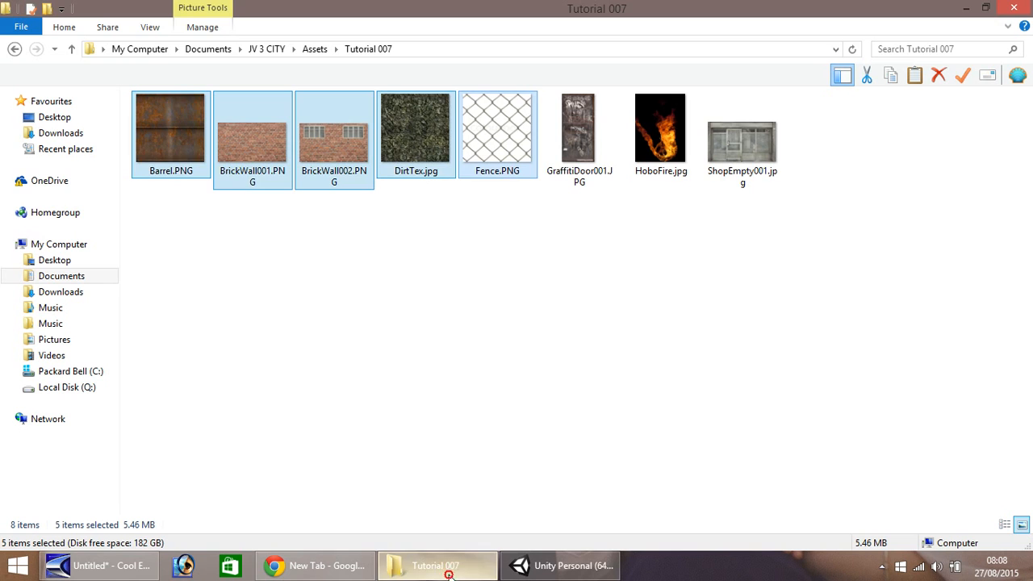
Copy HoboFire.jpg from the Tutorial 007 folder into the CityExtra textures.
left_click(661, 129)
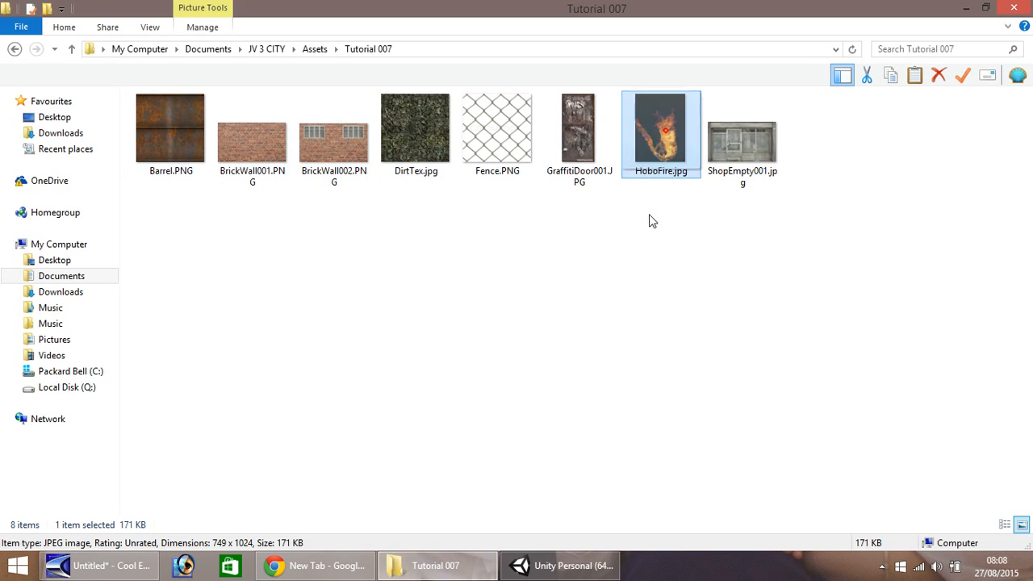
left_click(558, 565)
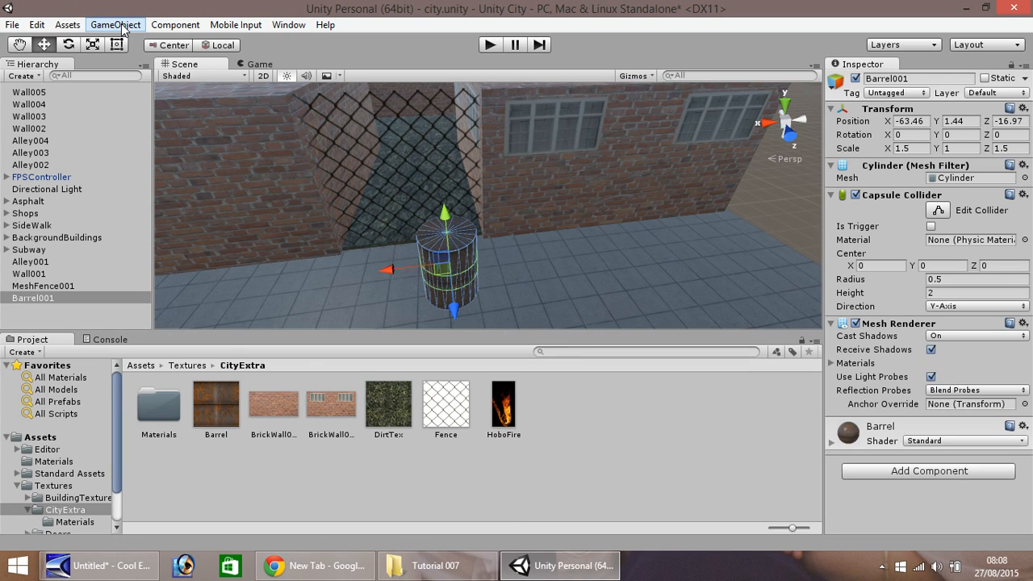
Add a Particle System under Barrel001 at position 0, 0, 2 and rename it Fire001.
left_click(115, 24)
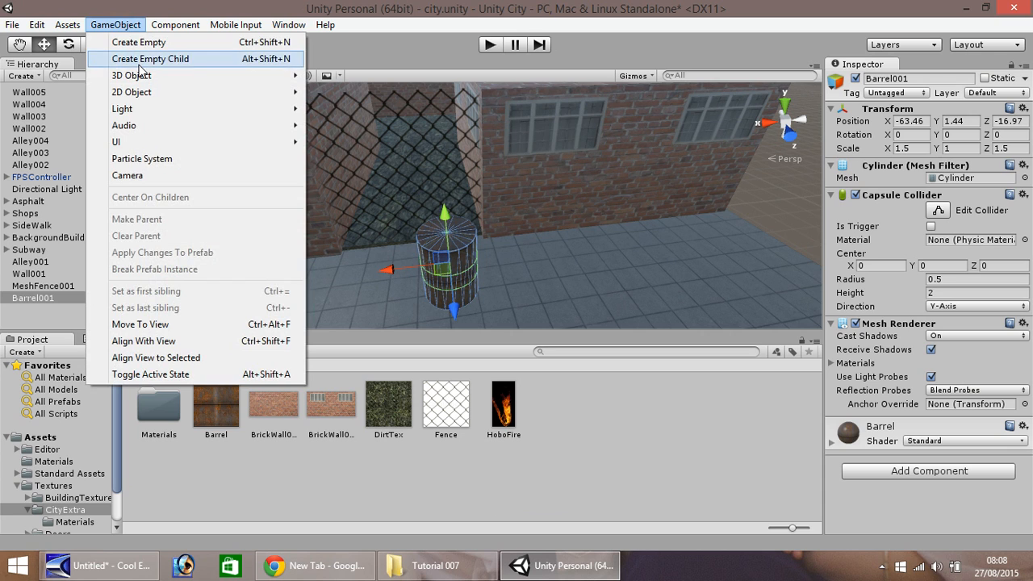
left_click(142, 158)
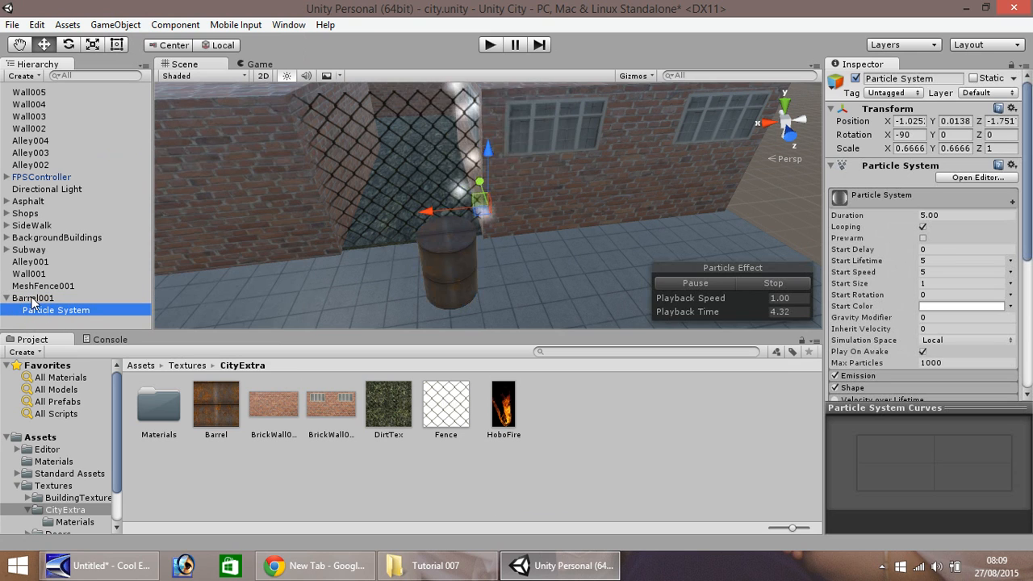
left_click(908, 119)
type("0")
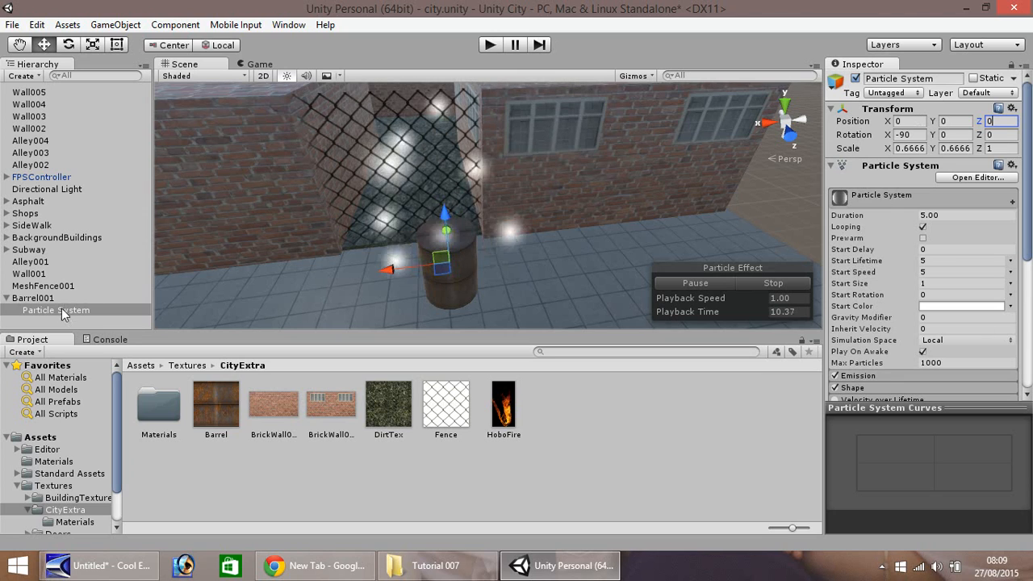
double_click(54, 310)
type("Fire001")
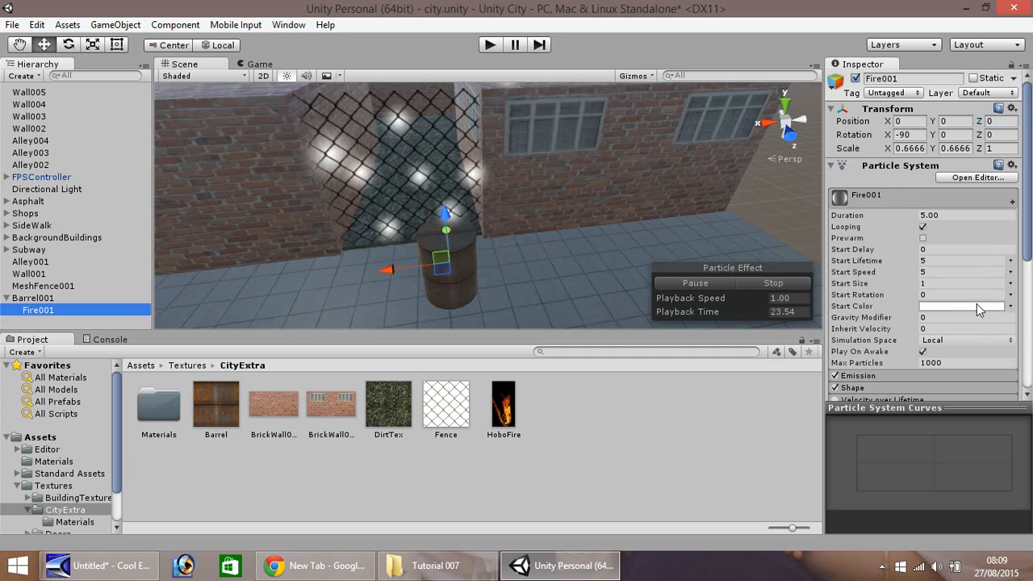
Set Fire001's start colour to orange and start rotation to 60.
left_click(961, 306)
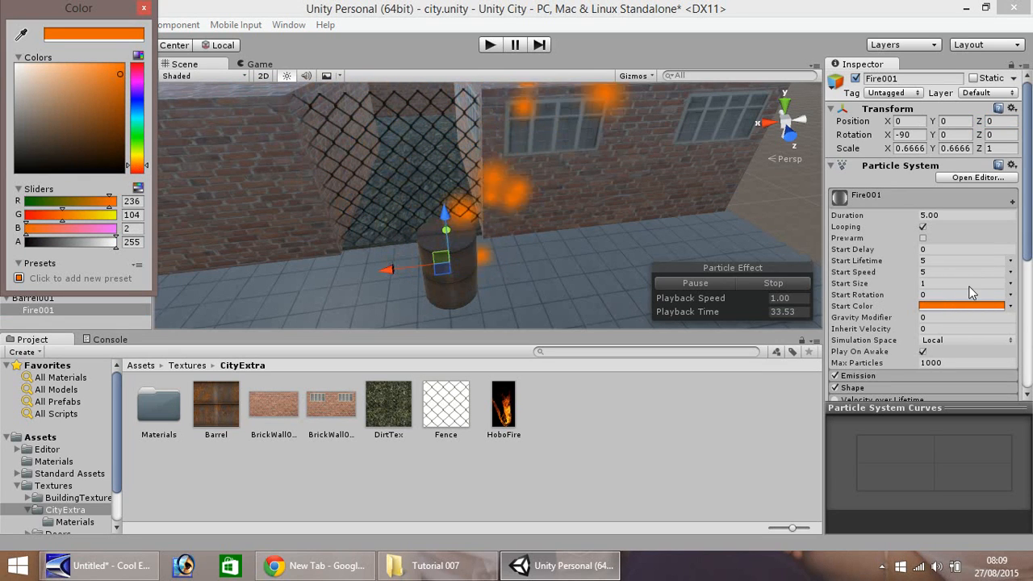
mouse_move(837, 249)
type("1")
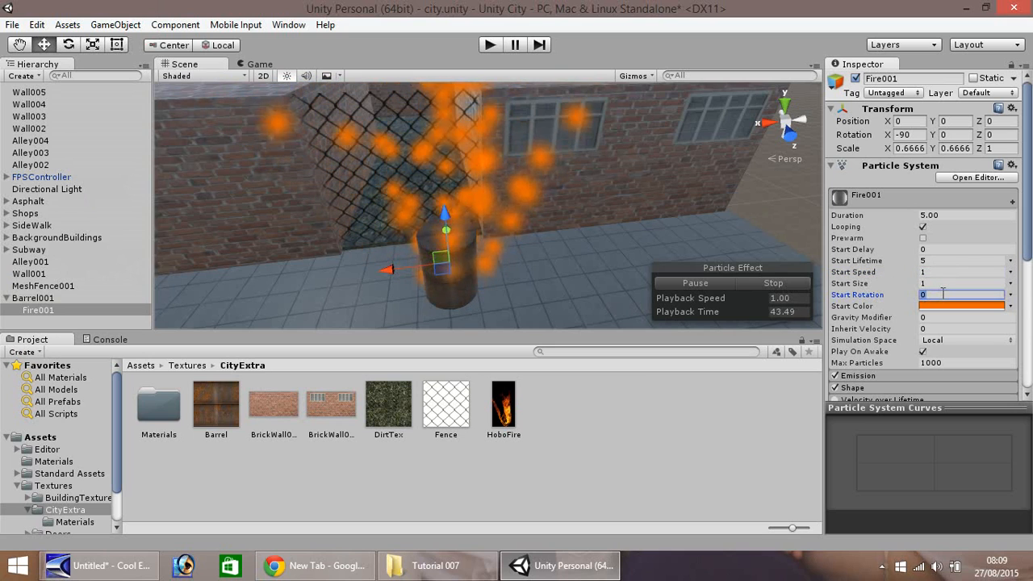
type("60")
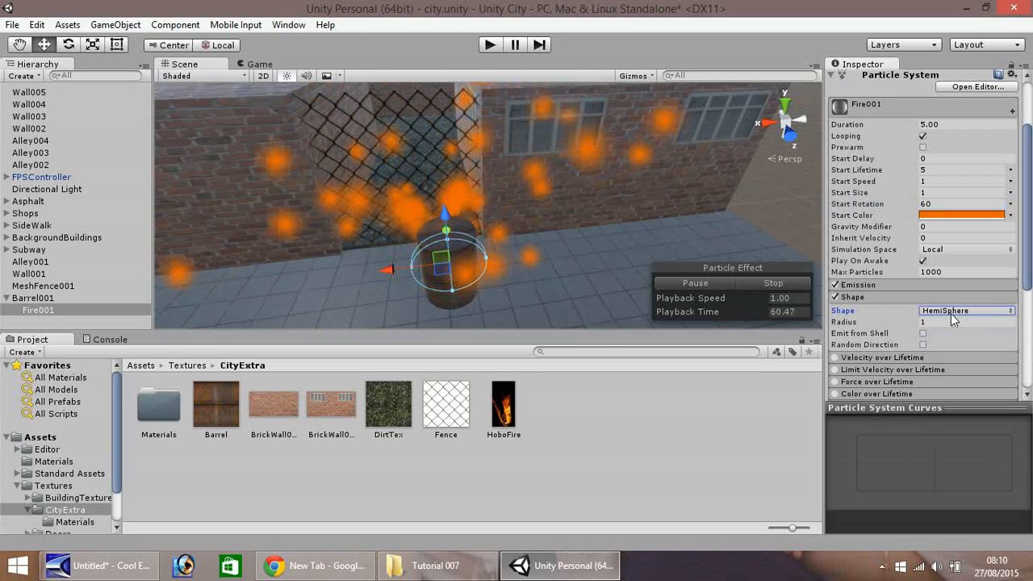
Change the emitter shape to a Cone with angle 0 and radius 0.5.
left_click(965, 310)
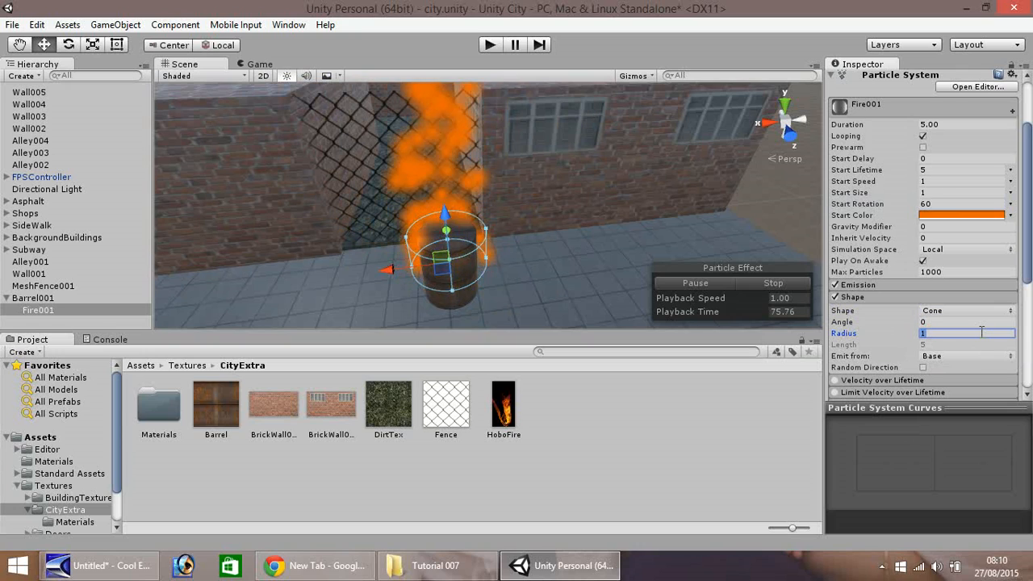
type("0.5")
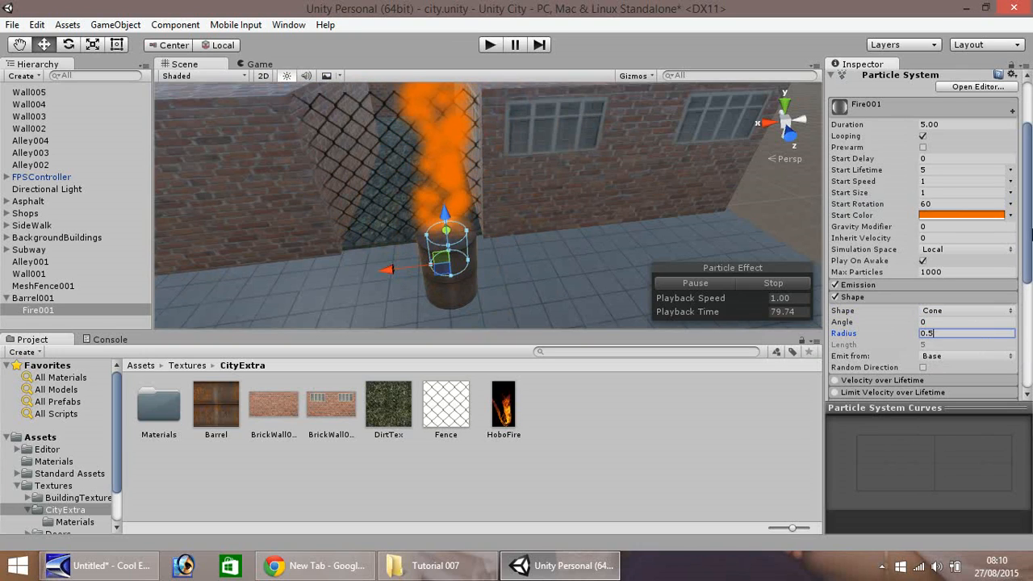
scroll("down", 3)
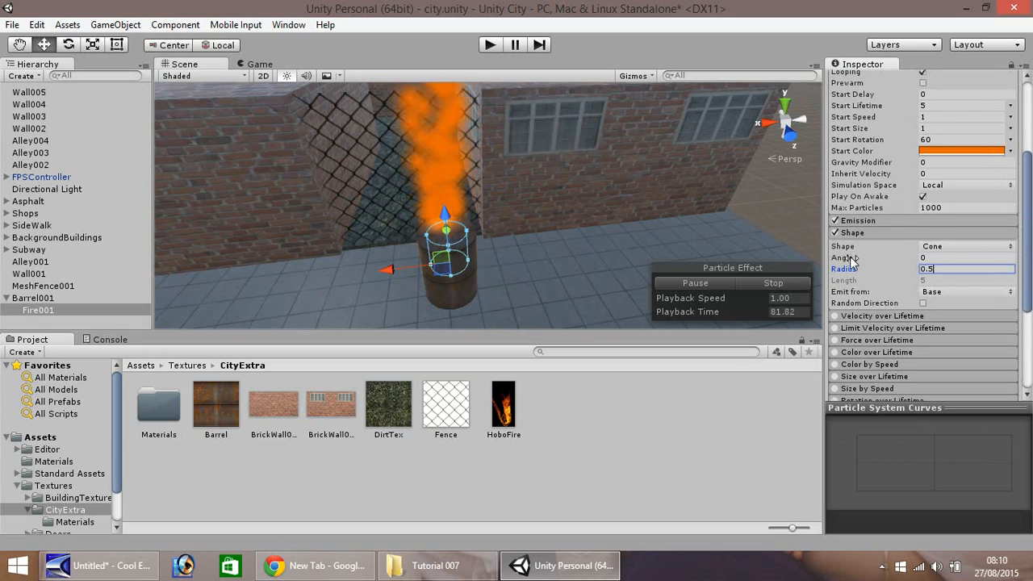
mouse_move(719, 213)
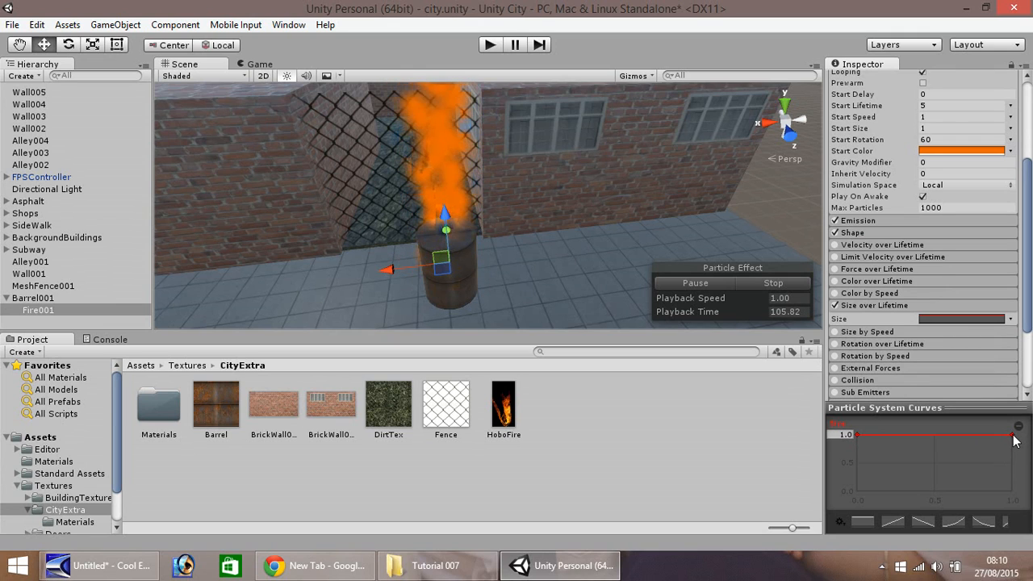
Drag the Size over Lifetime curve downward so particles shrink toward the end.
left_click_drag(1013, 436, 940, 485)
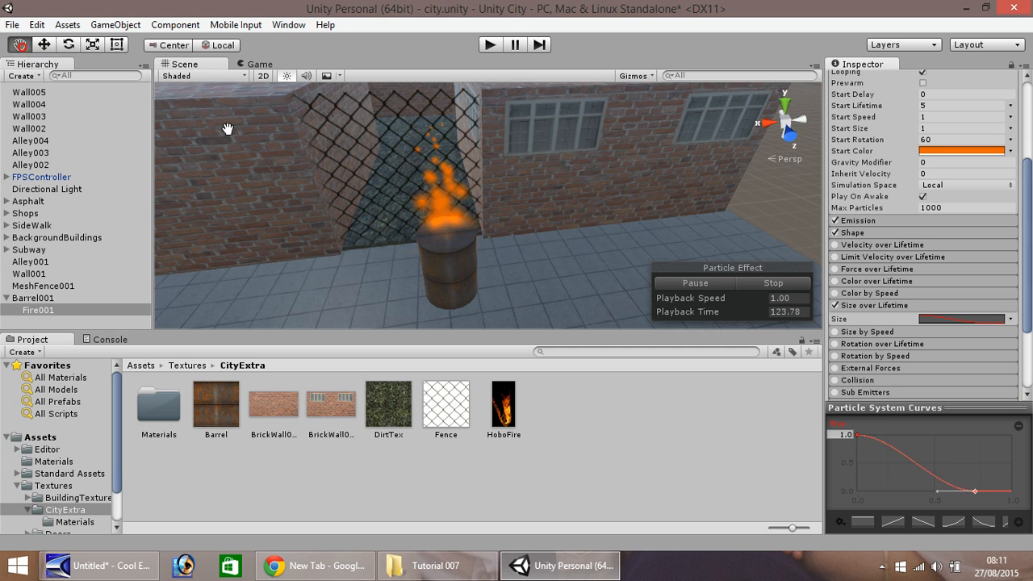
Enable the Rotation over Lifetime module on Fire001's particle system and reveal its Angular Velocity.
left_click_drag(228, 129, 520, 228)
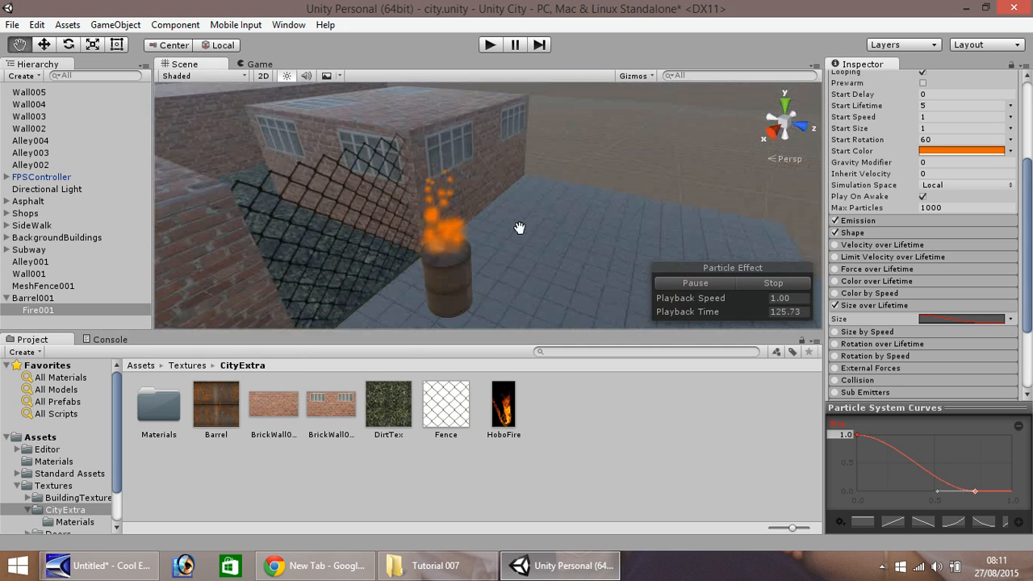
left_click_drag(519, 227, 420, 261)
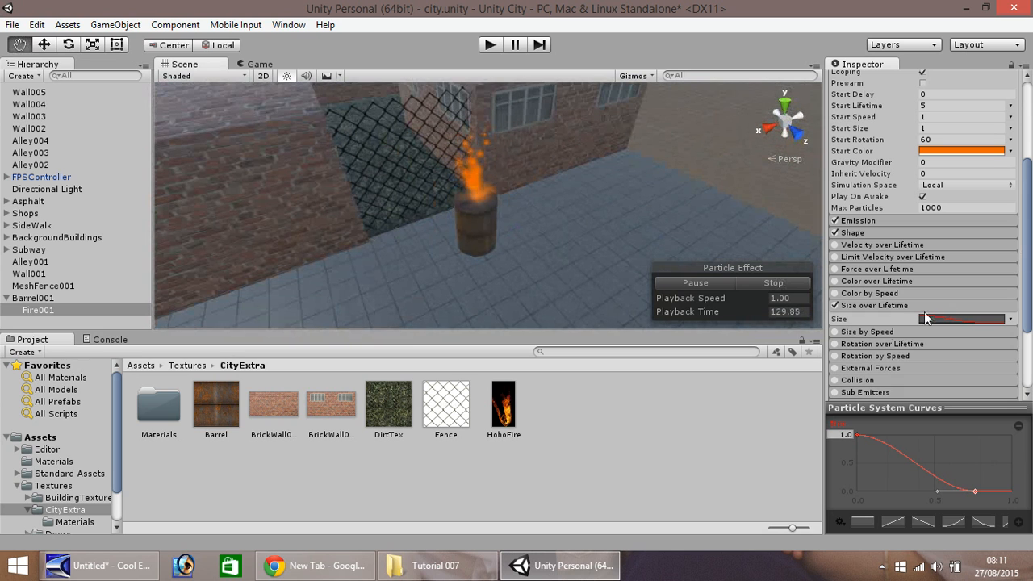
left_click(834, 305)
type("0")
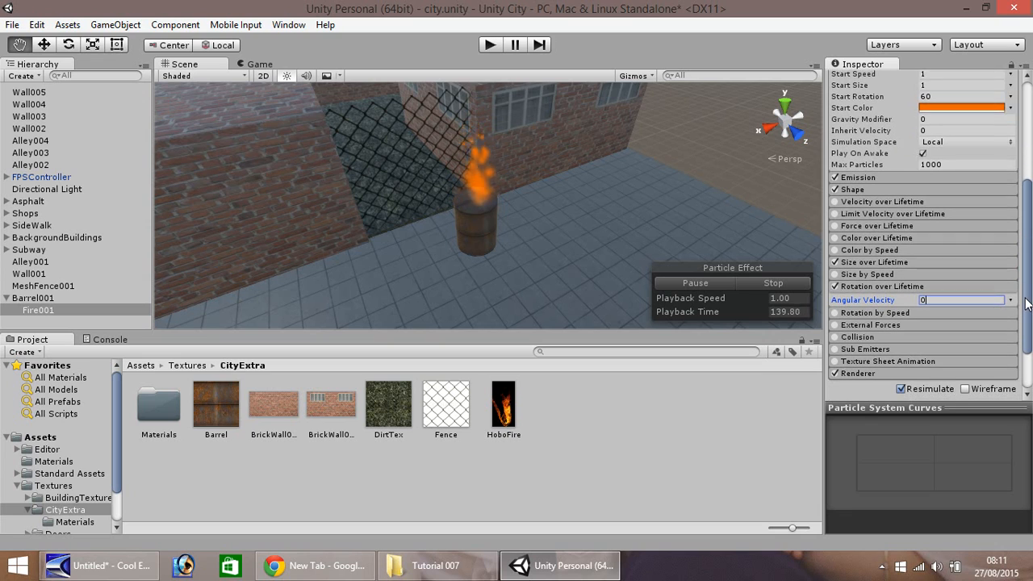
scroll("down", 3)
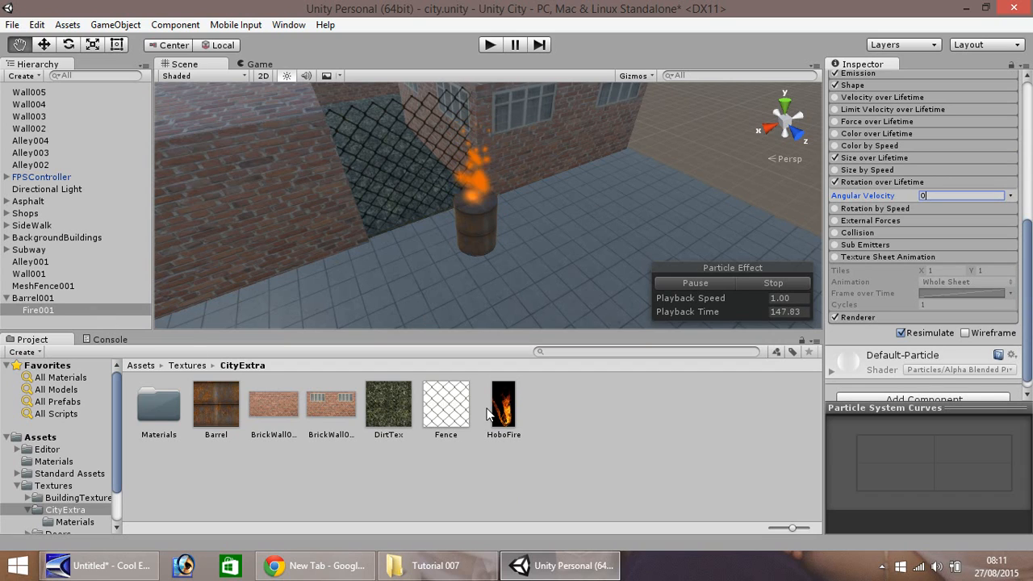
Assign the HoboFire material to Fire001 with the Particles/Additive shader, then select Barrel001.
left_click(504, 404)
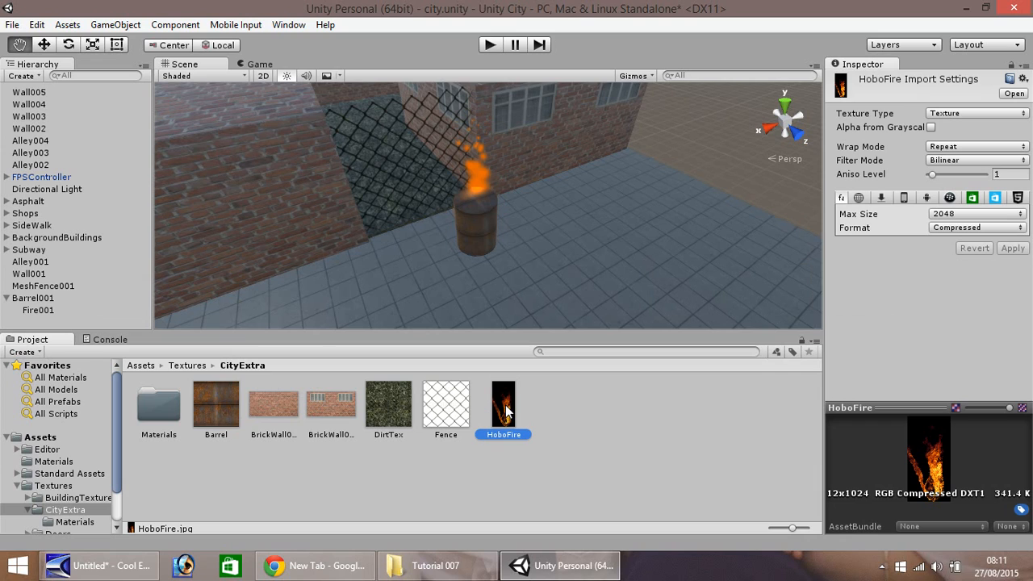
left_click(39, 310)
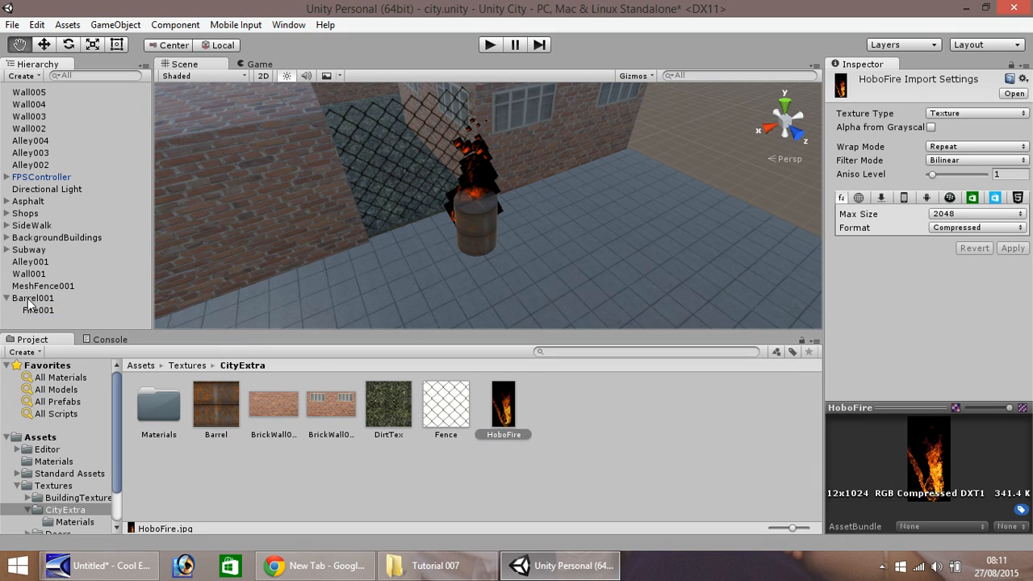
left_click(33, 310)
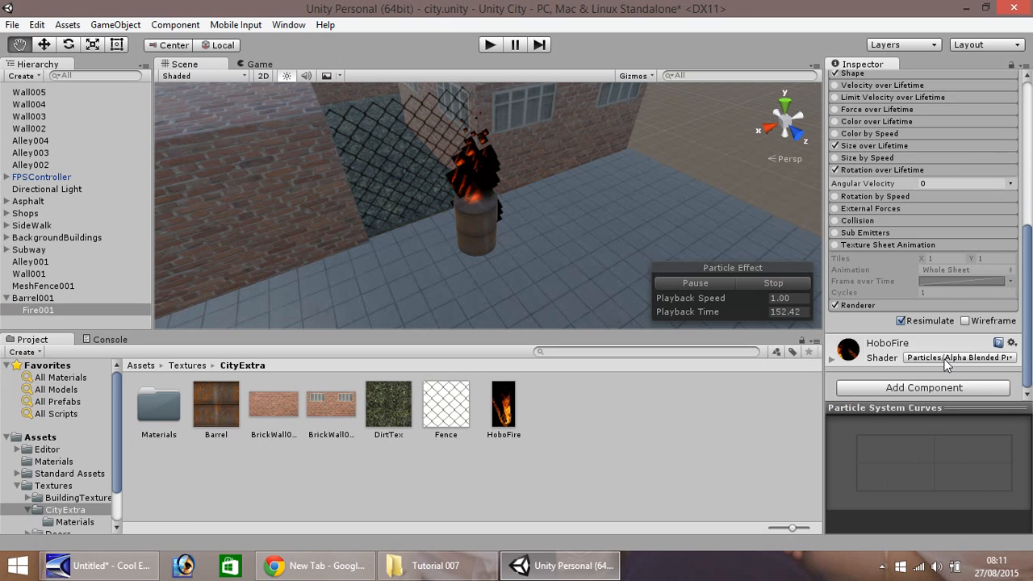
left_click(960, 359)
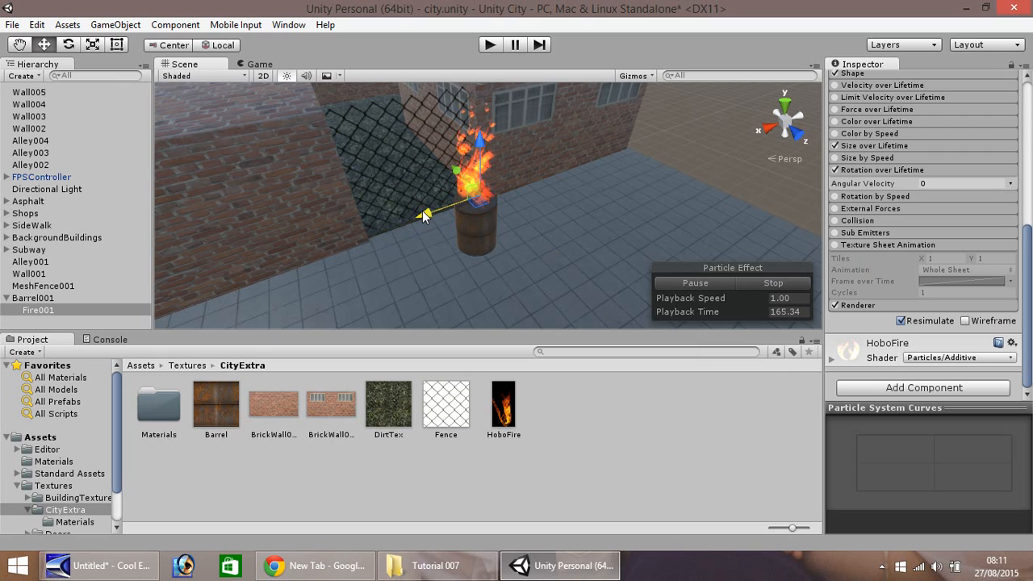
left_click(39, 297)
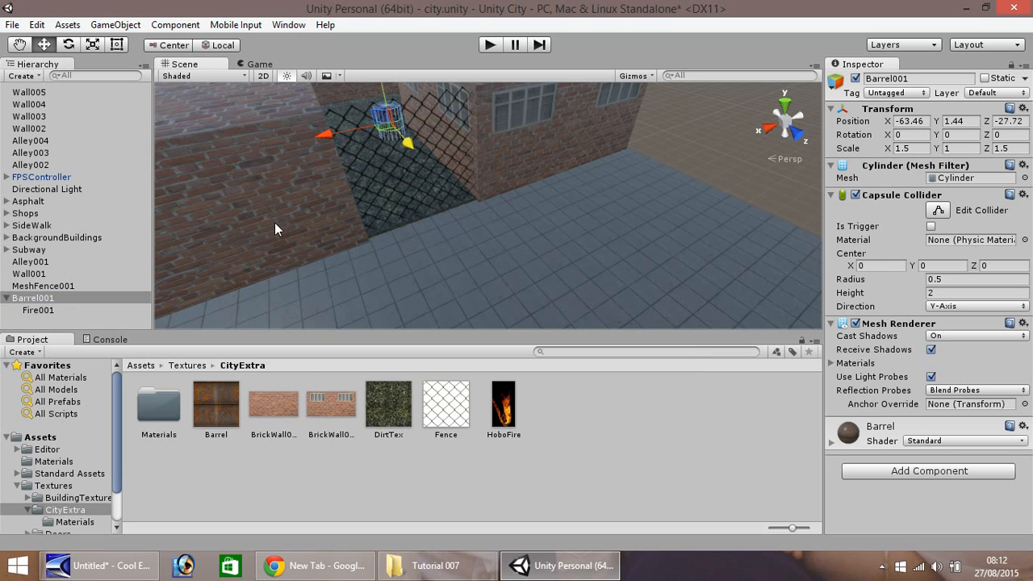
Select Fire001 to edit its Start Rotation (60) and orange Start Color.
left_click(39, 310)
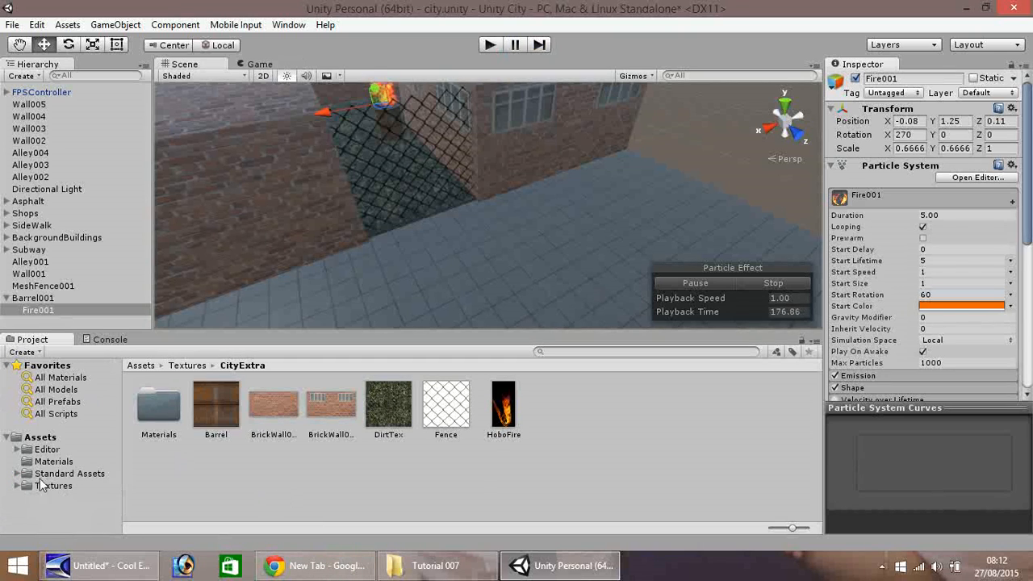
Import GraffitiDoor001 into Assets > Textures > Doors and add a new Cube to the scene.
left_click(17, 484)
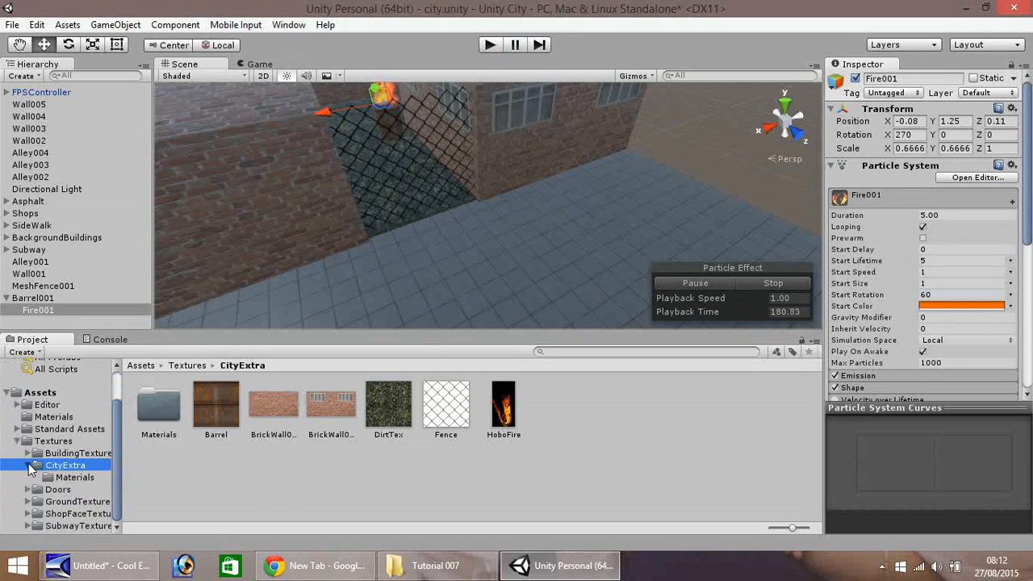
left_click(58, 489)
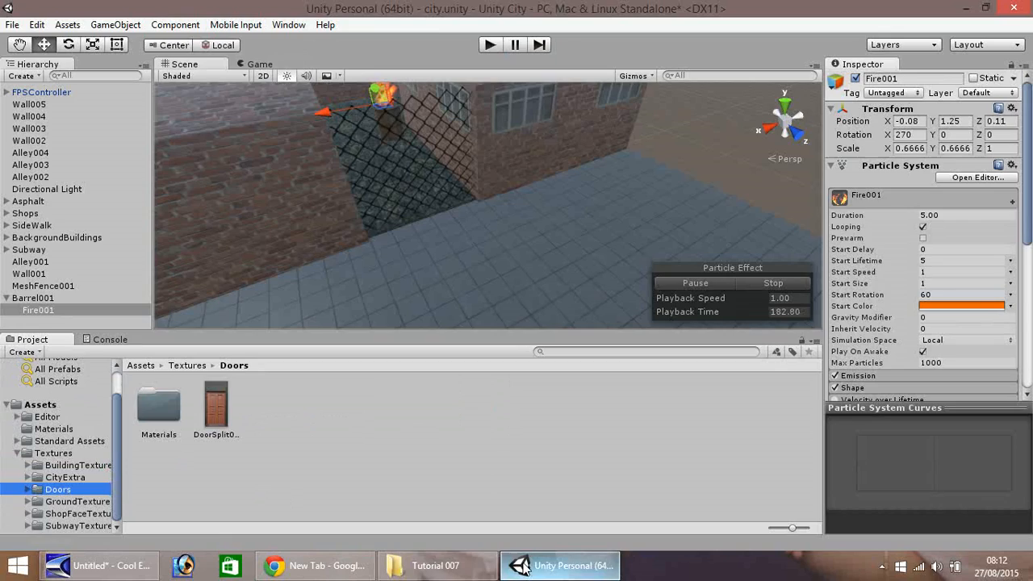
left_click(435, 565)
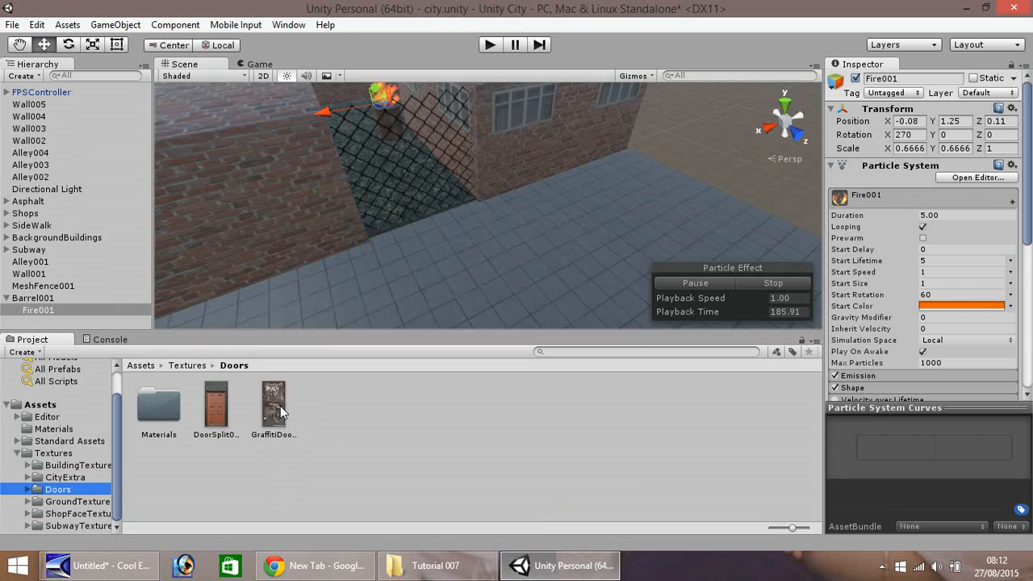
mouse_move(239, 217)
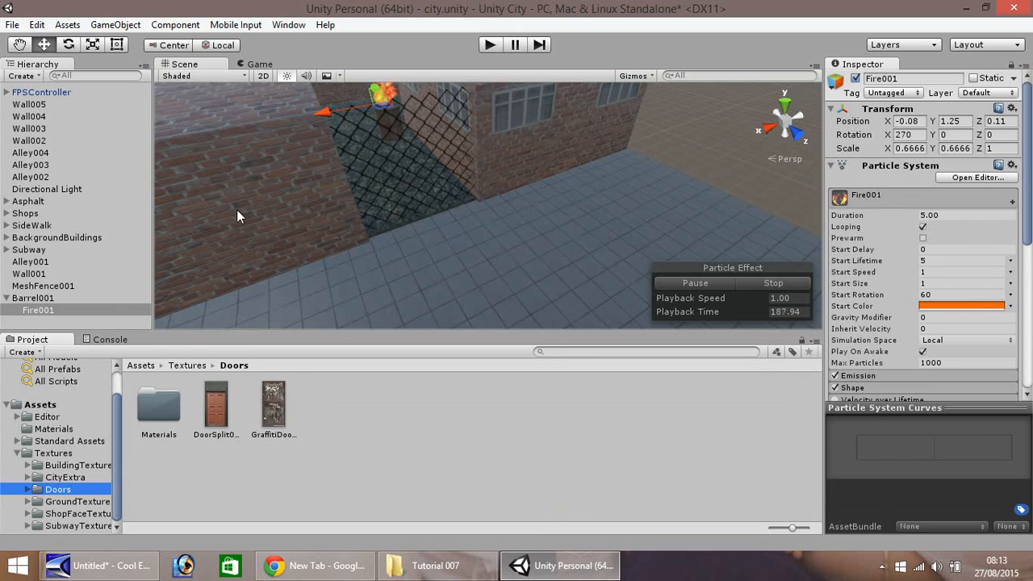
left_click(116, 25)
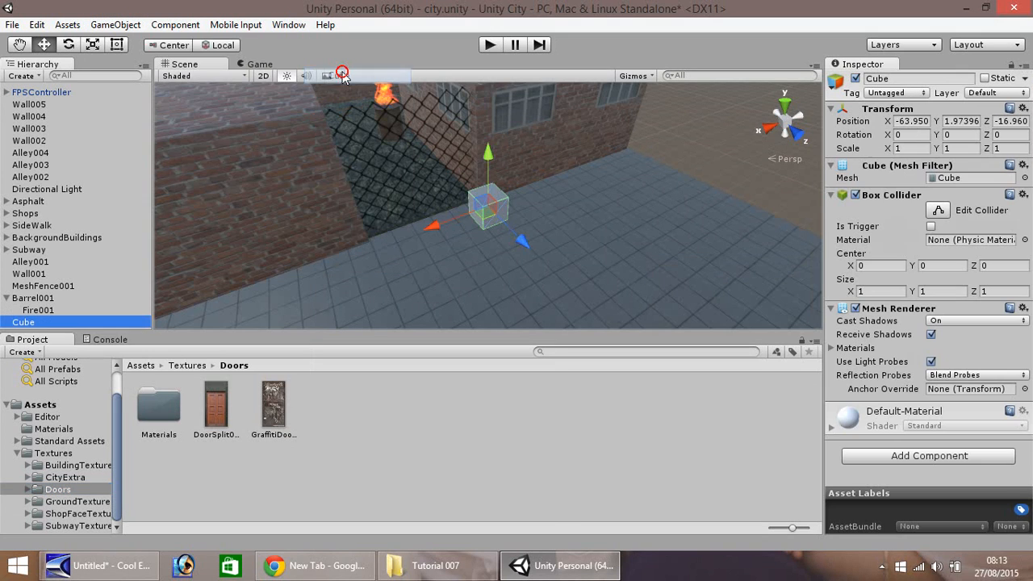
Move the cube to the brick wall, scale it 2 by 4, give it GraffitiDoor001 and raise it onto the pavement.
left_click_drag(488, 206, 303, 275)
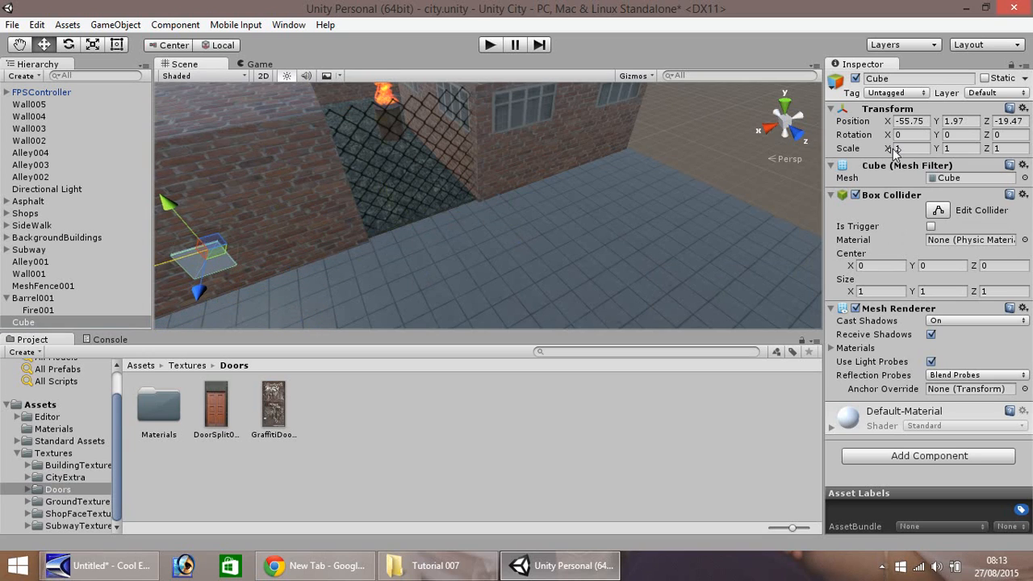
left_click(910, 148)
type("2")
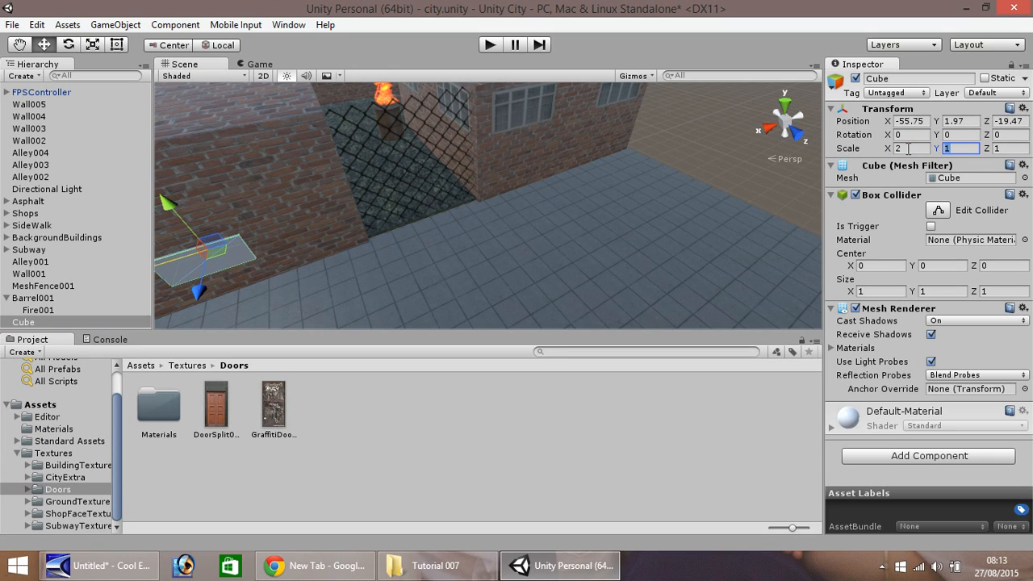
type("5")
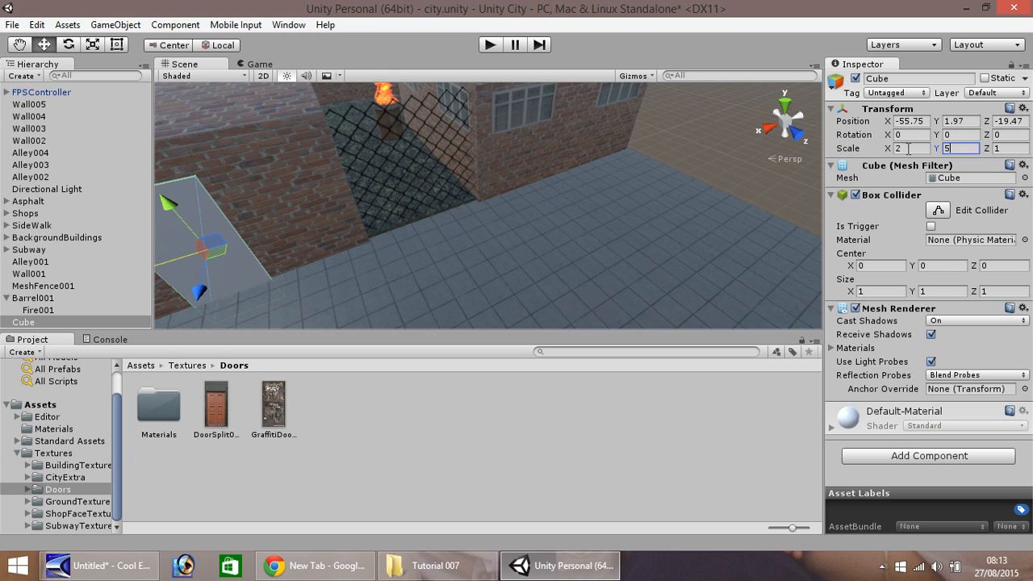
type("4")
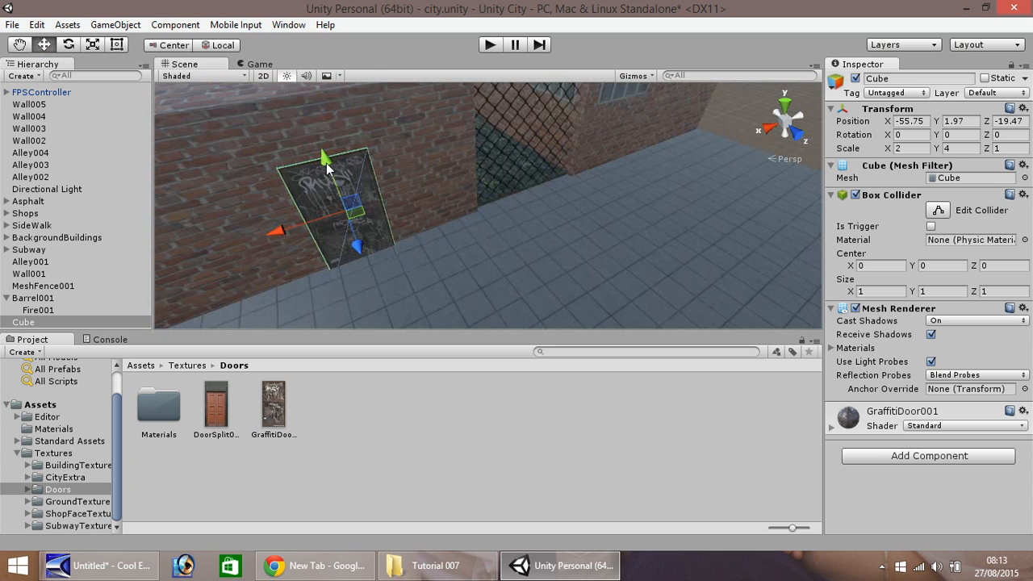
left_click_drag(323, 159, 320, 144)
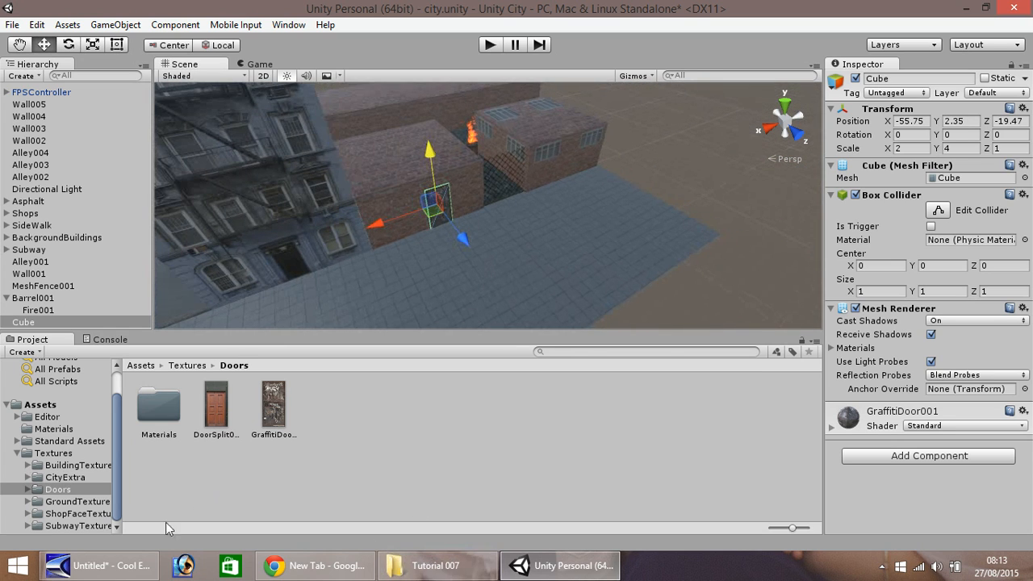
Drag ShopEmpty001.jpg from the Tutorial 007 folder into the ShopFaceTextures folder.
left_click(77, 513)
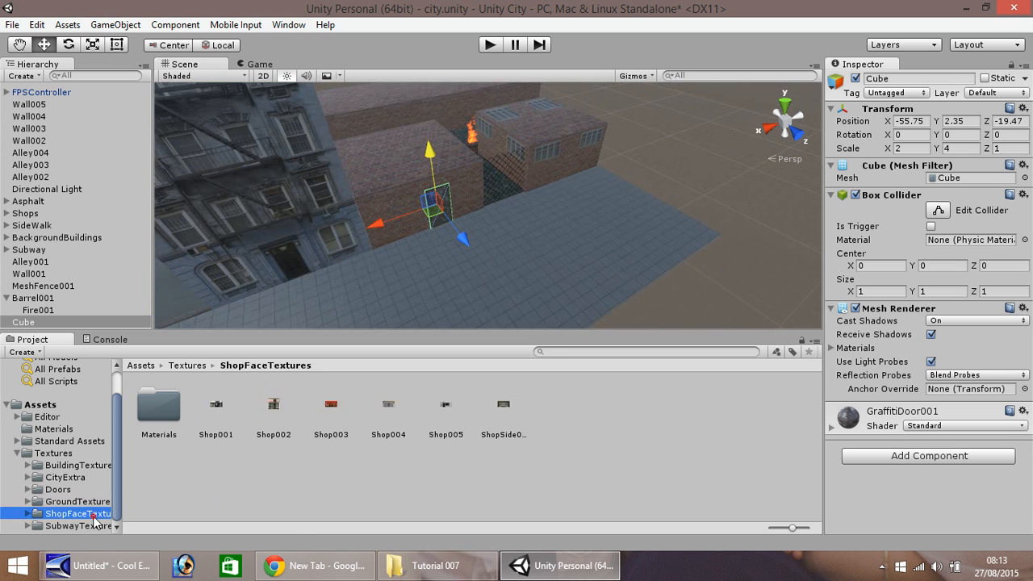
left_click(436, 565)
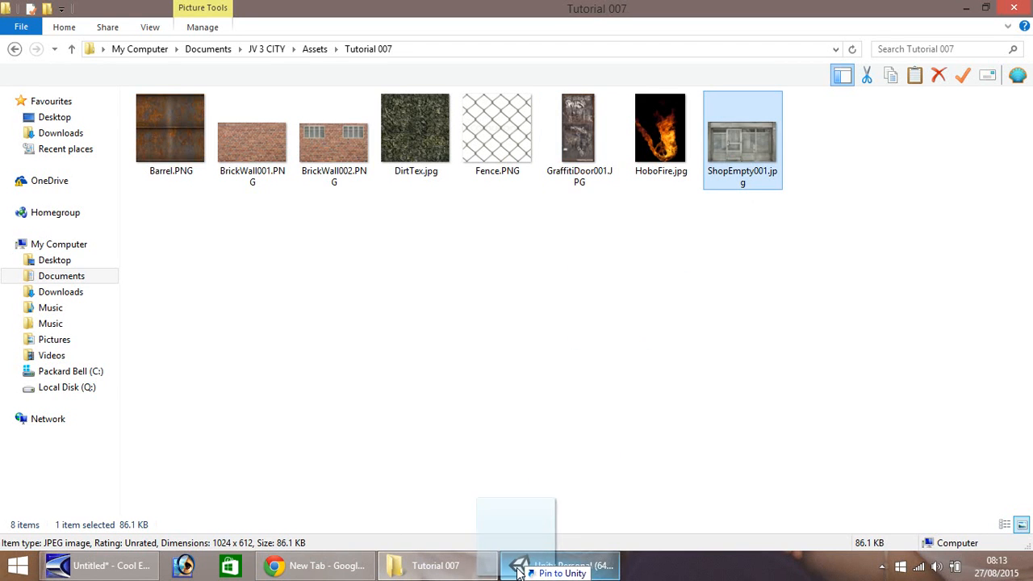
left_click(559, 565)
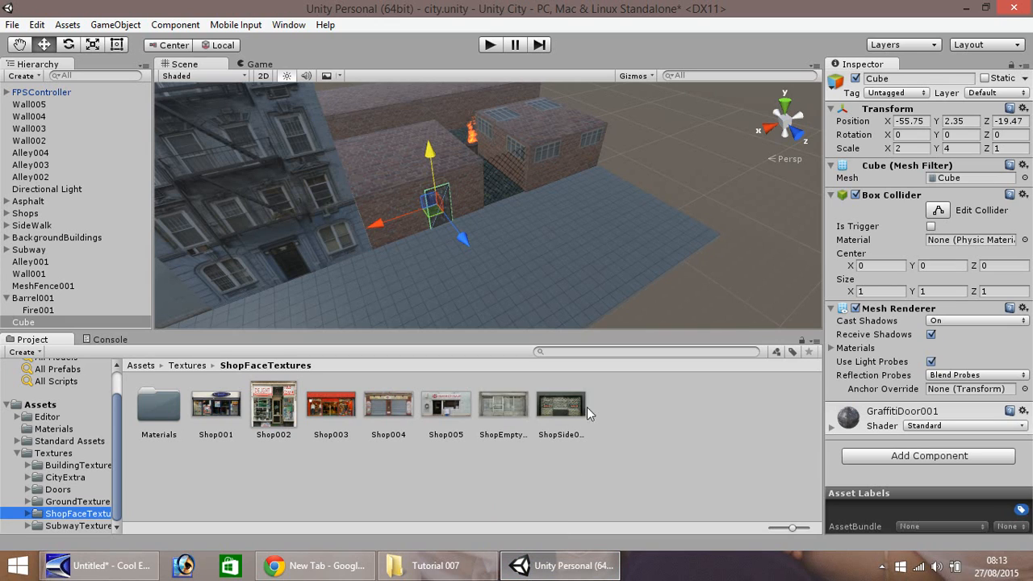
mouse_move(389, 207)
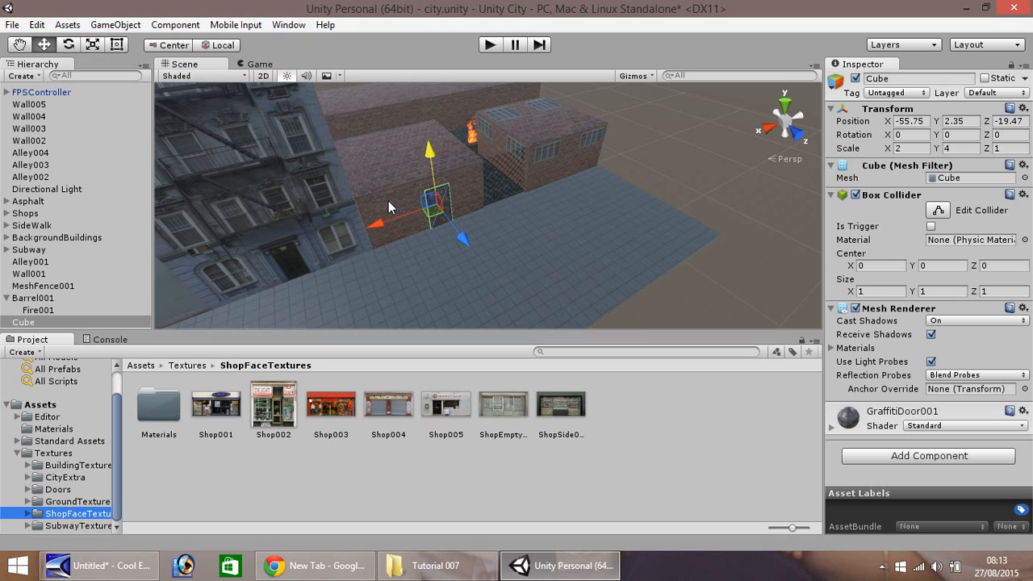
Rename the door cube to GDoor001 and parent it under Wall001.
right_click(22, 323)
type("GDoor001")
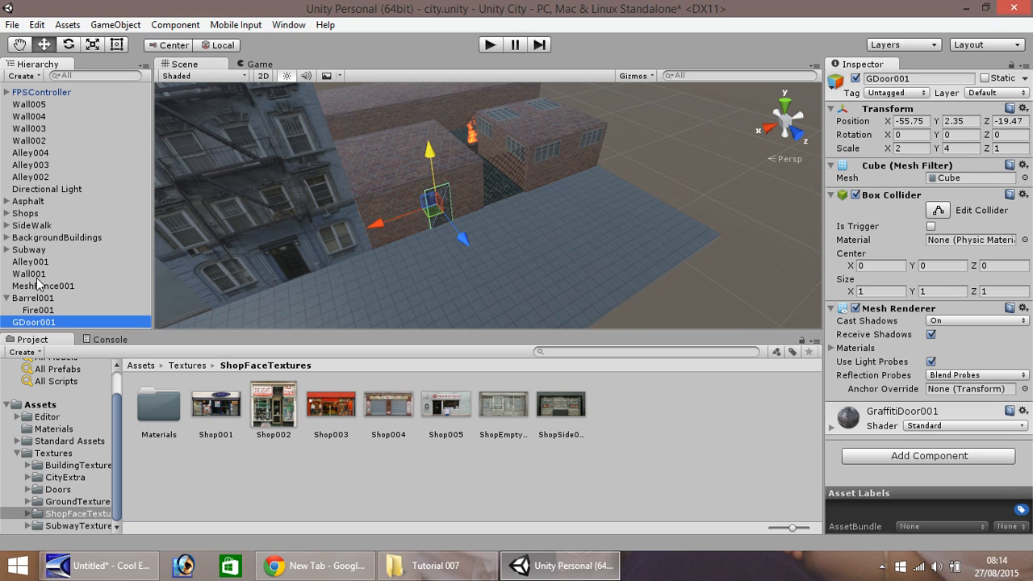
mouse_move(378, 210)
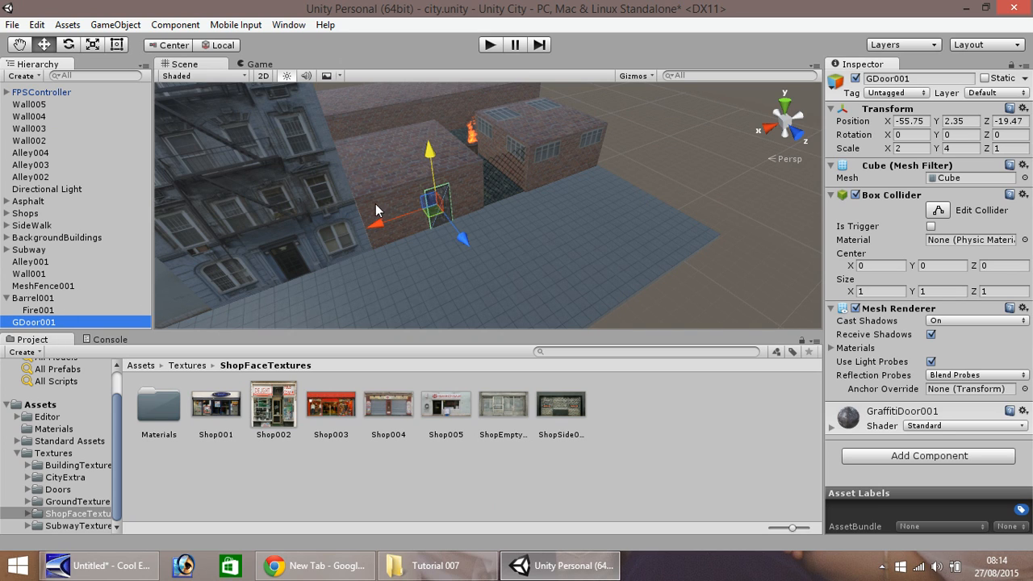
left_click(31, 275)
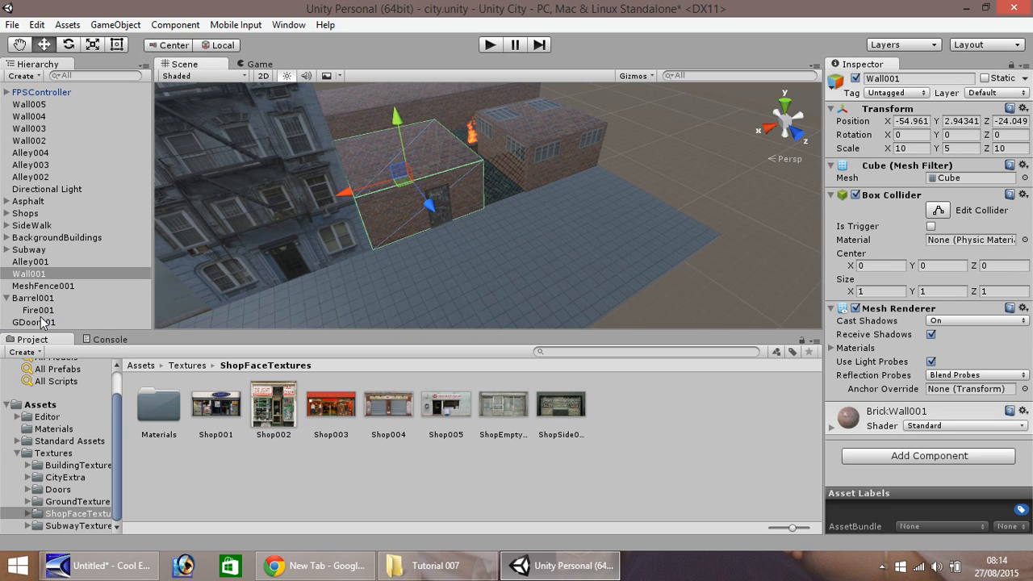
left_click(34, 321)
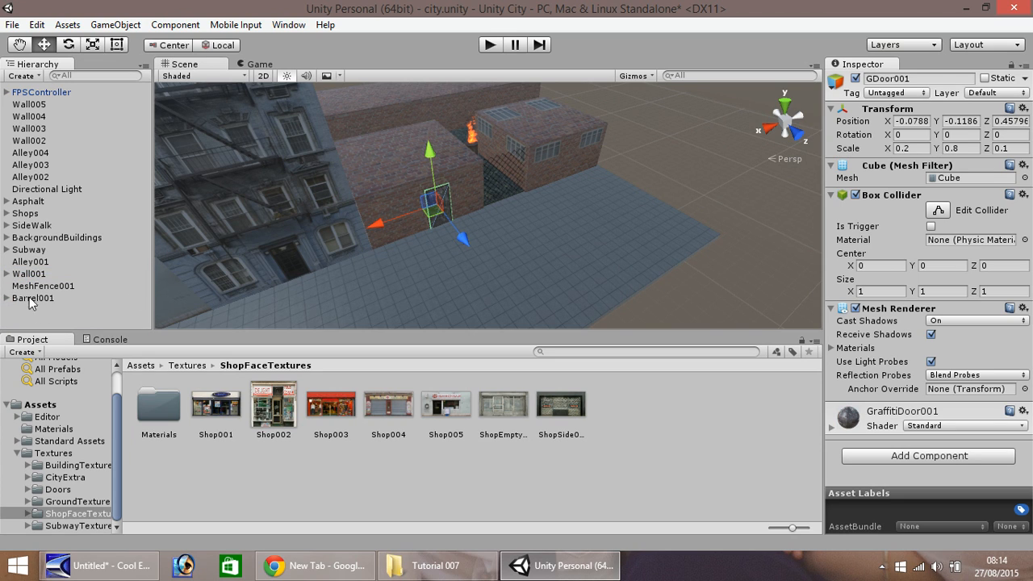
mouse_move(636, 161)
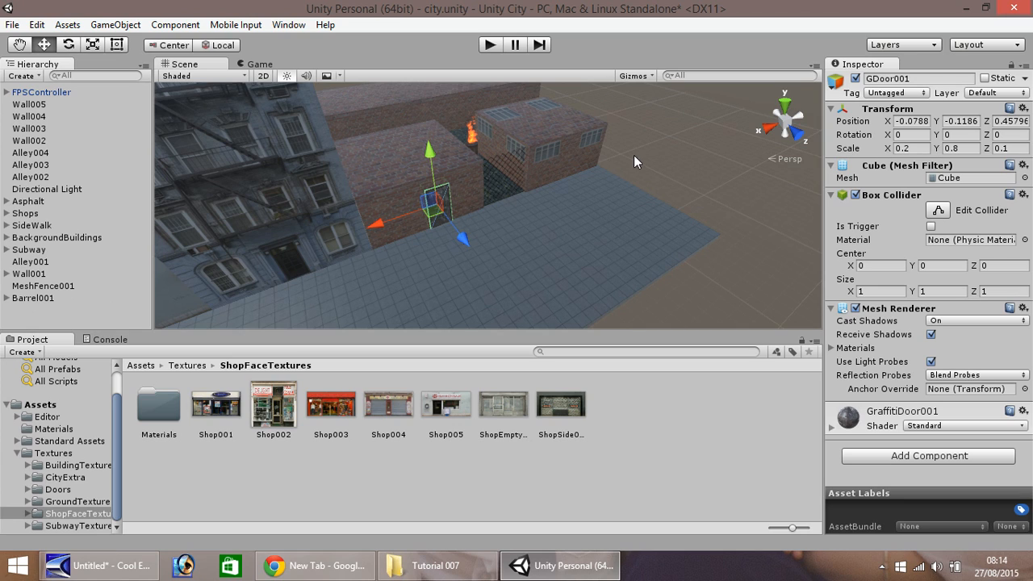
mouse_move(185, 306)
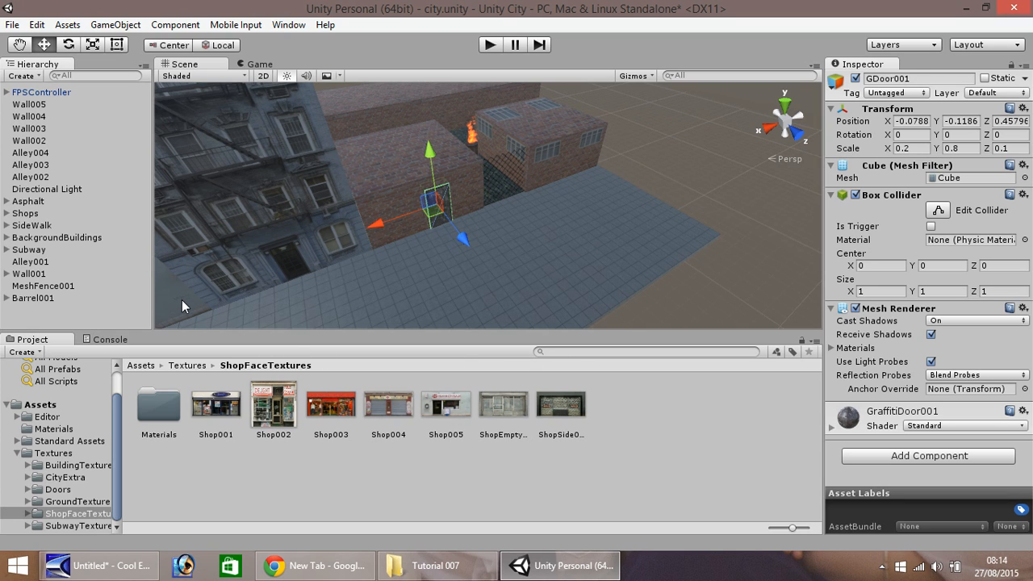
Select a SideWalk slab to duplicate it toward the end of the shop row.
left_click(39, 273)
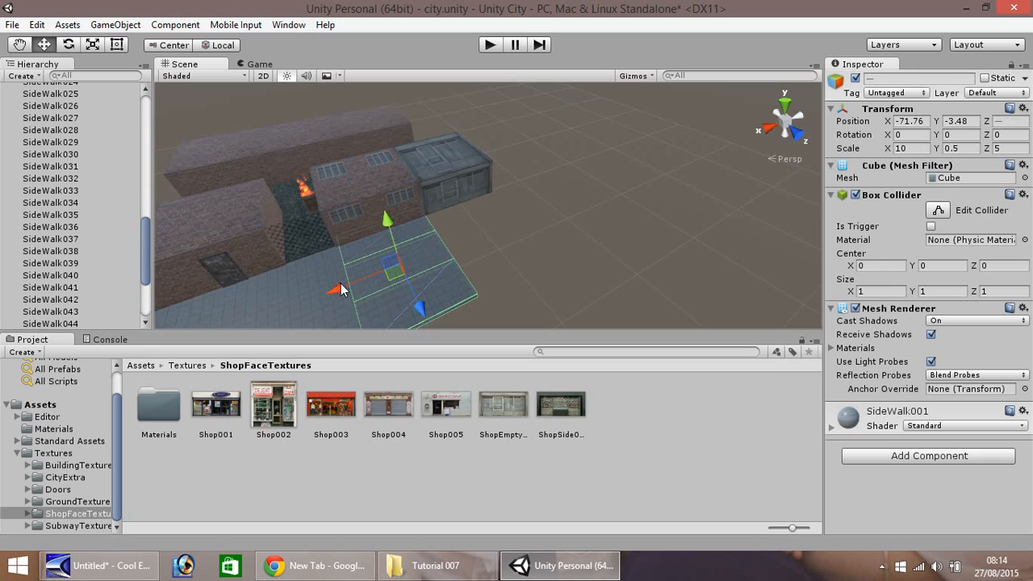
Place the new sidewalk slab and line up the duplicated Asphalt008 slab along the road past the shops.
left_click_drag(336, 289, 423, 251)
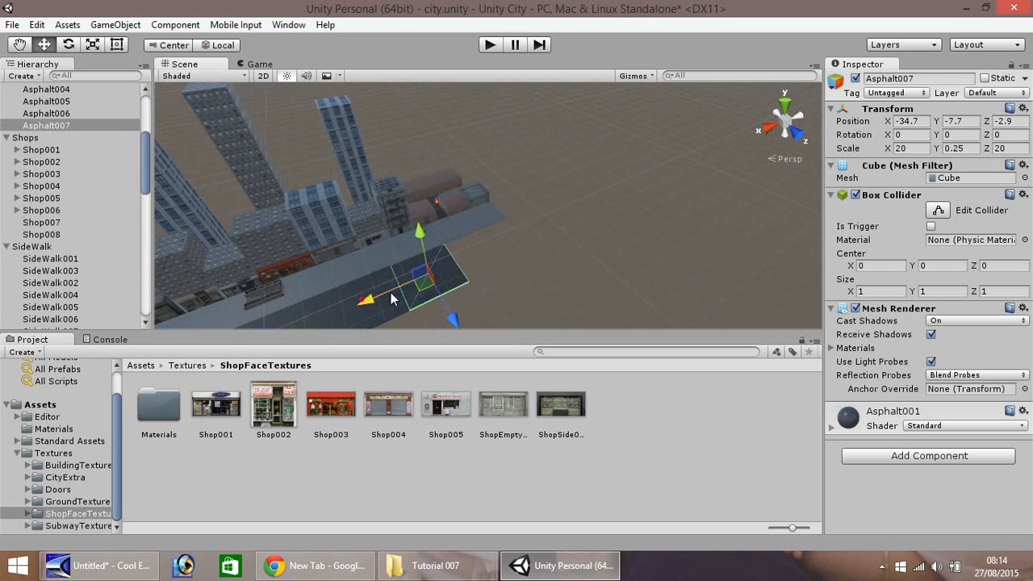
left_click_drag(365, 300, 418, 278)
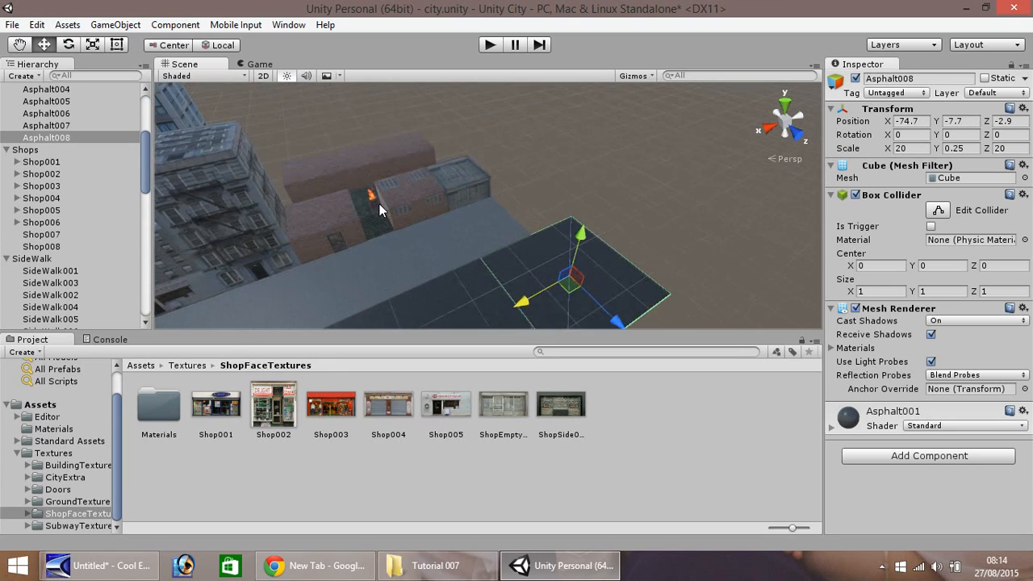
left_click_drag(379, 210, 384, 119)
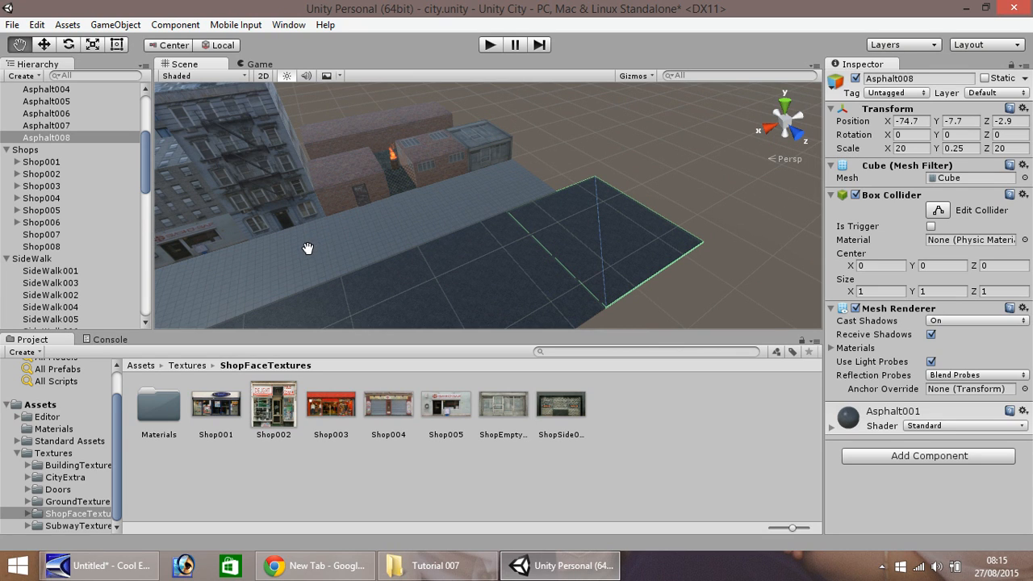
mouse_move(517, 219)
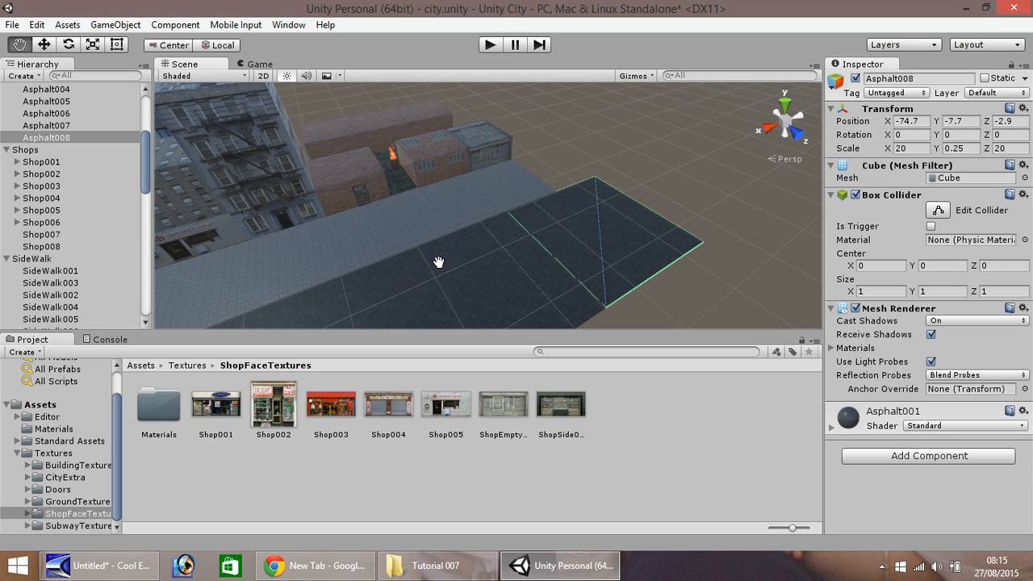
mouse_move(792, 494)
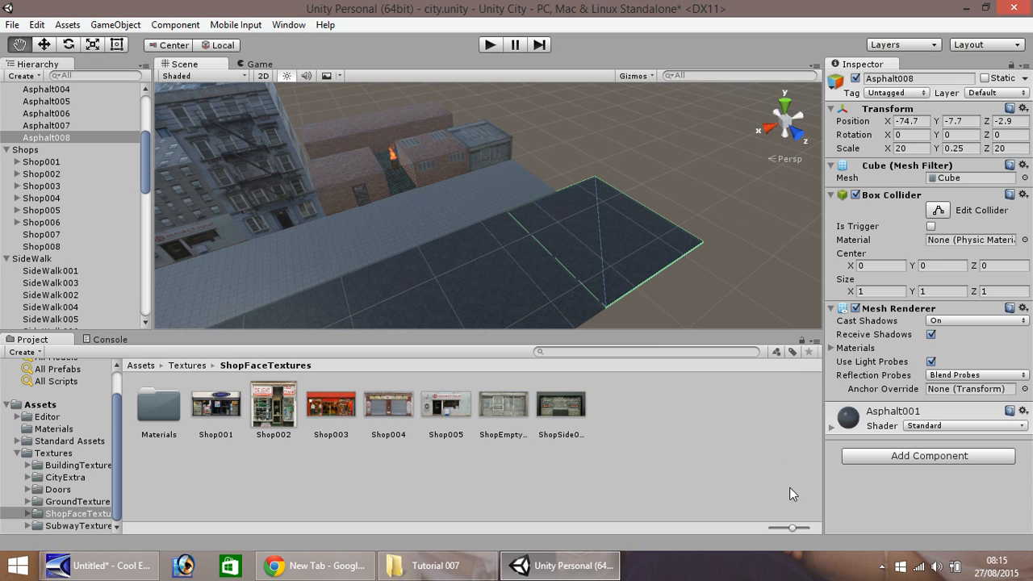
mouse_move(803, 497)
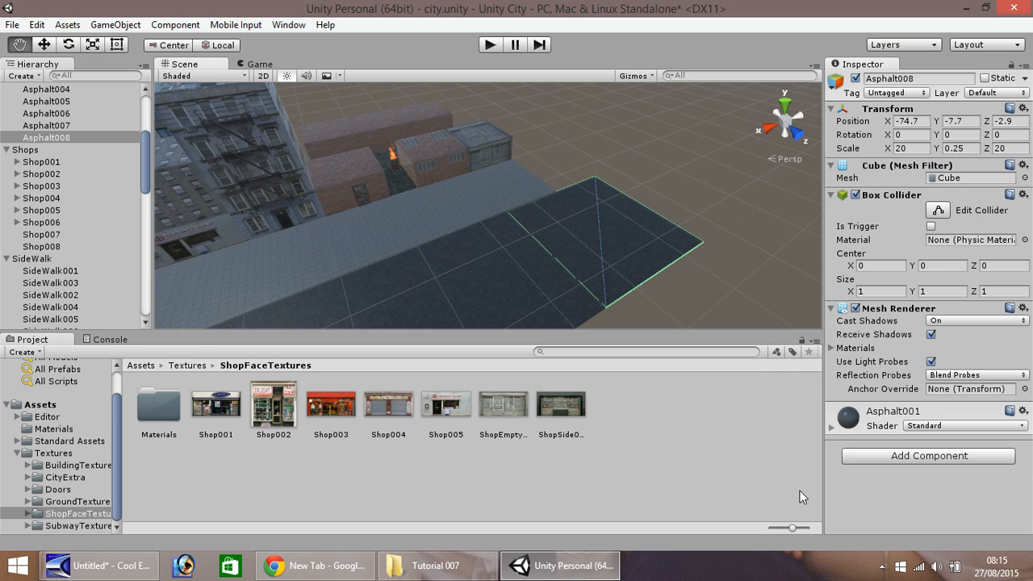